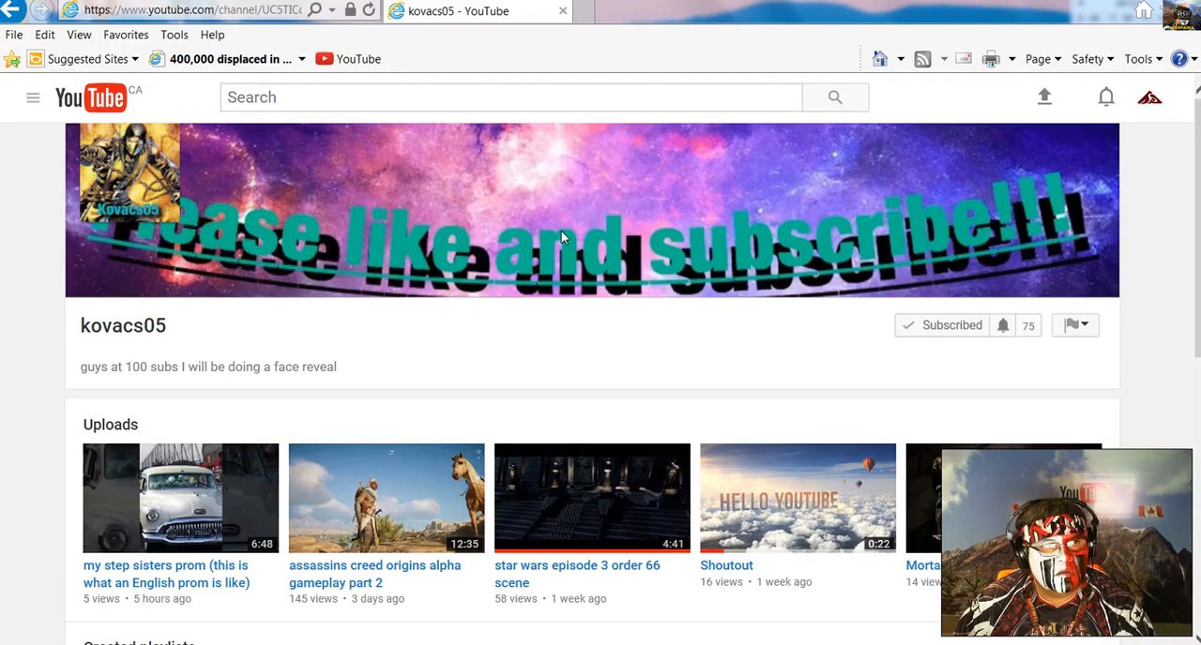
pyautogui.moveTo(123, 325)
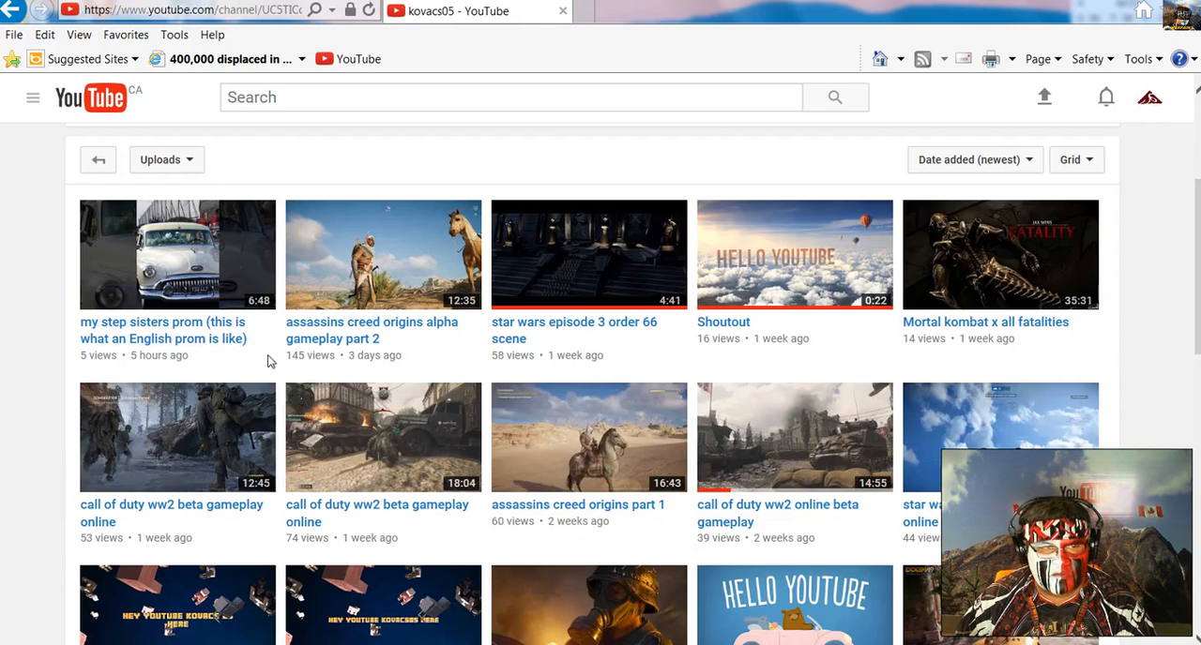
pyautogui.moveTo(371, 330)
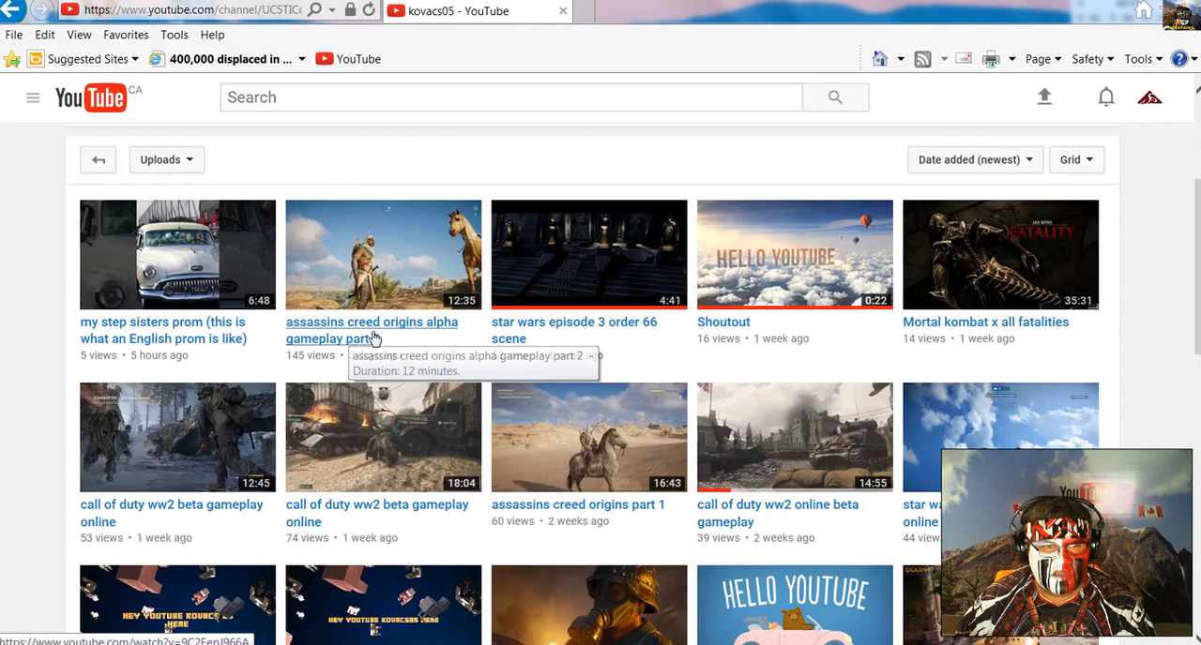
pyautogui.moveTo(625, 338)
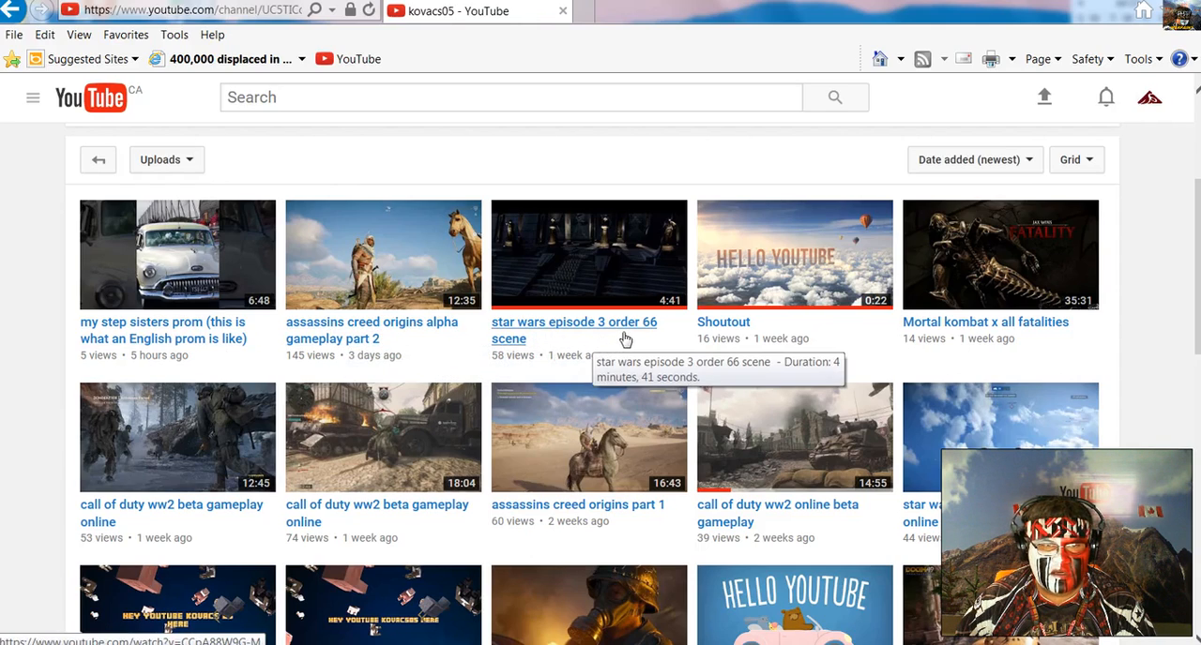
pyautogui.moveTo(706, 368)
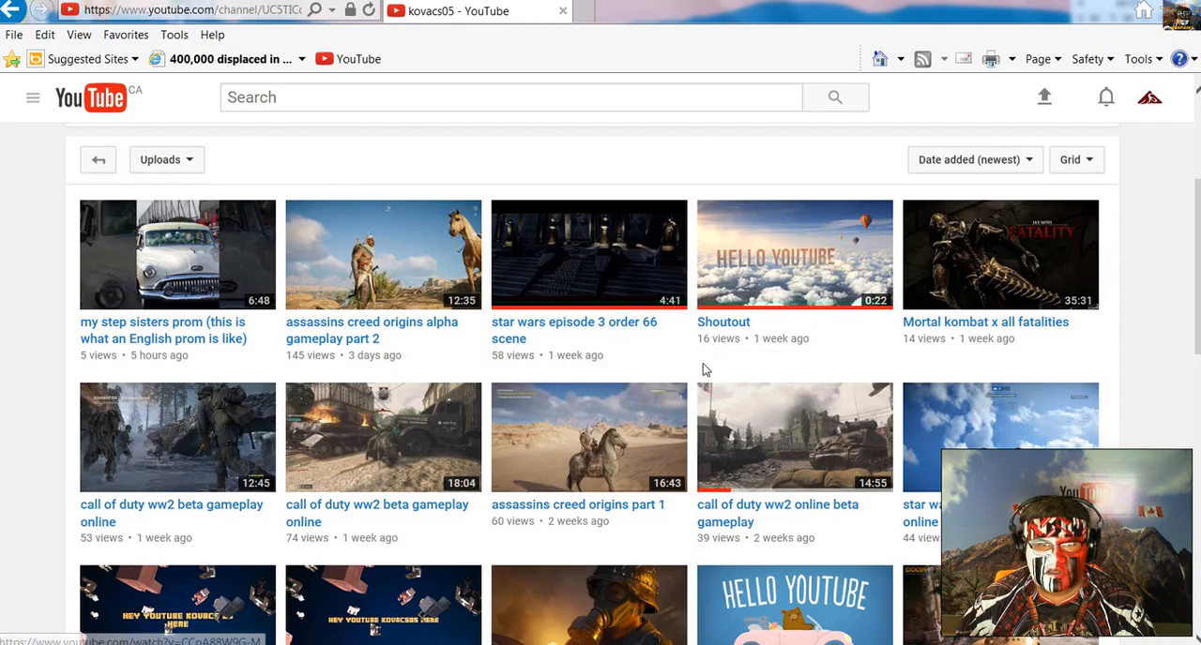
# Step: Scroll through the kovacs05 channel's uploads grid, newest first
pyautogui.scroll(-3)
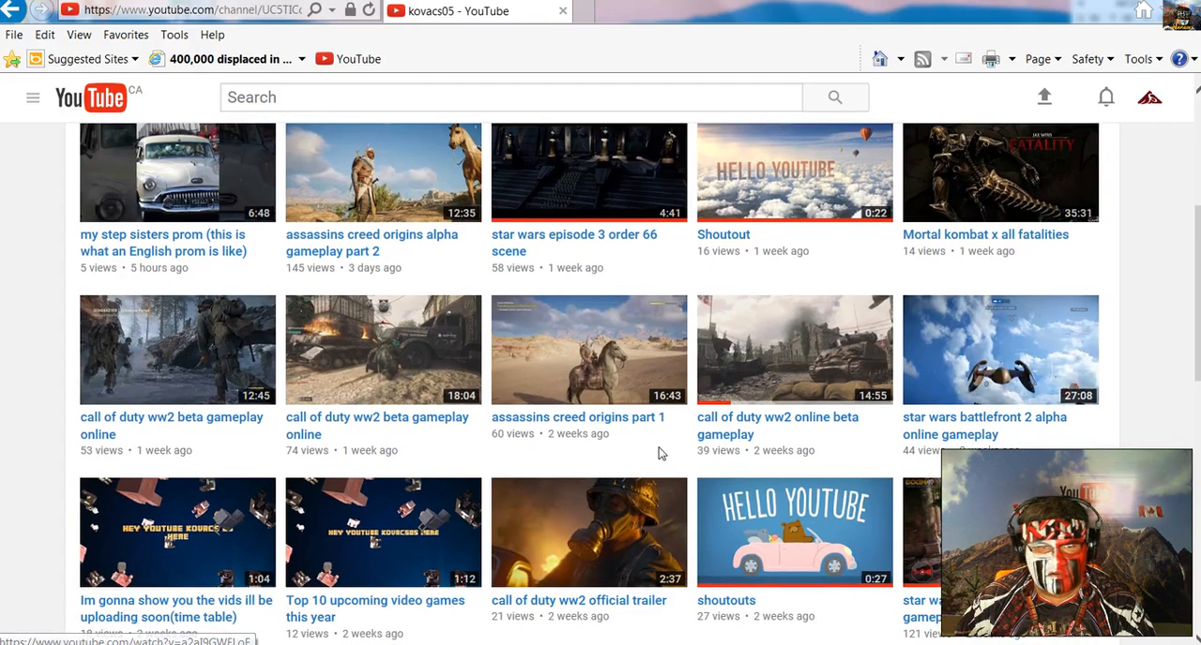
pyautogui.moveTo(285, 481)
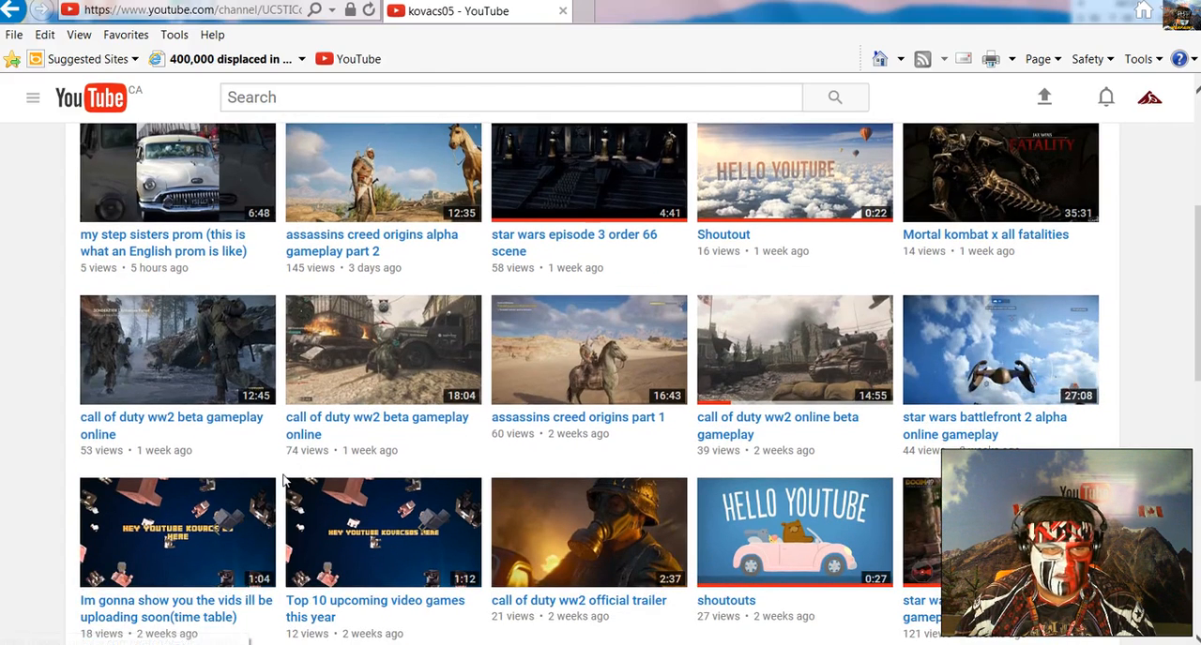
pyautogui.scroll(-3)
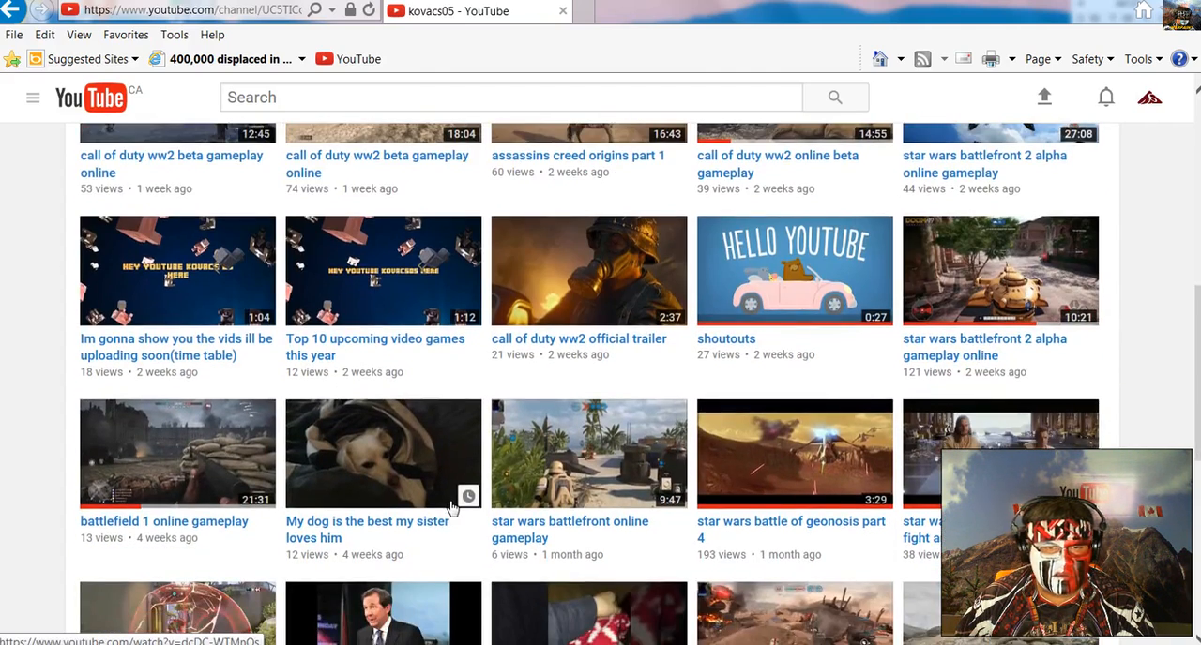
pyautogui.scroll(-3)
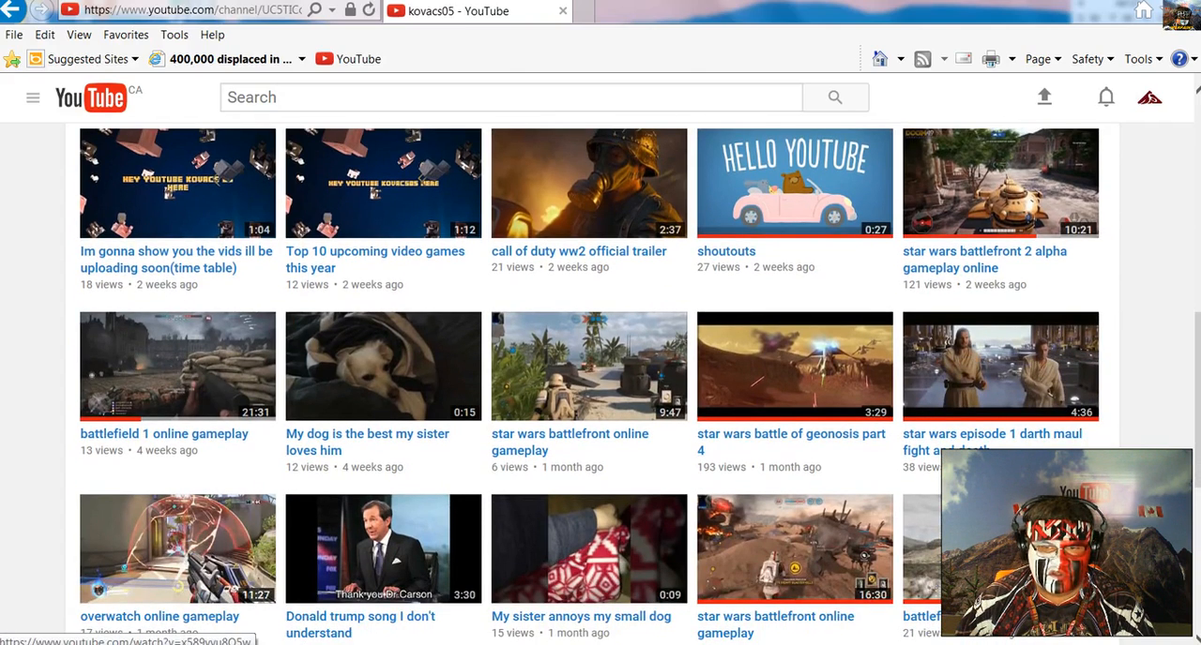
pyautogui.scroll(-3)
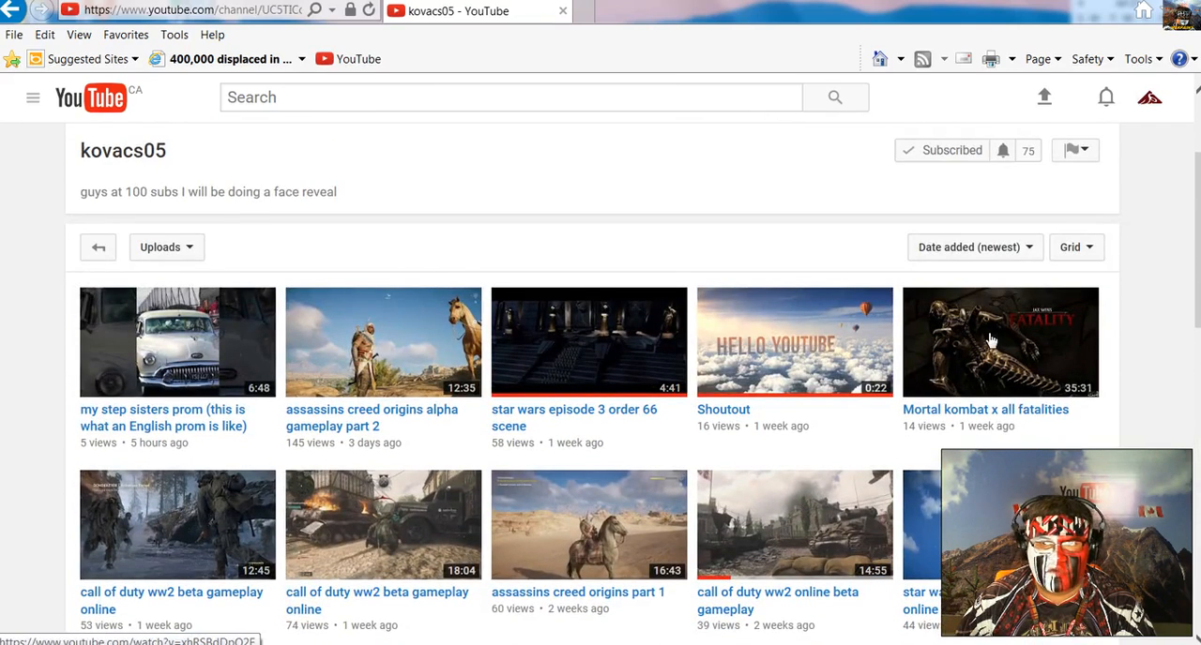
pyautogui.moveTo(1030, 175)
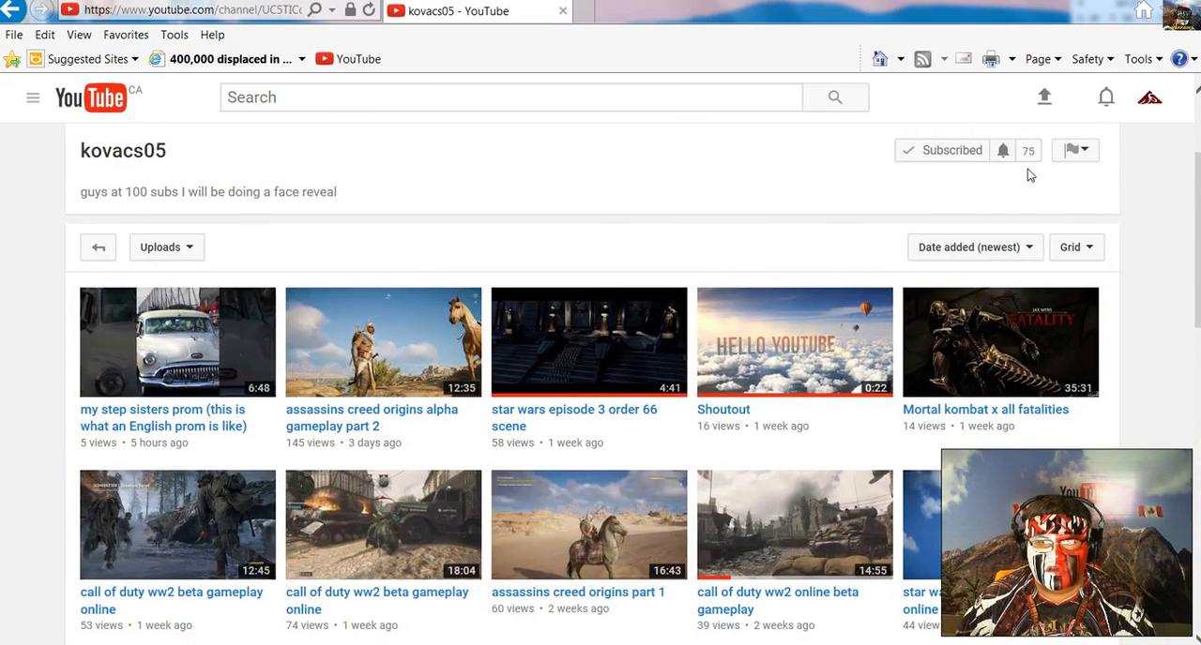
pyautogui.scroll(-3)
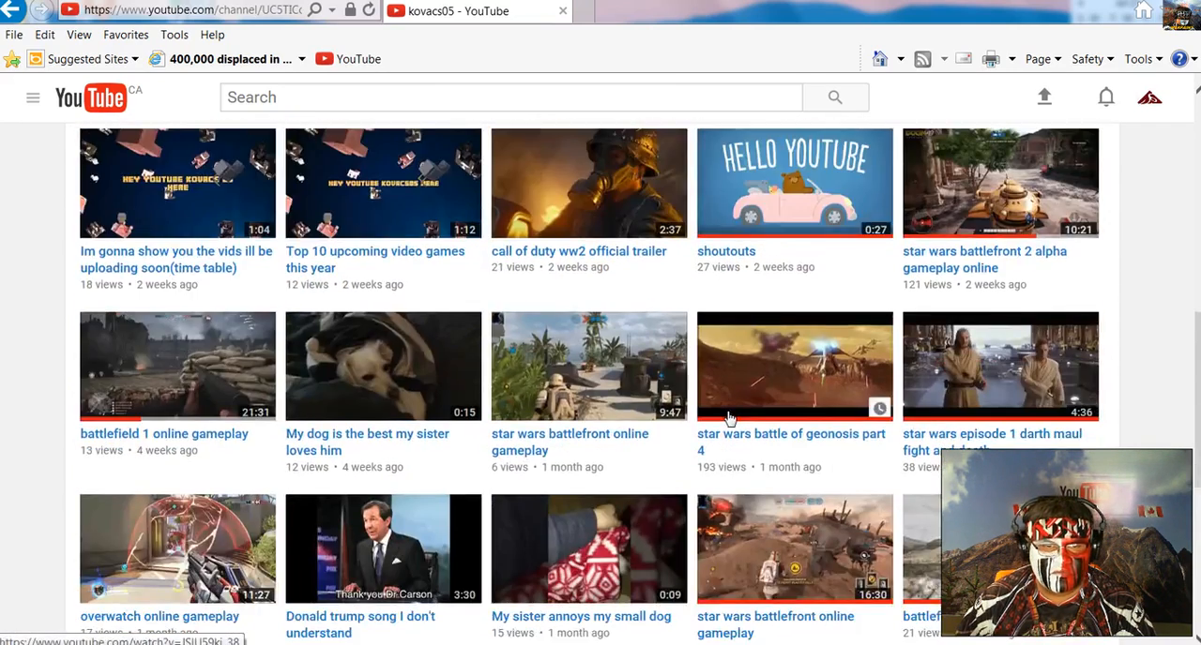
pyautogui.scroll(-3)
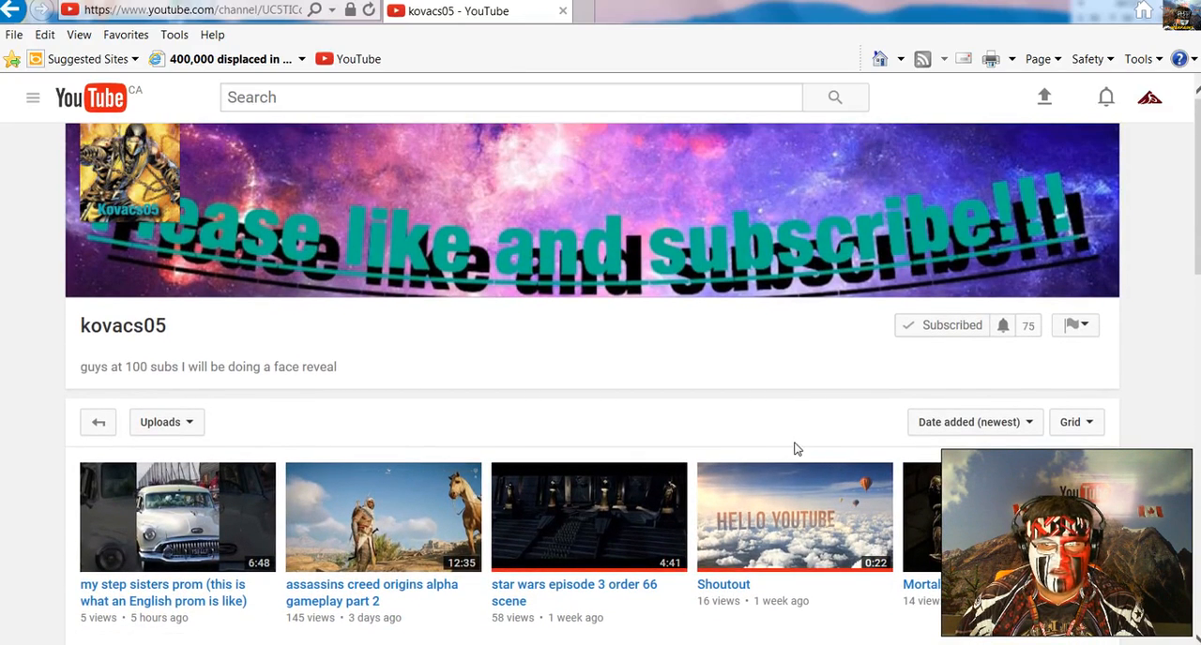
pyautogui.moveTo(744, 437)
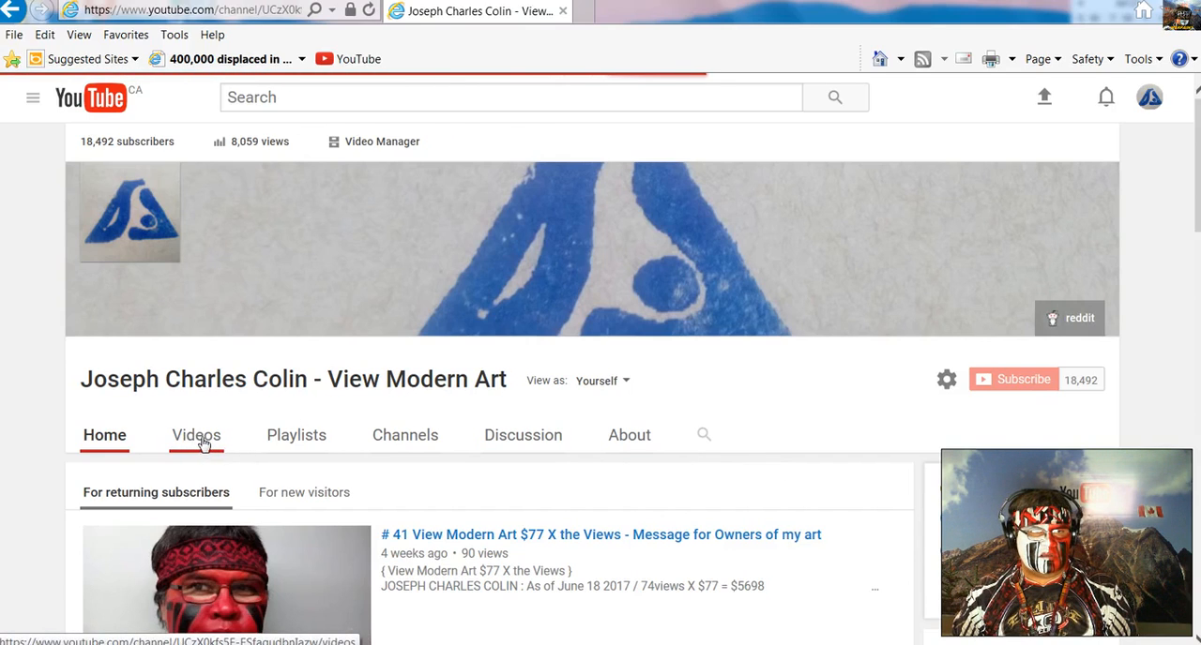
# Step: Show the View Modern Art channel's videos and scroll down the grid
pyautogui.click(196, 434)
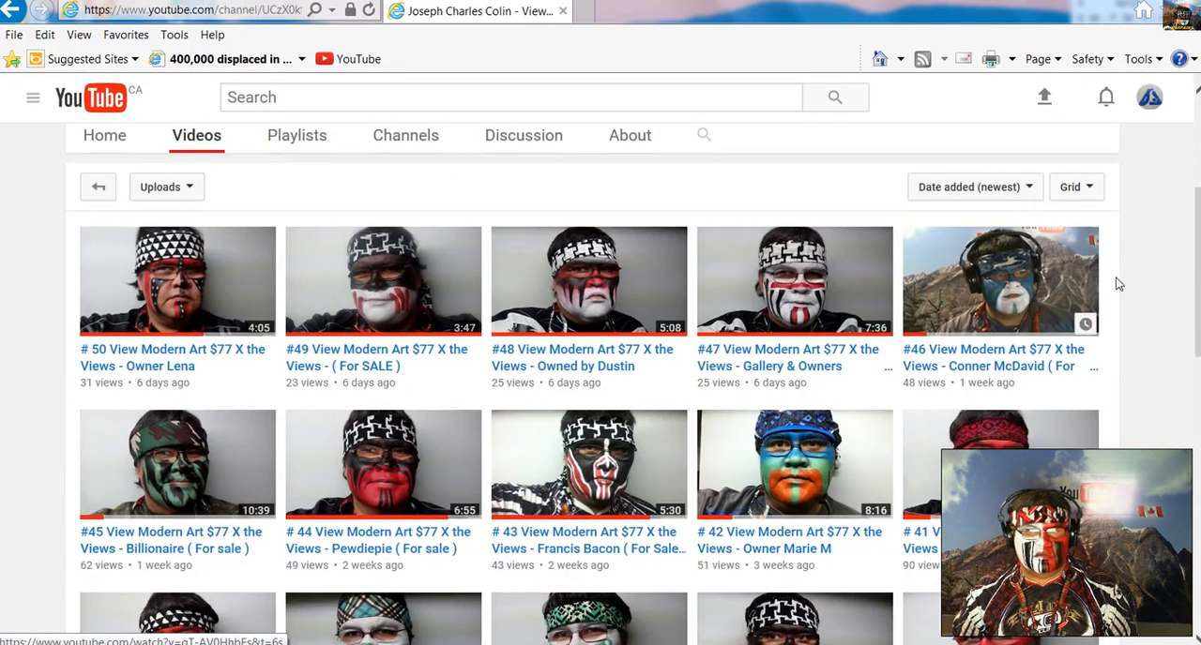
pyautogui.moveTo(185, 307)
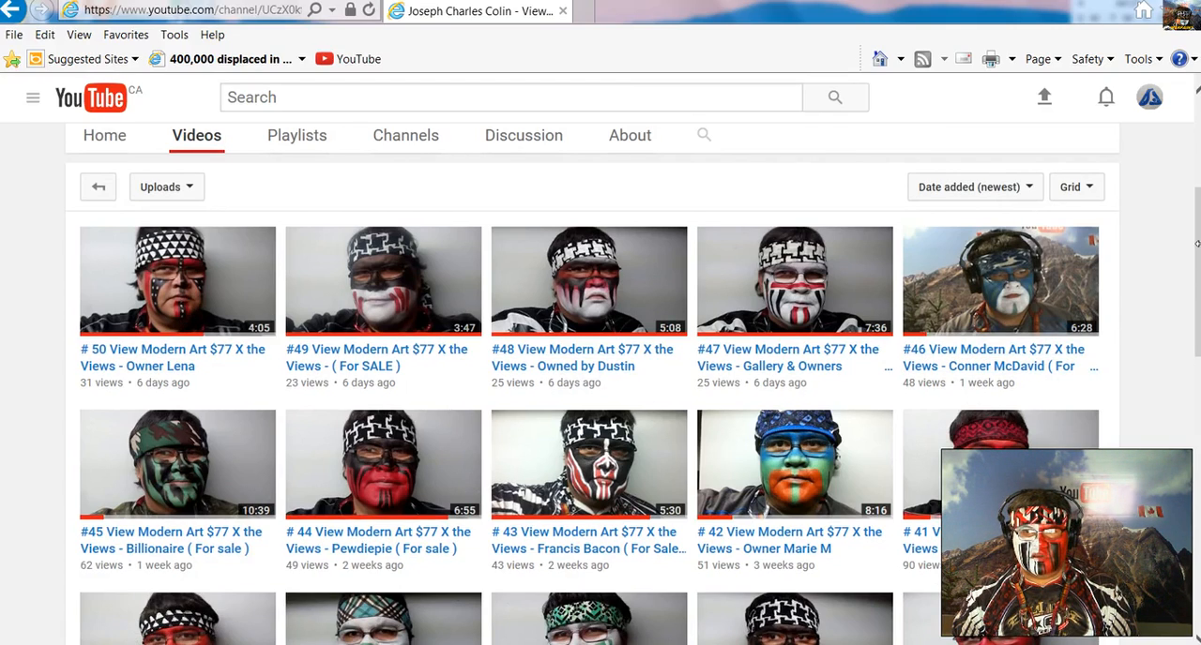
pyautogui.scroll(-3)
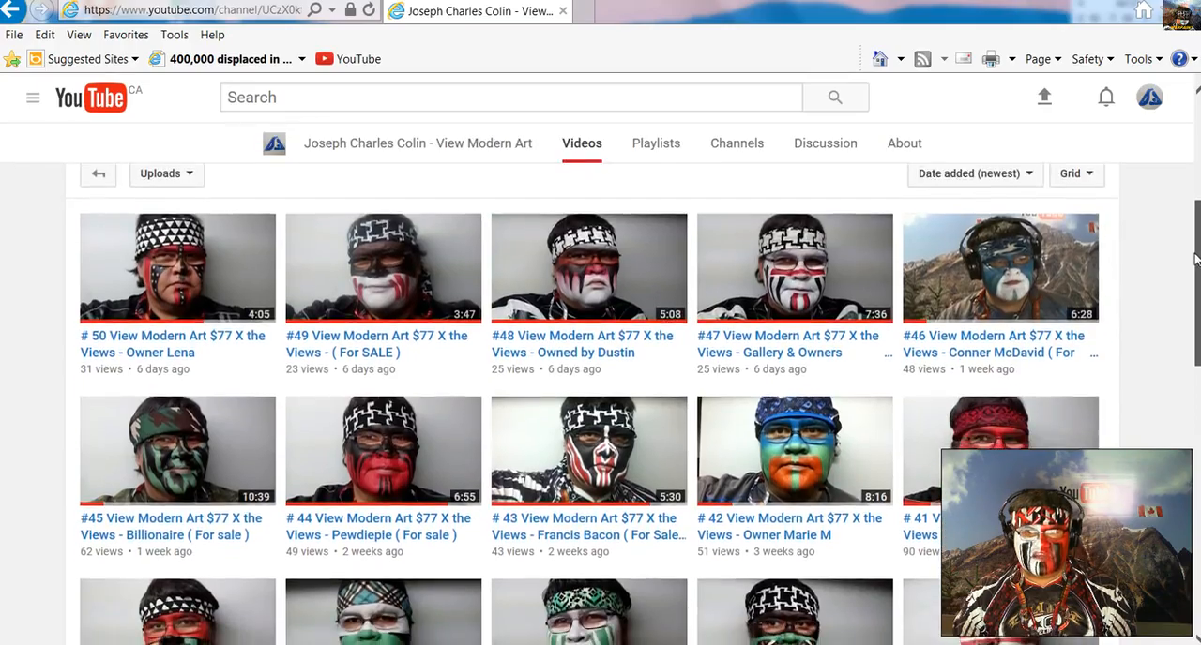
pyautogui.scroll(-3)
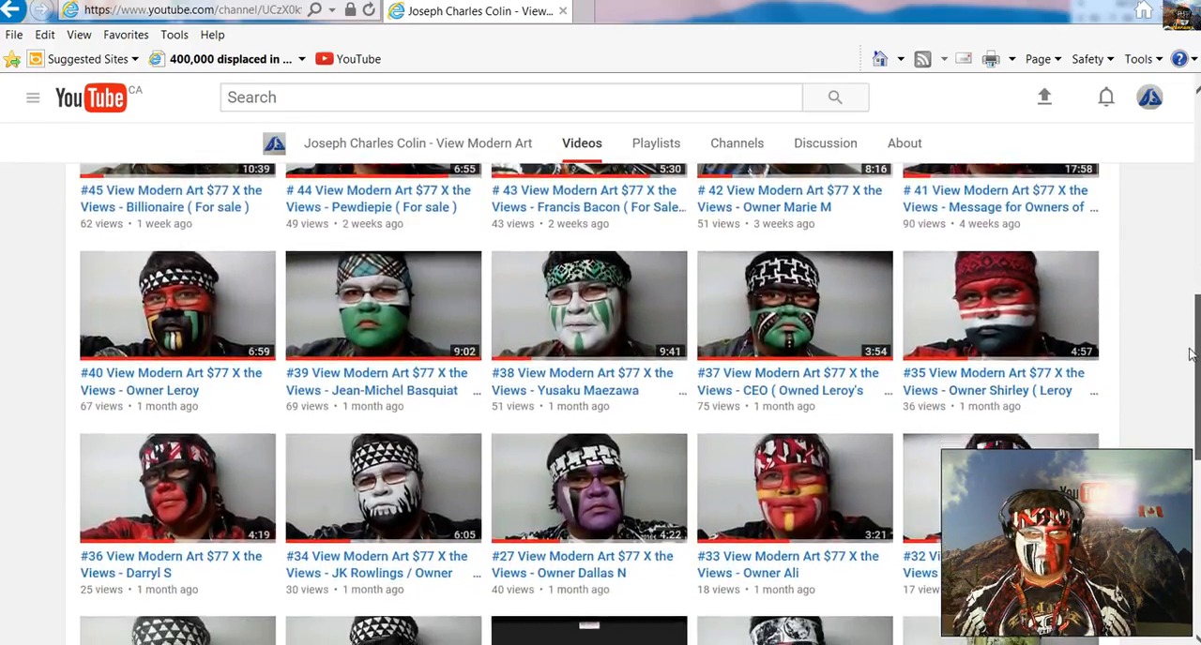
pyautogui.scroll(-3)
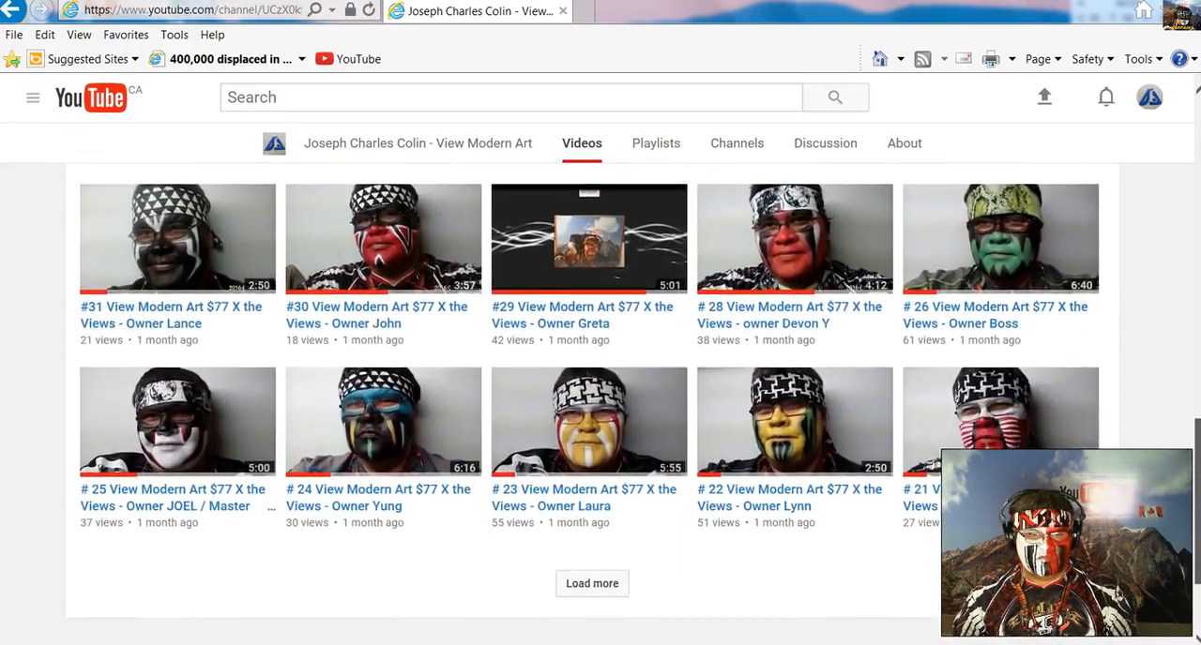
# Step: Load the channel's older videos and scroll through the complete uploads list
pyautogui.click(592, 583)
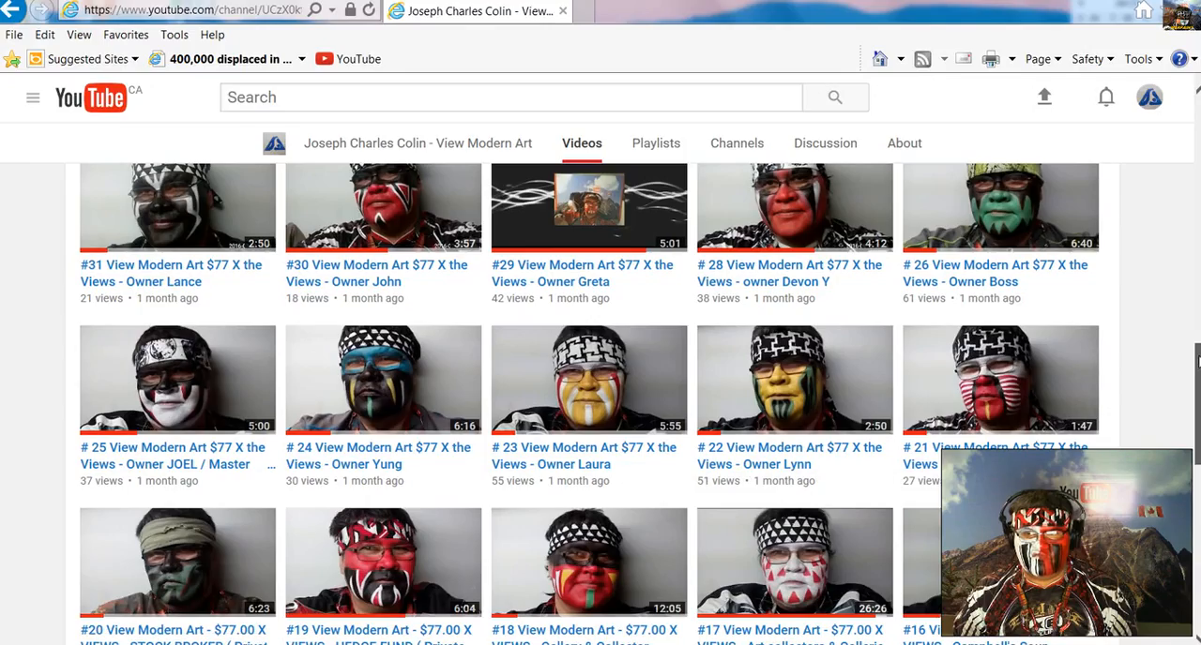
pyautogui.scroll(-3)
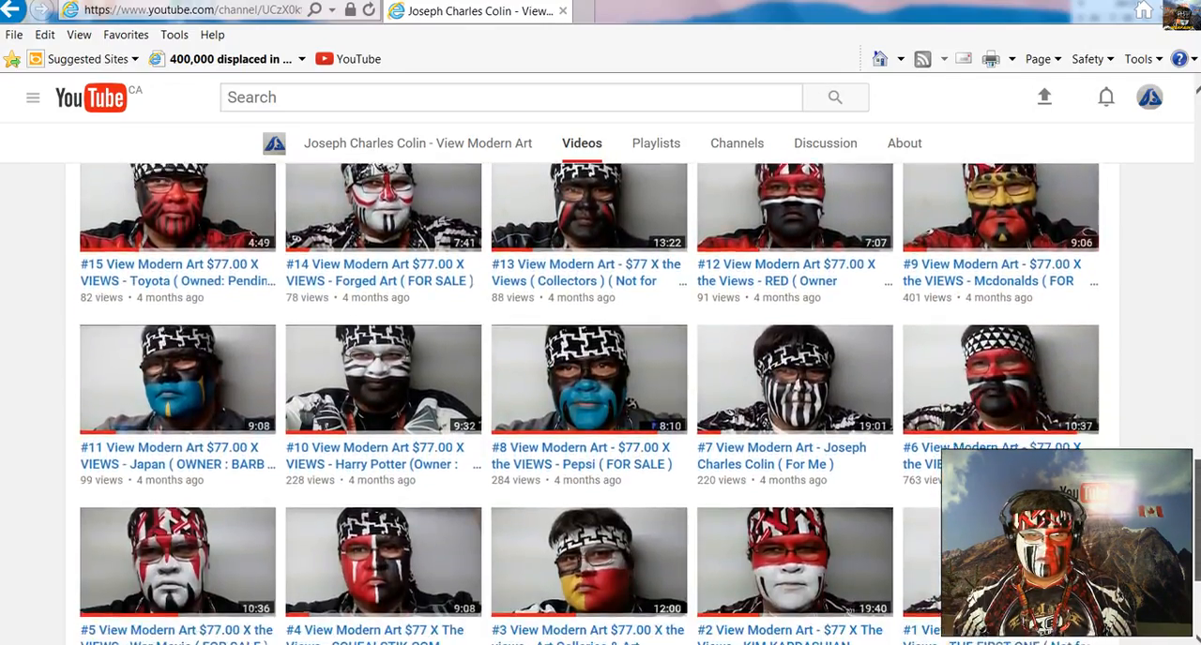
pyautogui.scroll(-3)
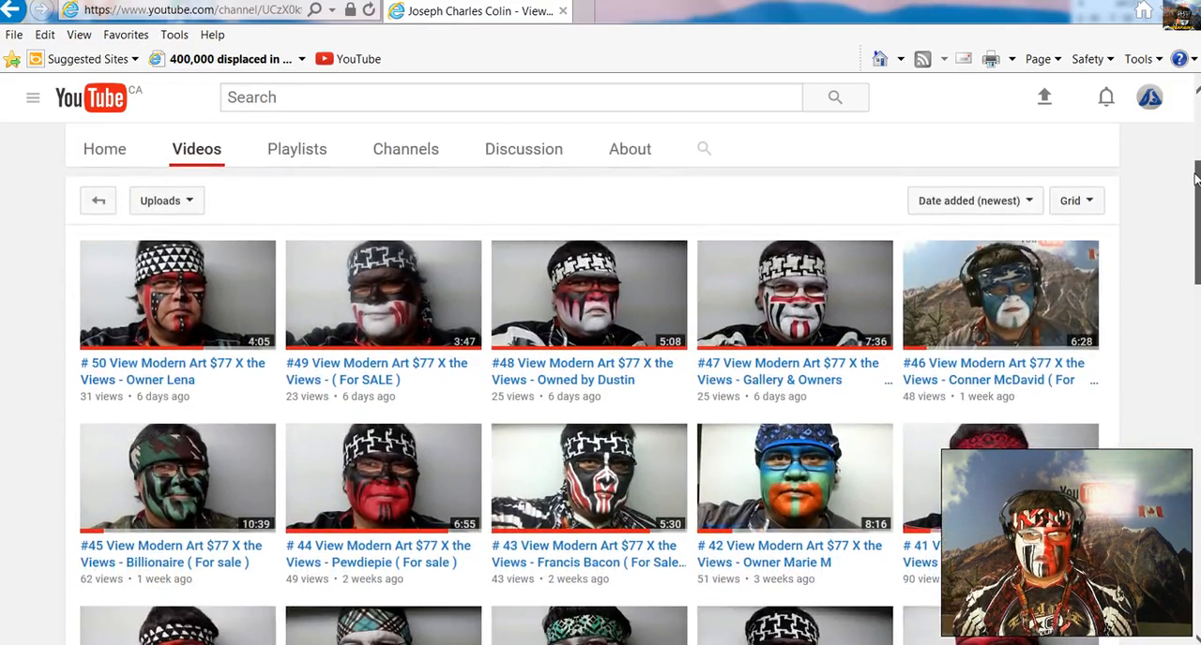
pyautogui.scroll(-3)
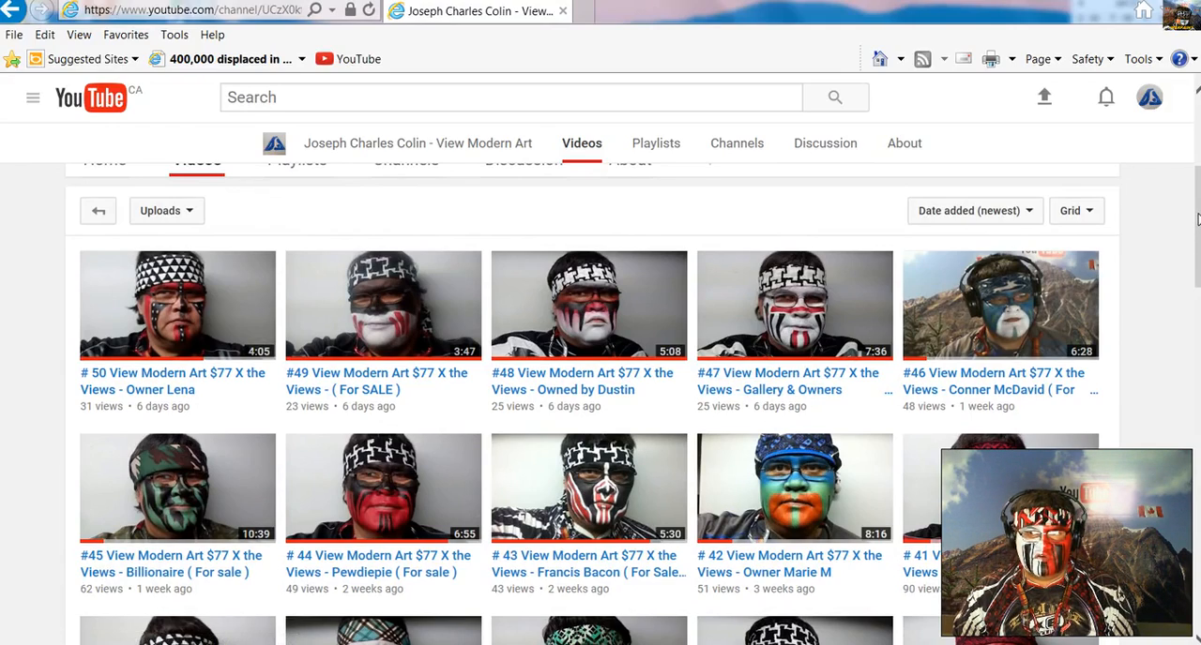
pyautogui.scroll(-3)
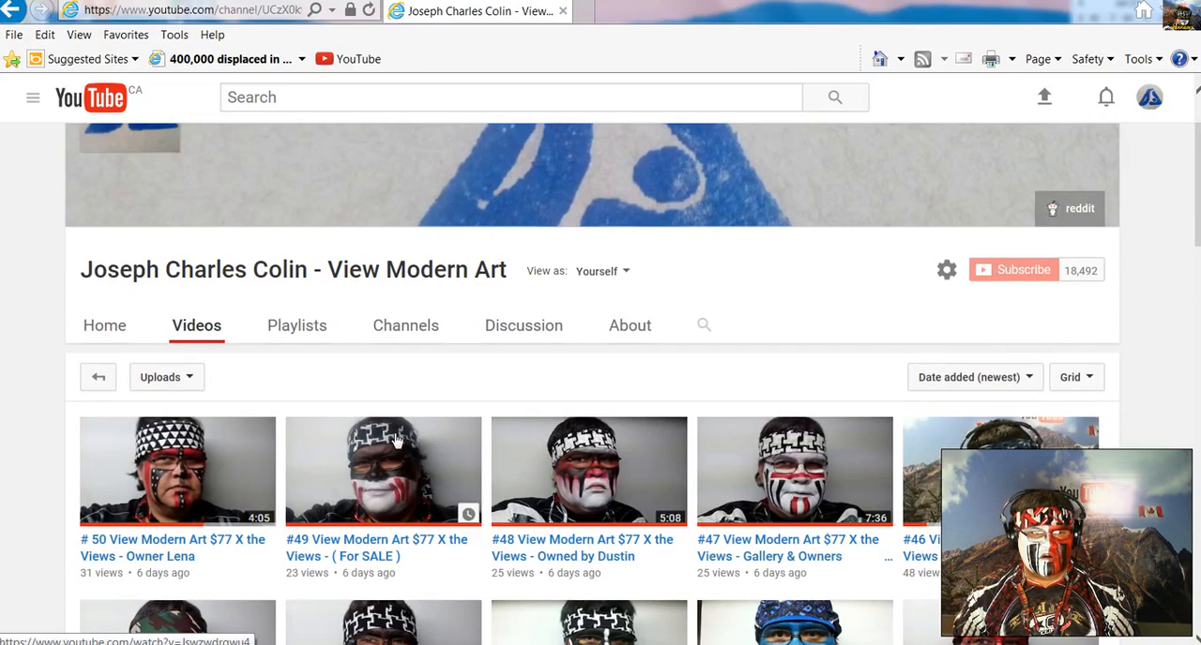
pyautogui.scroll(-3)
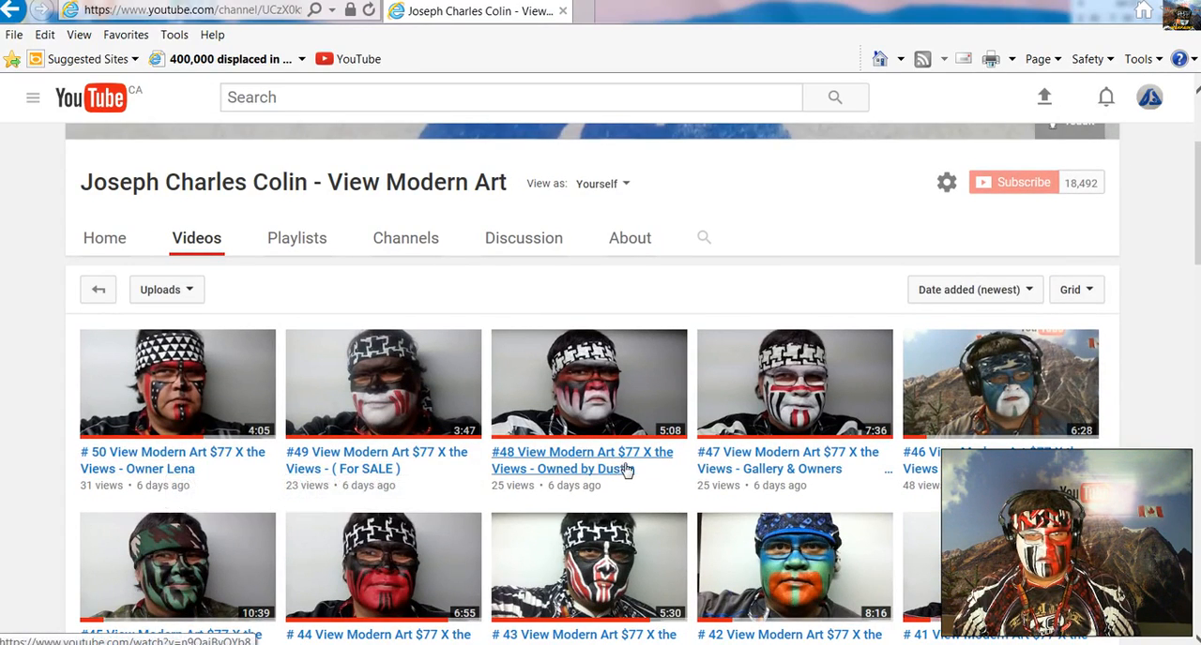
pyautogui.moveTo(779, 474)
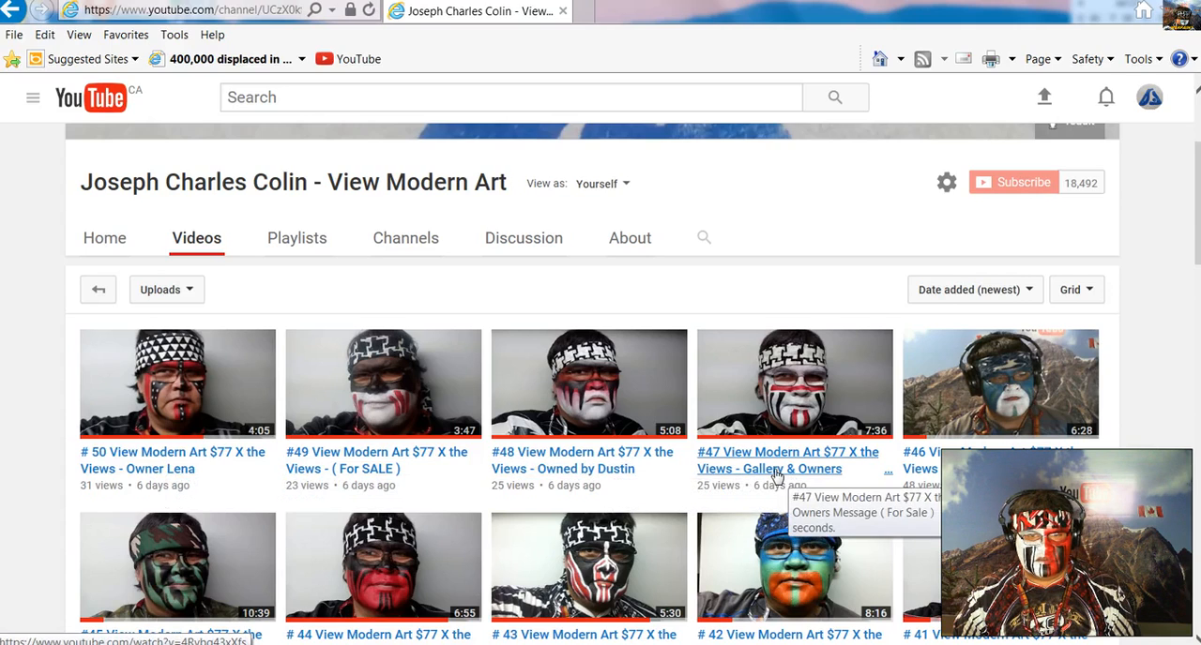
# Step: Play the #47 gallery and owners video muted, resume it, and jump to 6:53
pyautogui.click(788, 460)
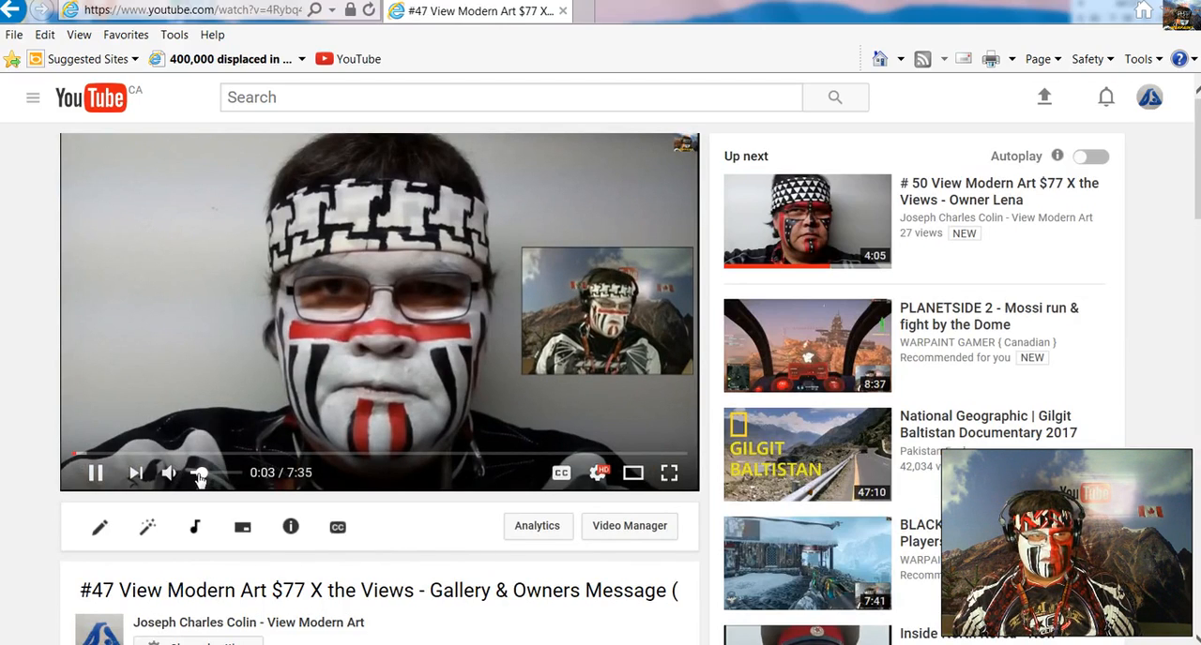
pyautogui.click(170, 472)
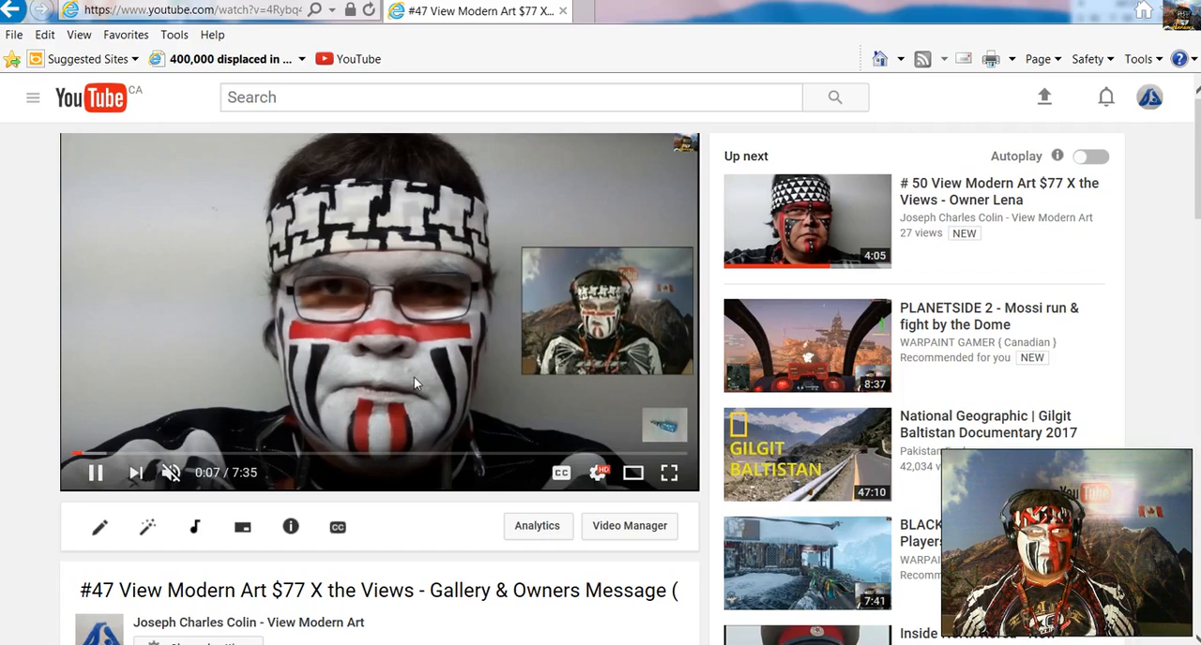
pyautogui.moveTo(626, 401)
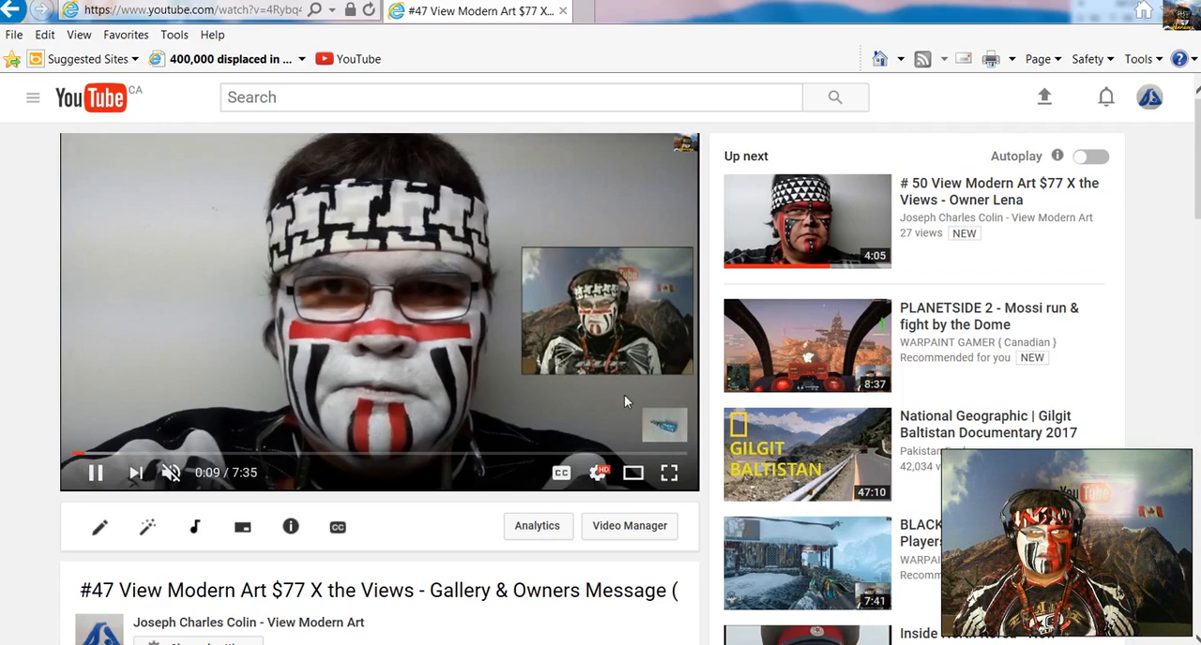
pyautogui.click(669, 472)
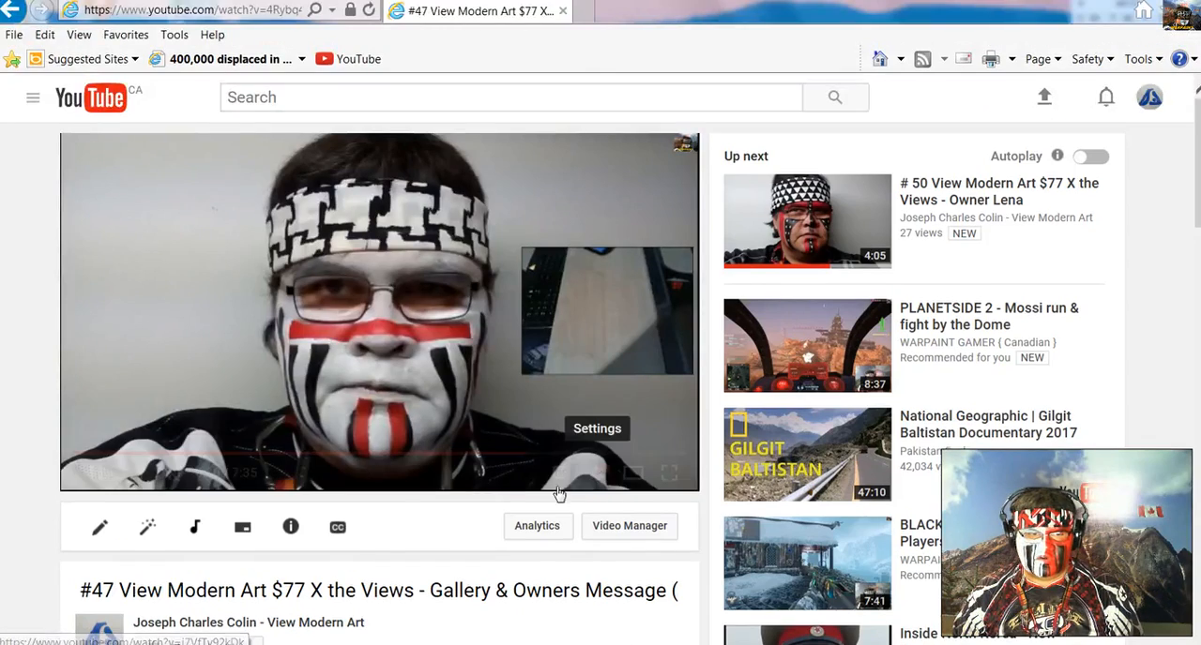
pyautogui.scroll(-3)
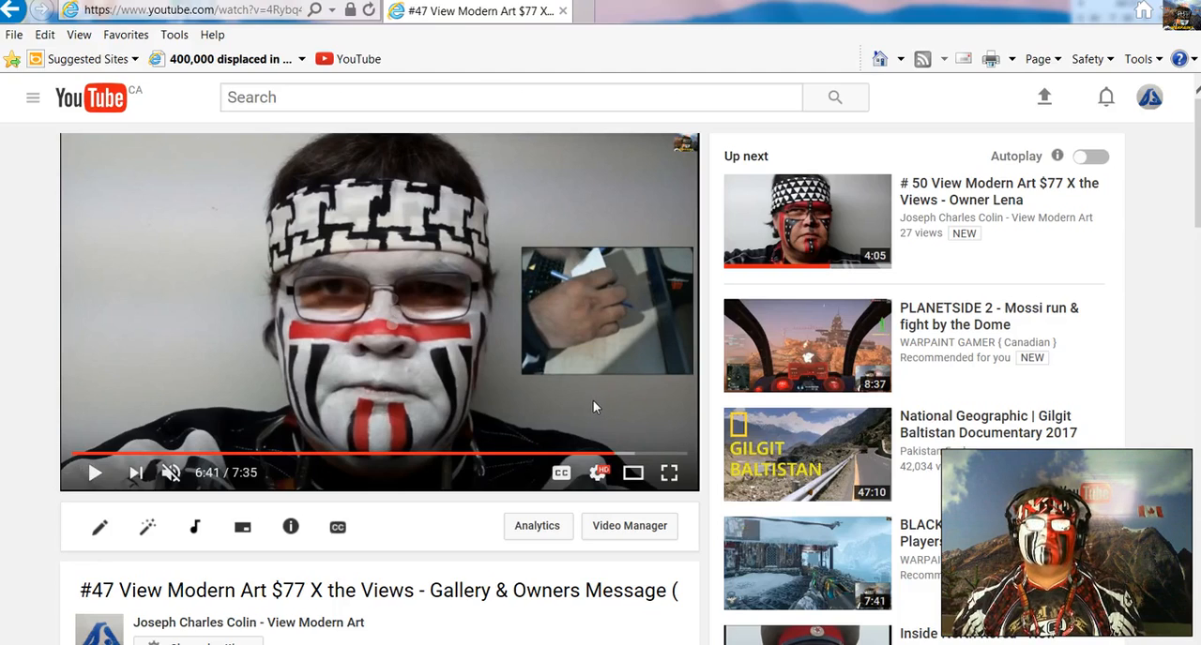
pyautogui.click(95, 472)
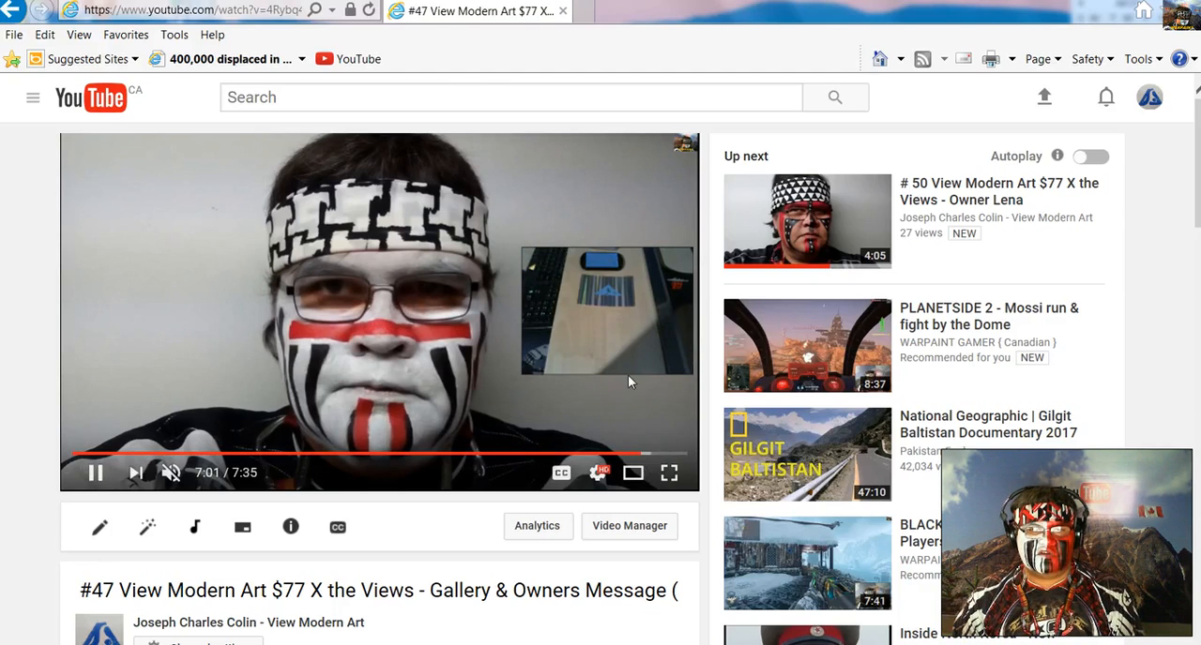
pyautogui.moveTo(638, 459)
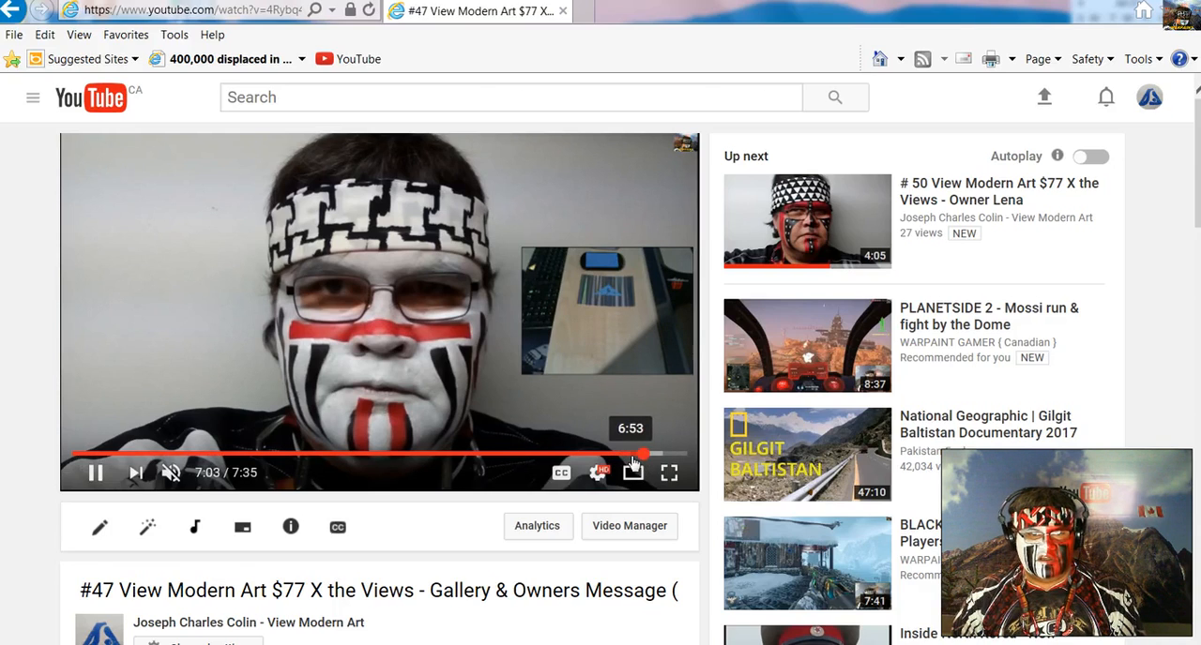
pyautogui.click(670, 473)
pyautogui.write('baby popcorn')
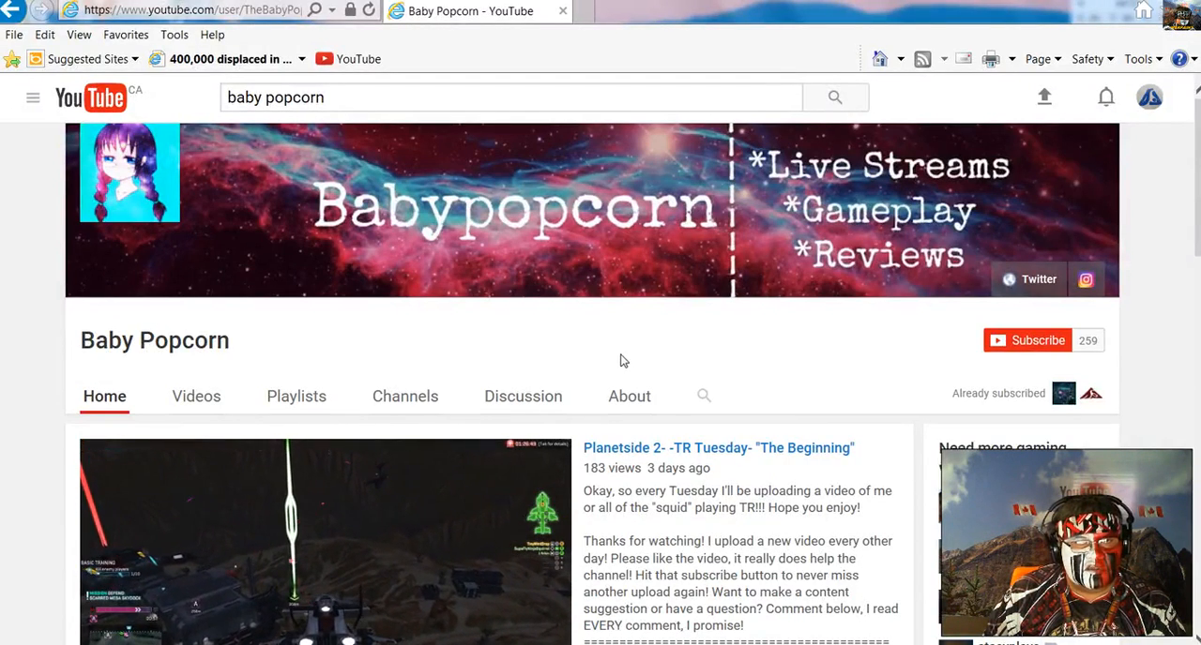
# Step: Scroll through Baby Popcorn's Planetside 2 uploads, newest first
pyautogui.scroll(-3)
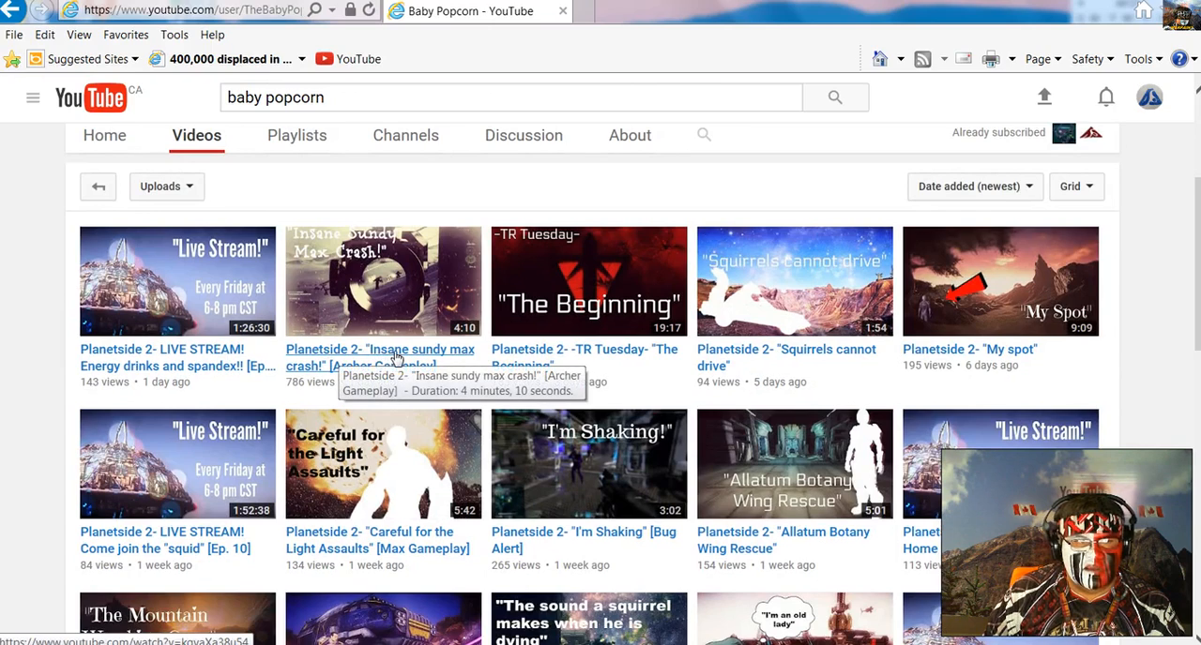
pyautogui.moveTo(619, 388)
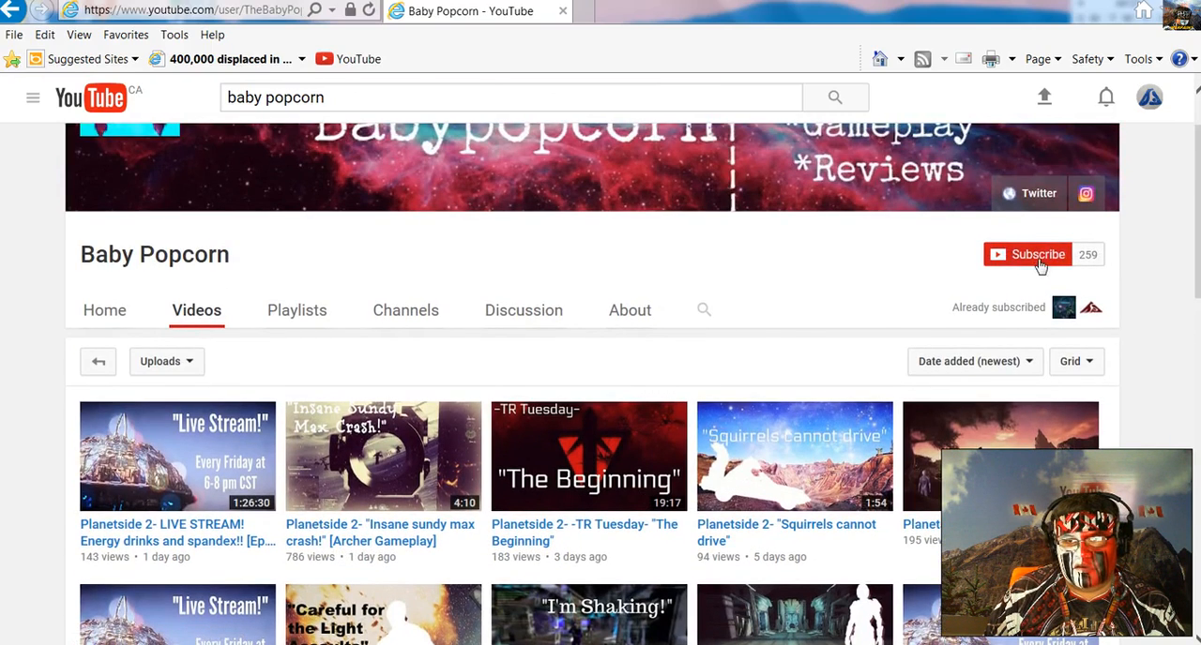
pyautogui.moveTo(732, 329)
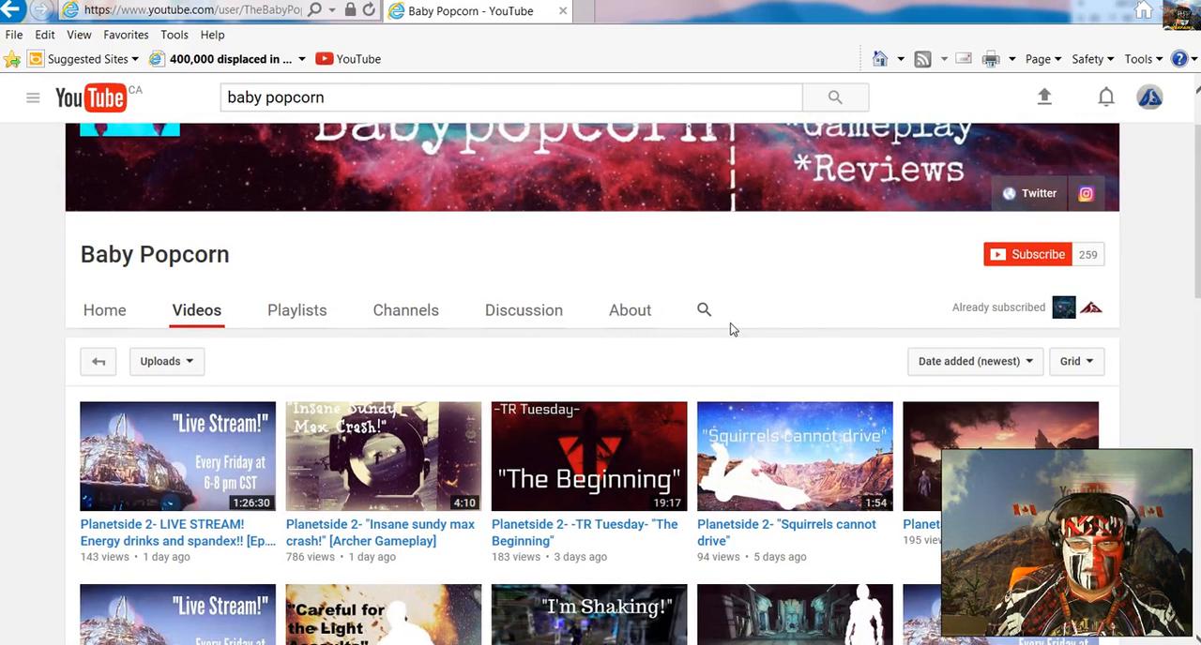
pyautogui.scroll(-3)
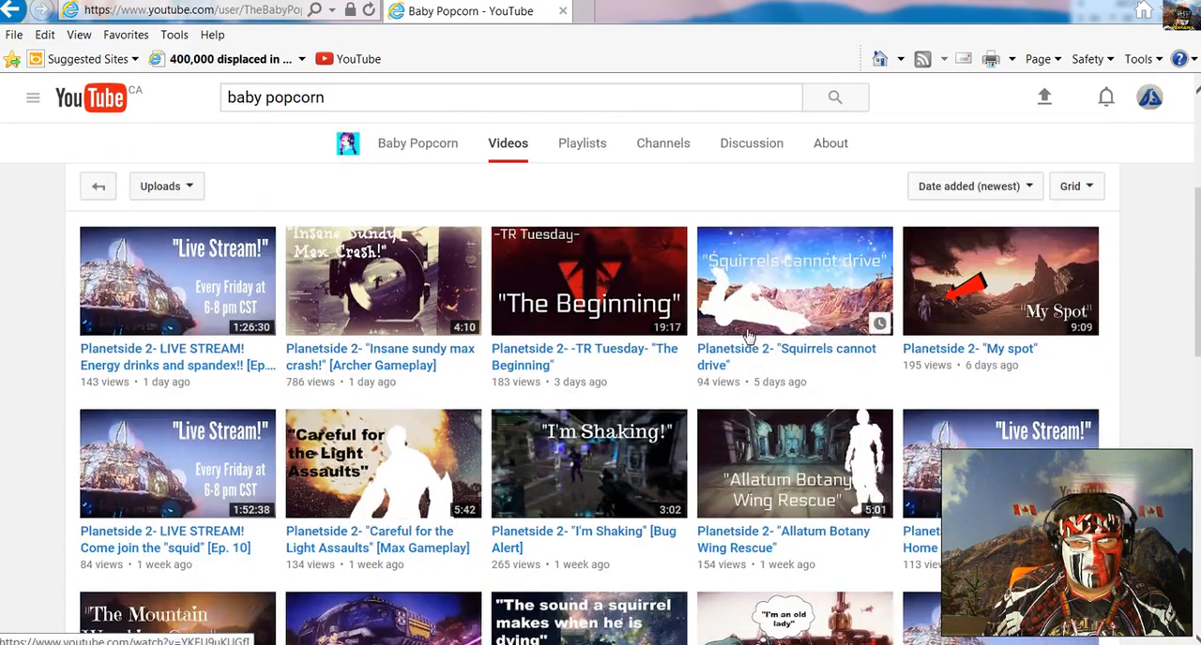
pyautogui.moveTo(474, 380)
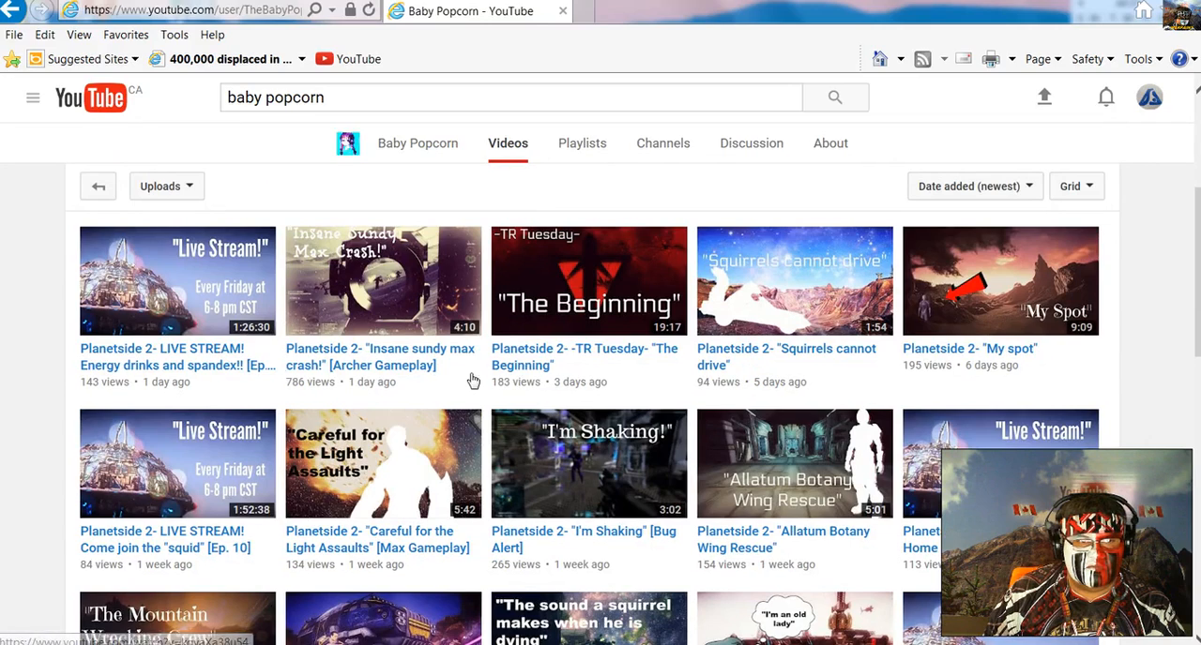
pyautogui.moveTo(380, 323)
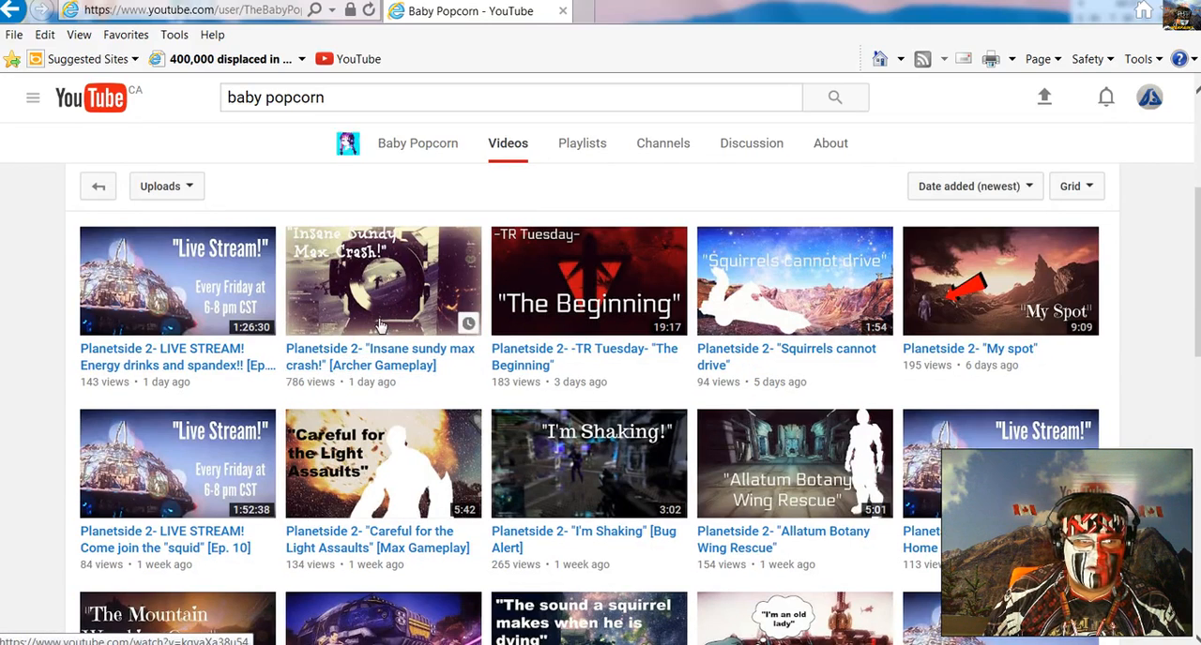
pyautogui.moveTo(382, 366)
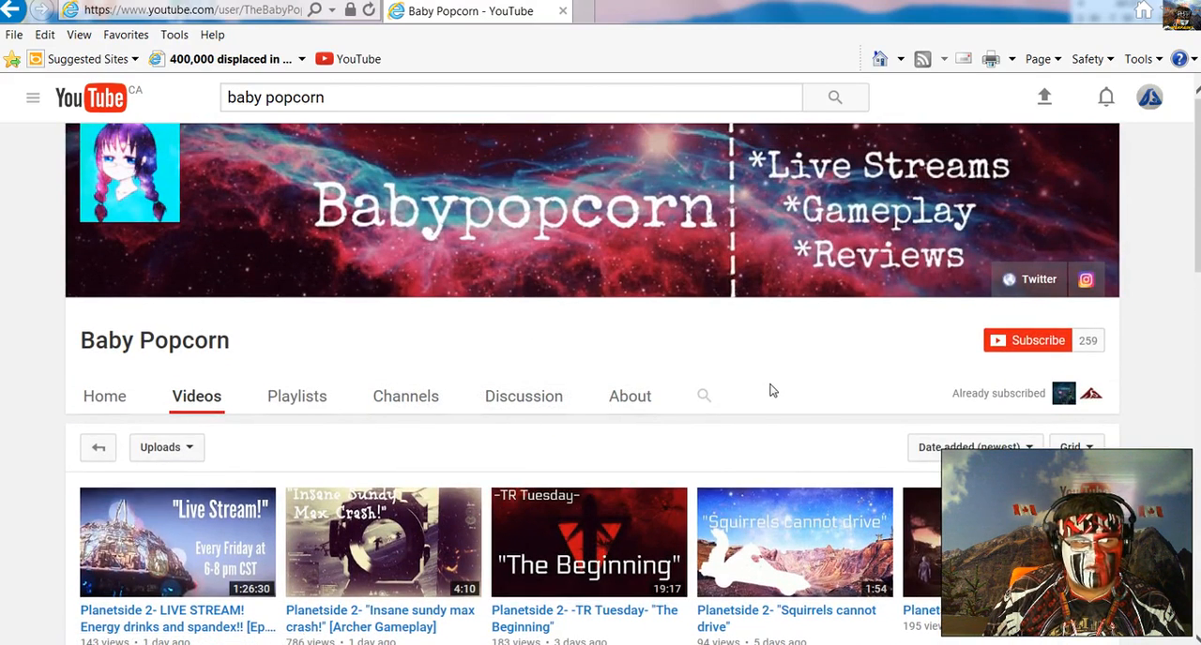
pyautogui.moveTo(683, 390)
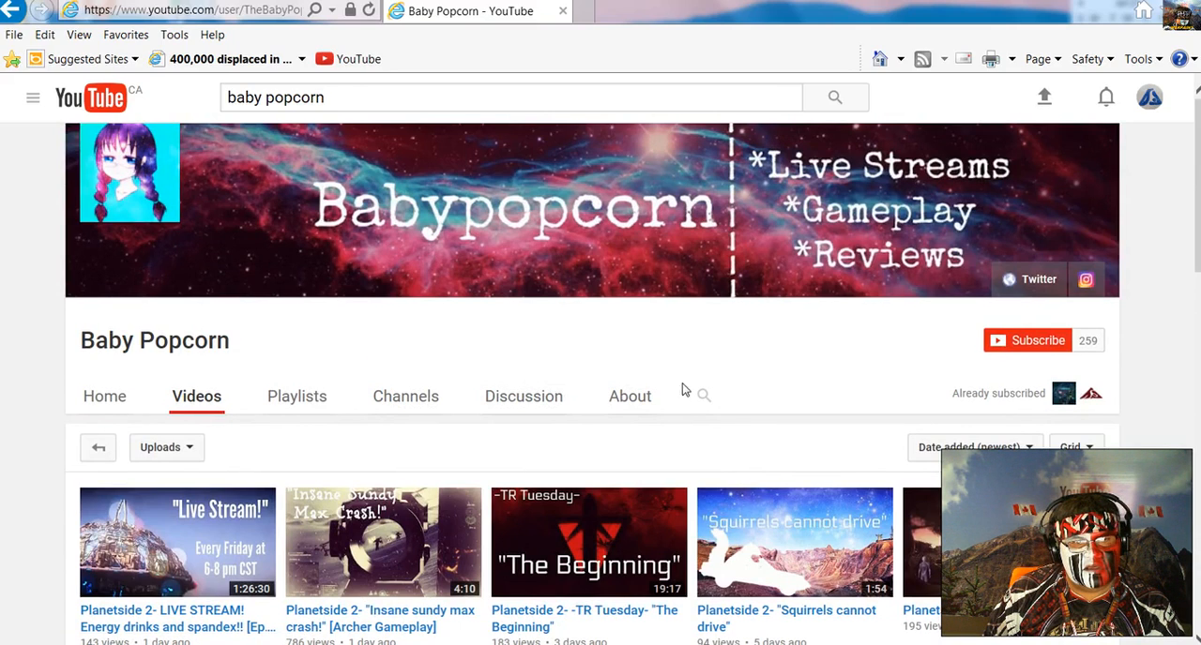
pyautogui.scroll(-3)
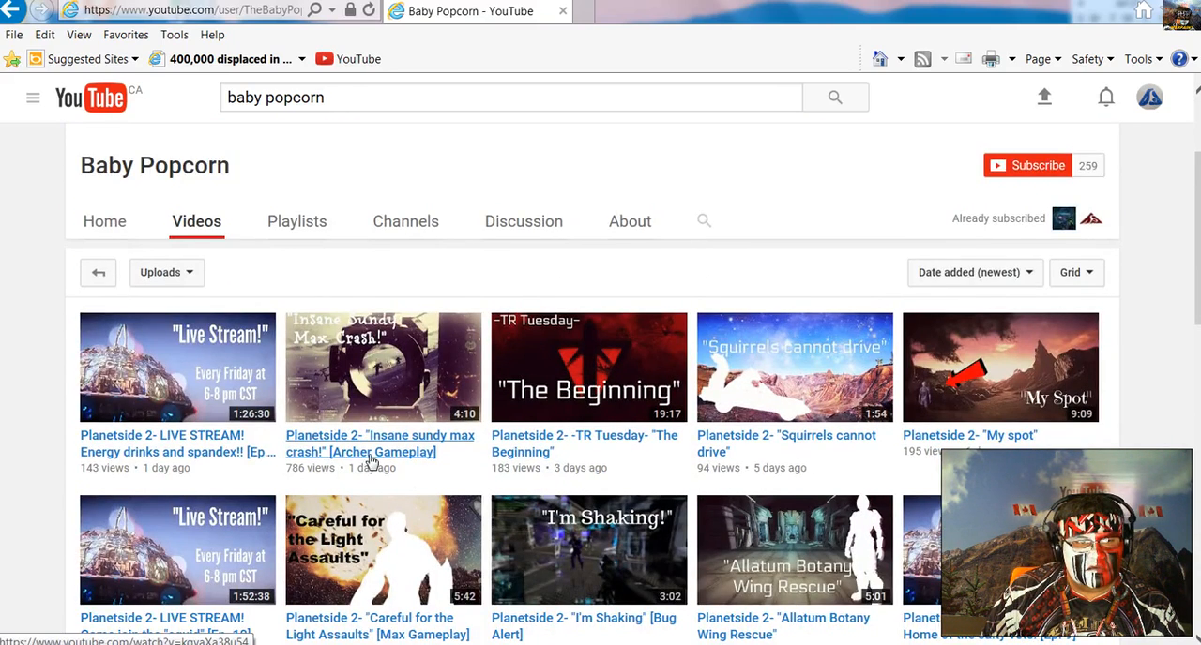
# Step: Open 'Insane sundy max crash!', expand its description and follow the squad mate link
pyautogui.click(383, 367)
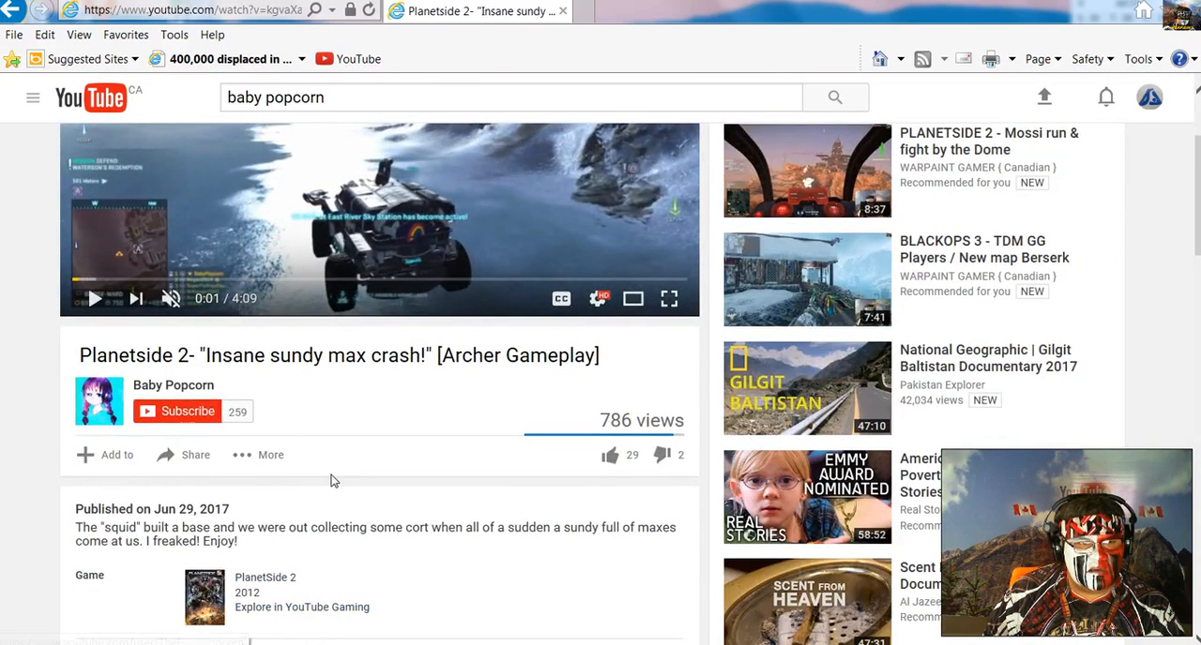
pyautogui.scroll(-3)
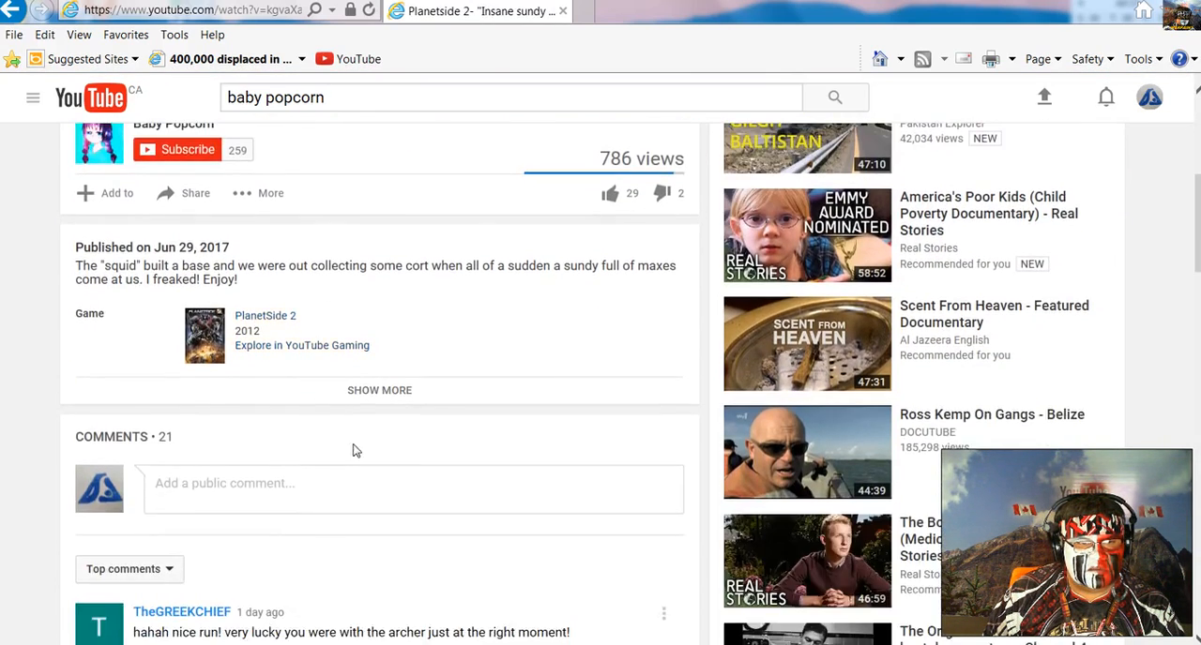
pyautogui.click(379, 390)
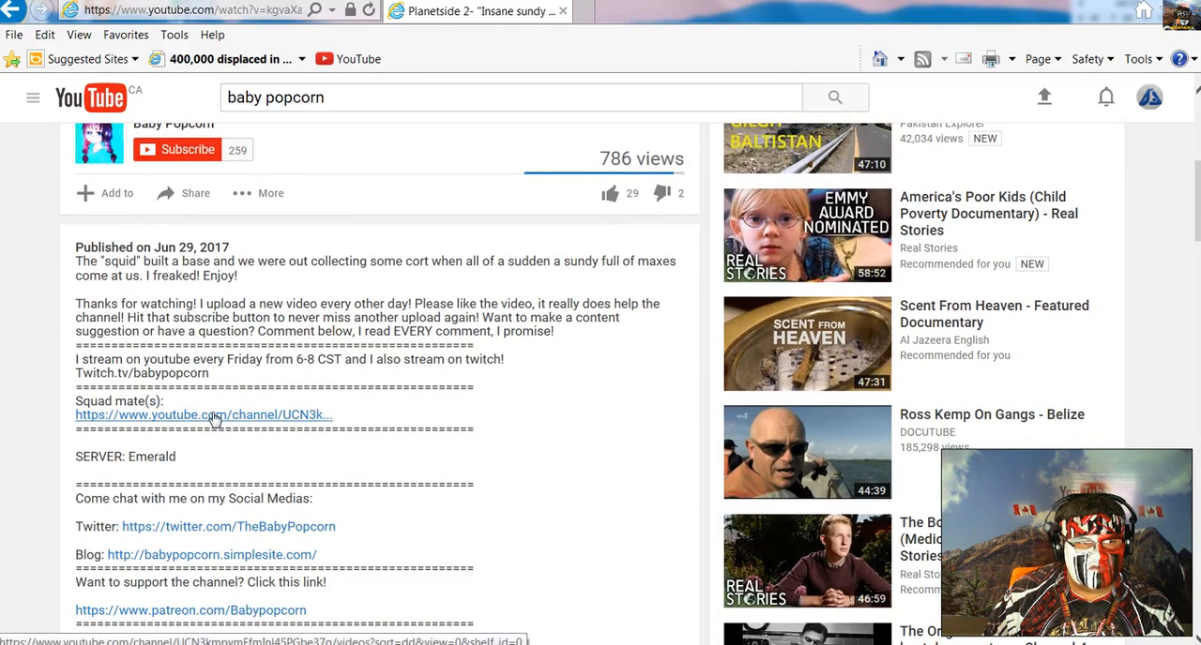
pyautogui.click(204, 414)
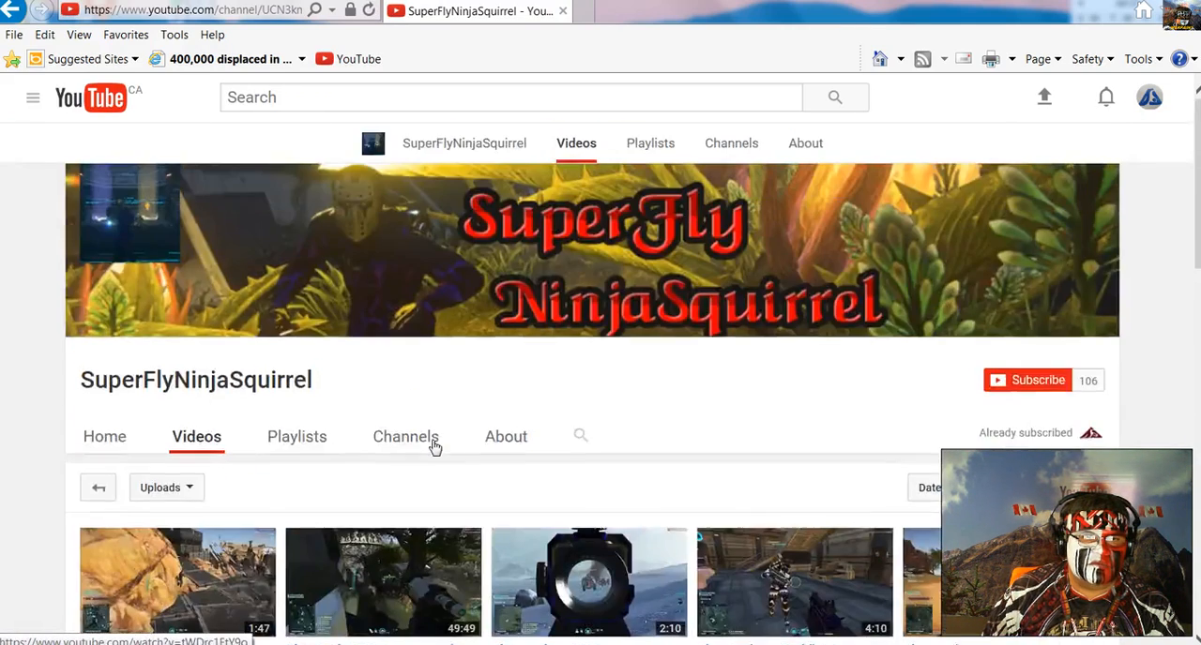
pyautogui.moveTo(584, 432)
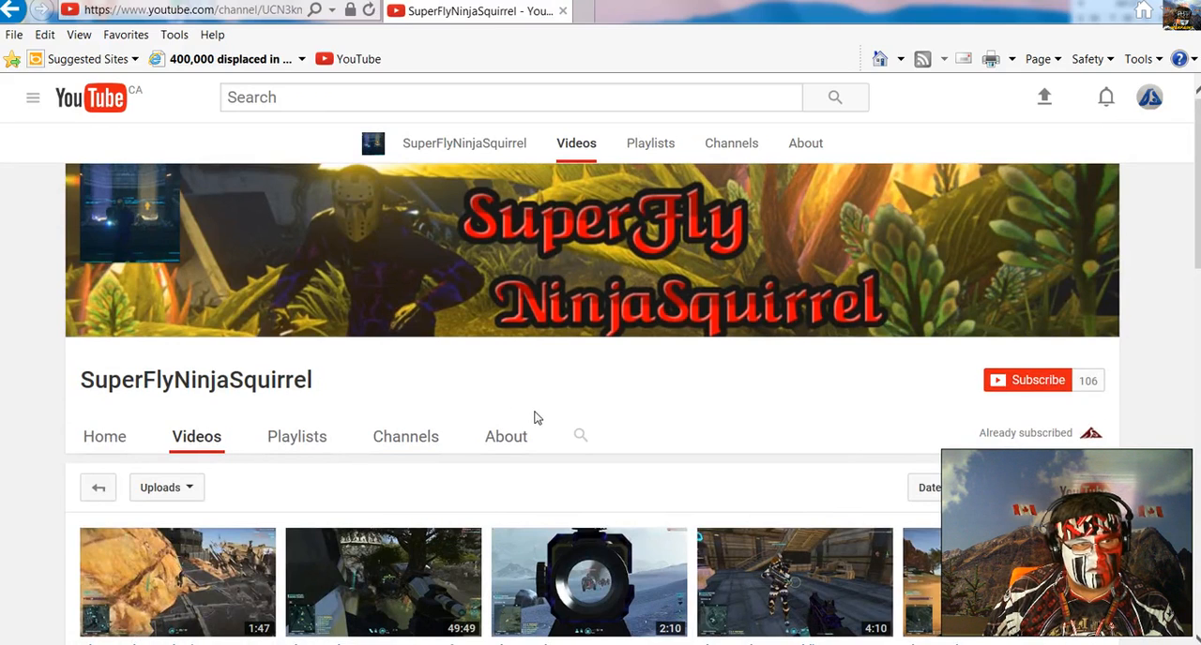
# Step: Scroll through SuperFlyNinjaSquirrel's PlanetSide 2 uploads grid
pyautogui.scroll(-3)
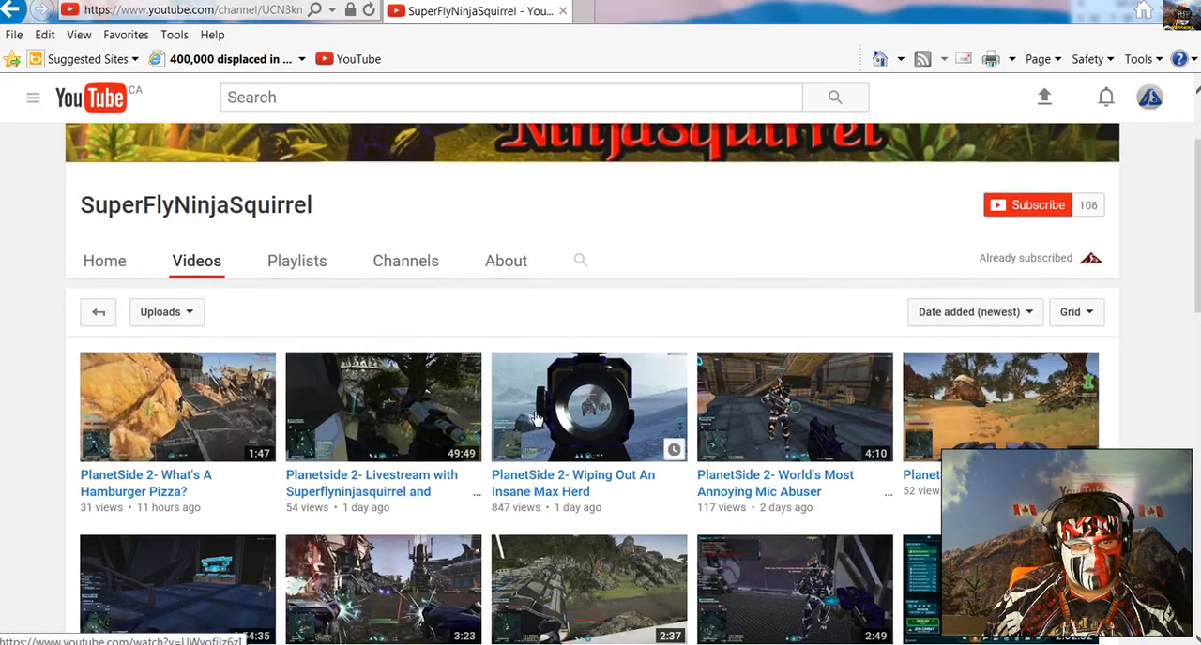
pyautogui.moveTo(745, 471)
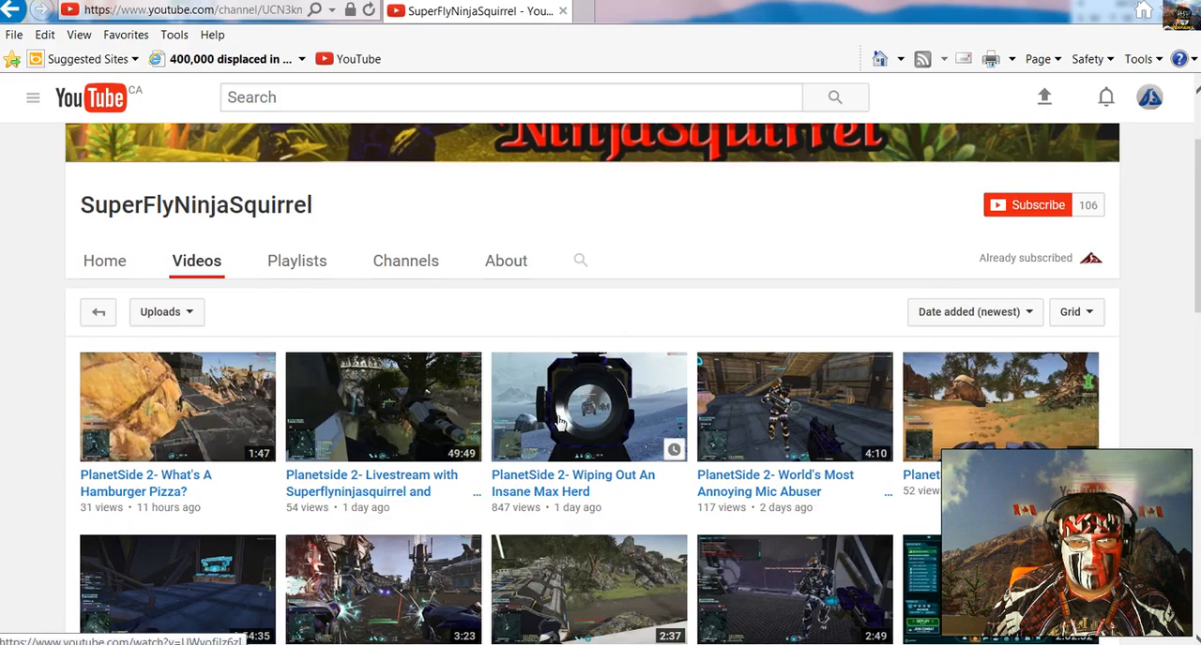
pyautogui.scroll(-3)
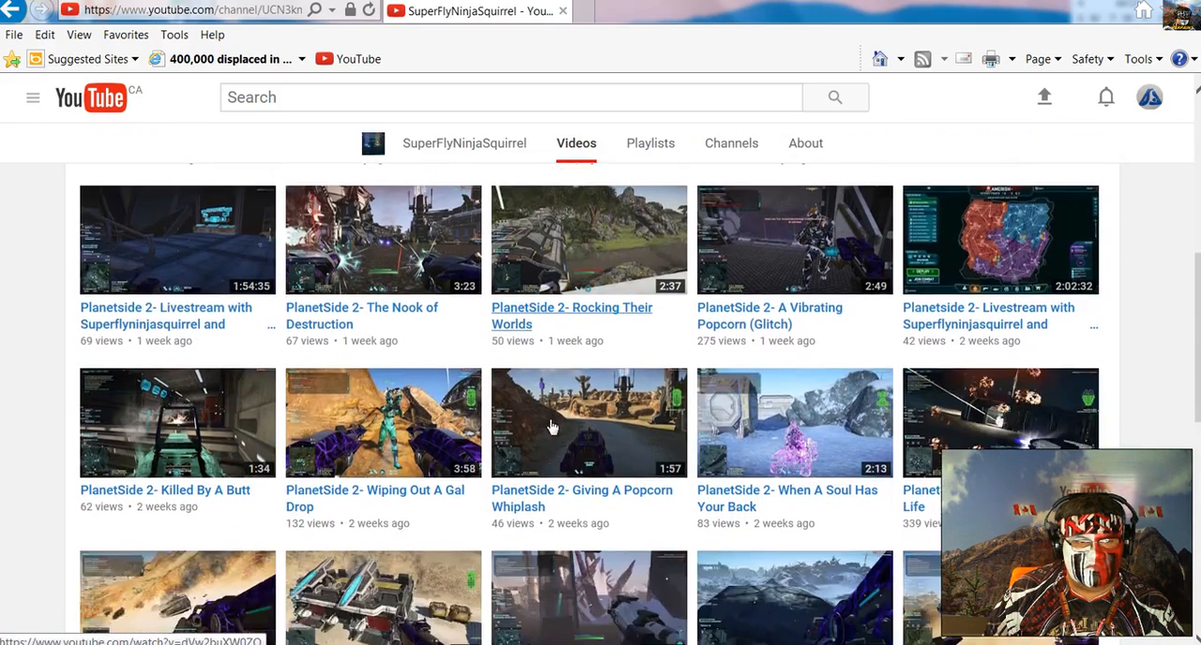
pyautogui.scroll(-3)
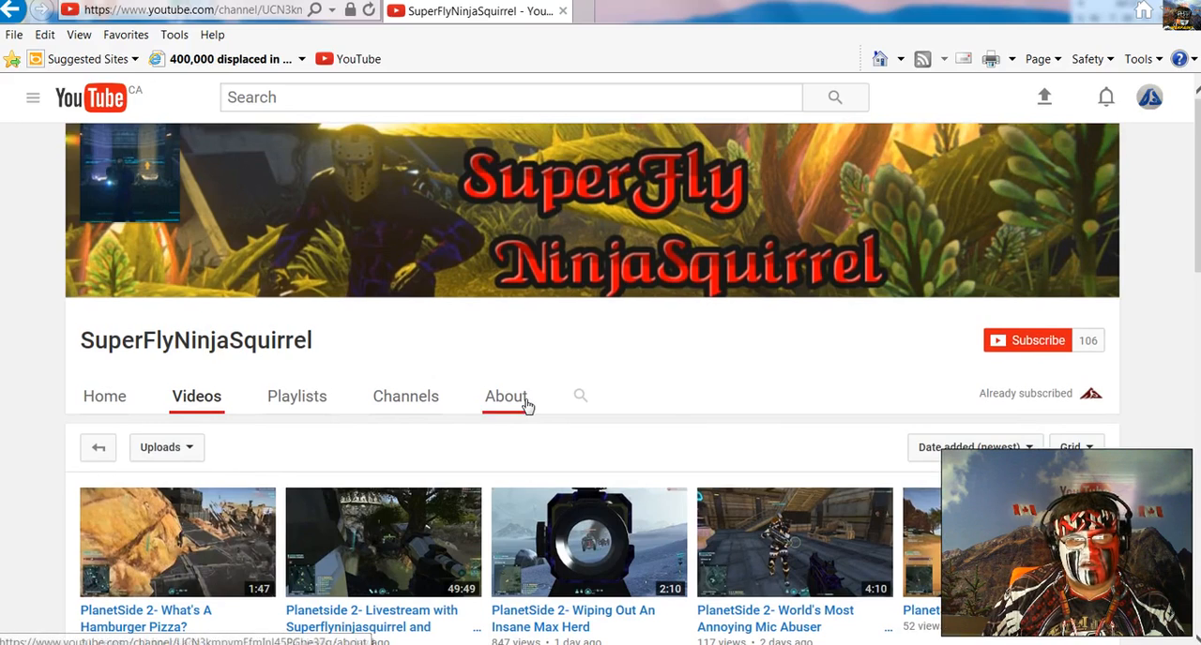
pyautogui.moveTo(373, 536)
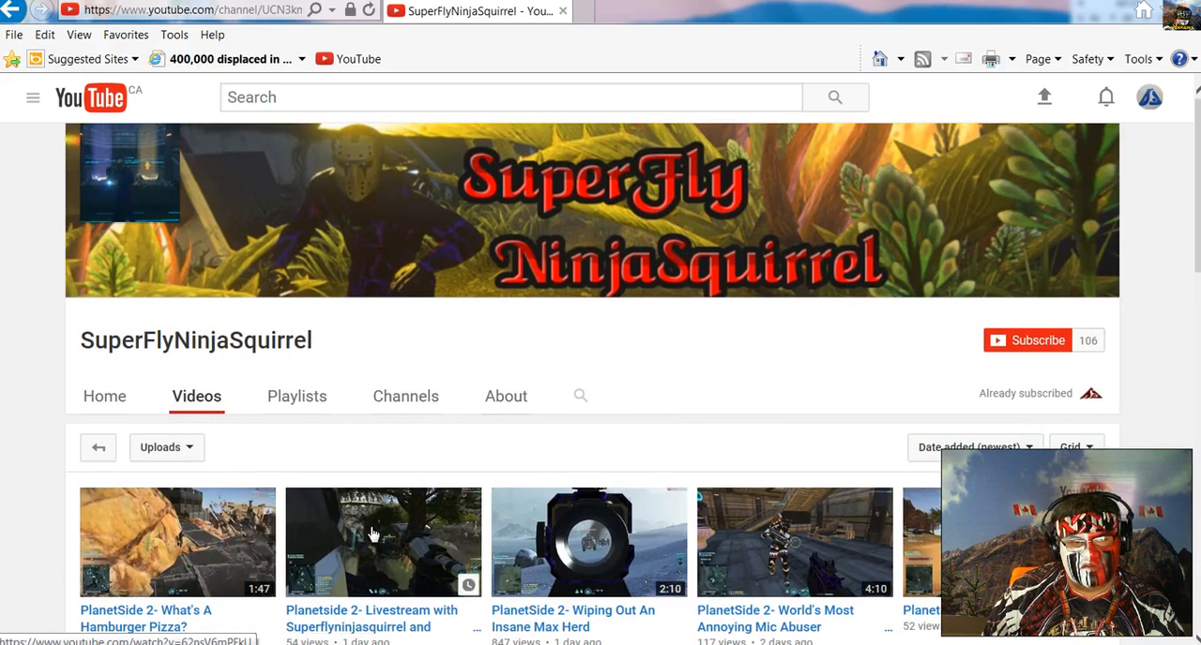
pyautogui.moveTo(450, 447)
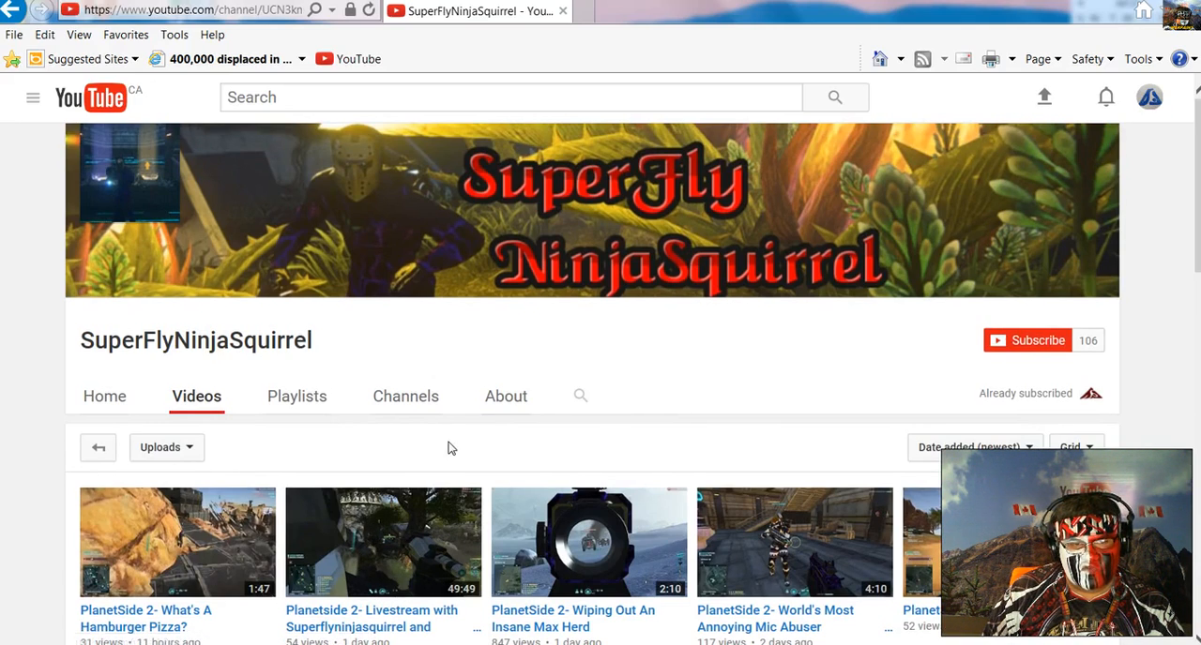
pyautogui.scroll(-3)
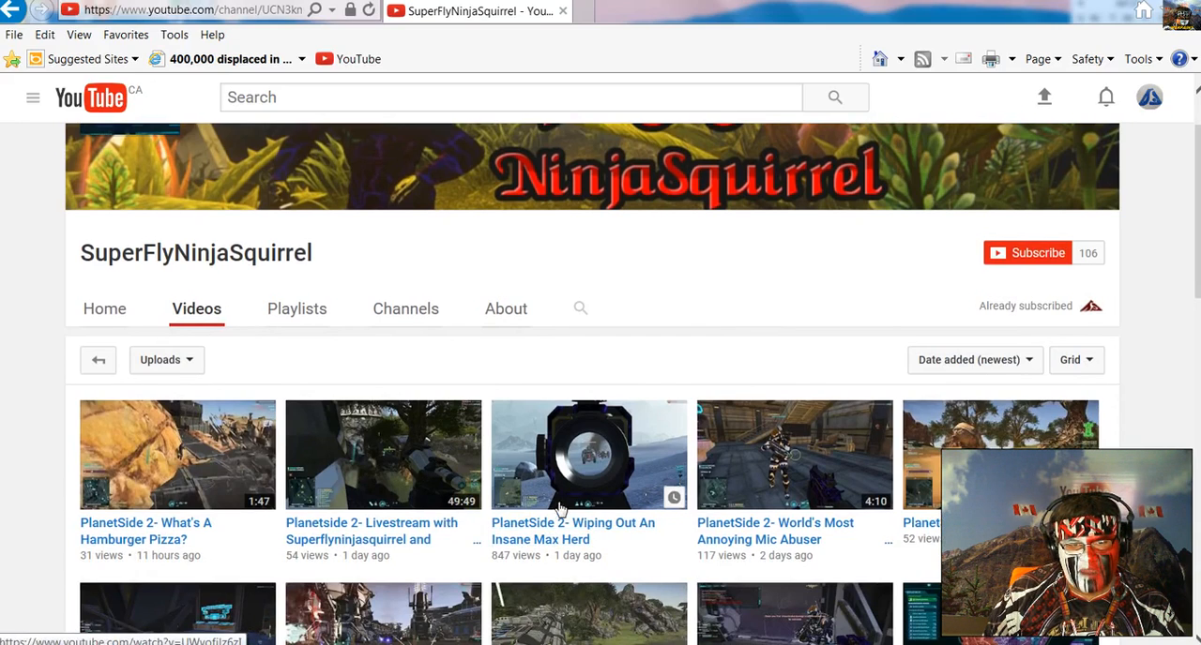
pyautogui.moveTo(442, 409)
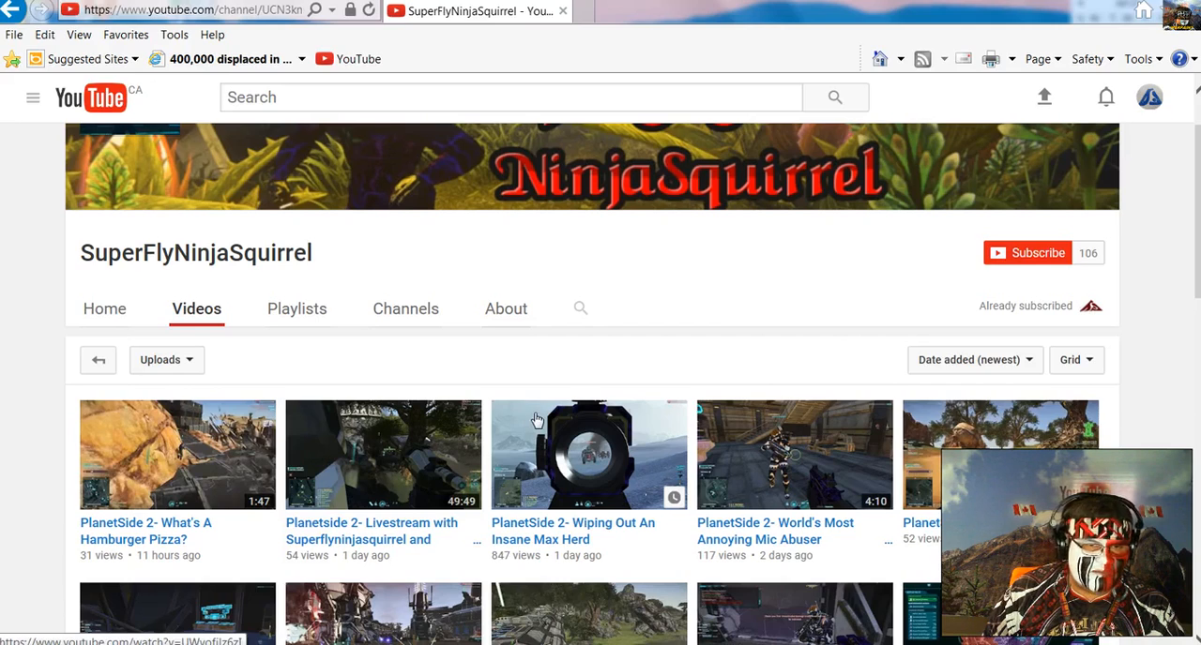
pyautogui.moveTo(586, 457)
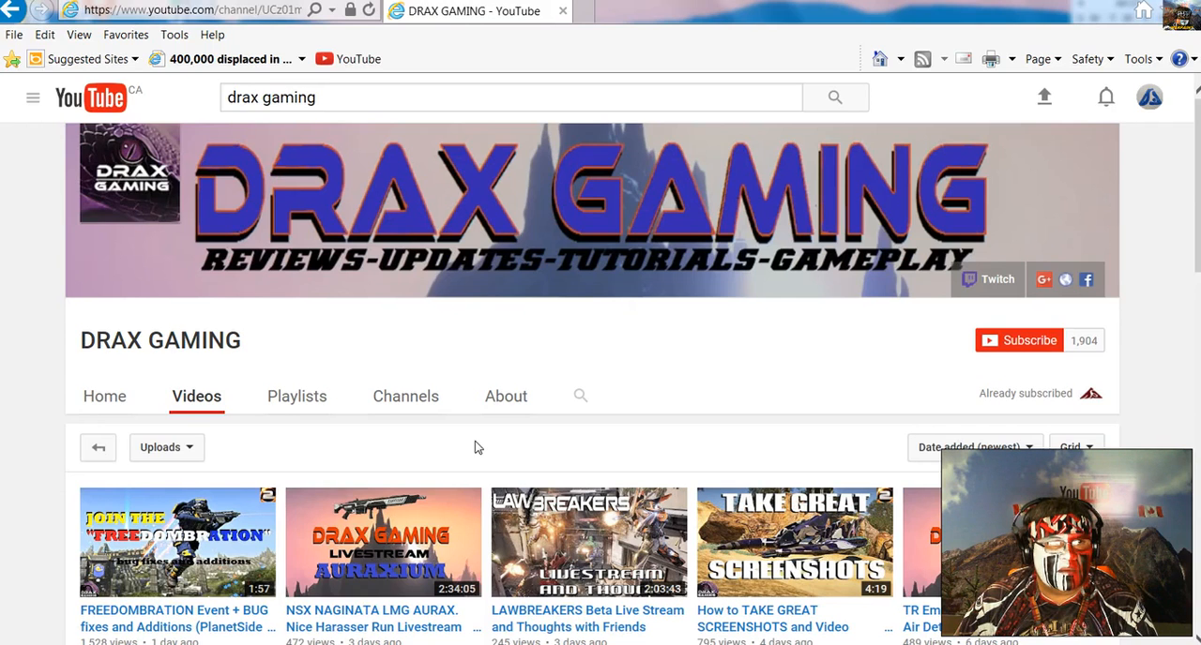
pyautogui.moveTo(723, 409)
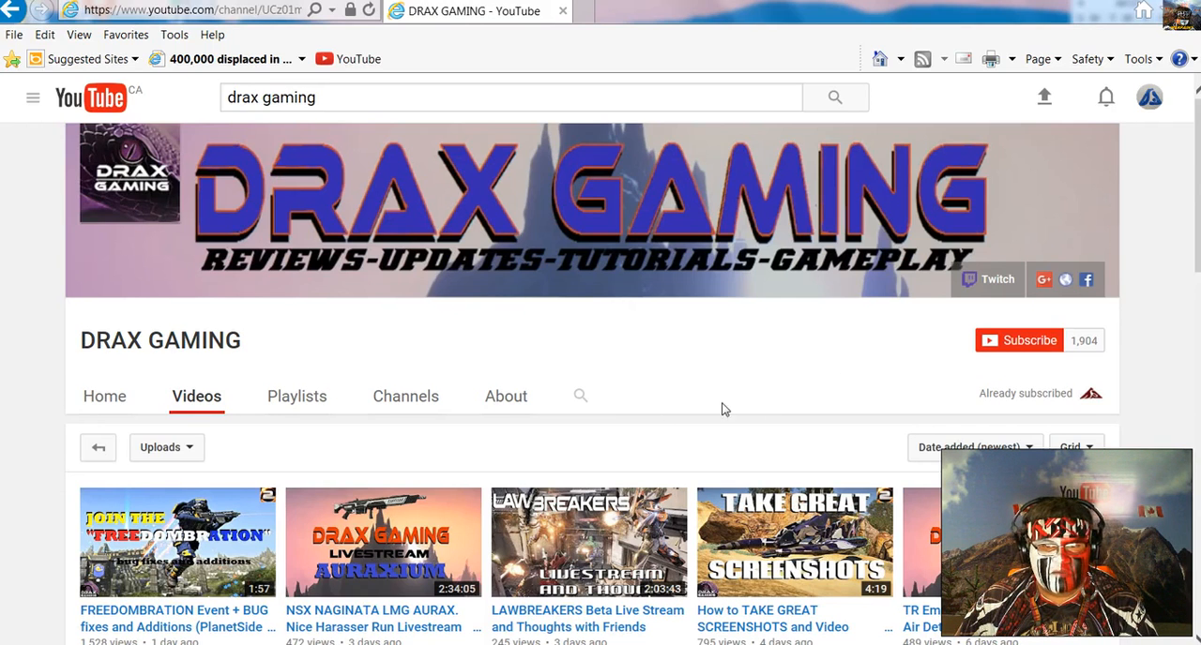
pyautogui.scroll(-3)
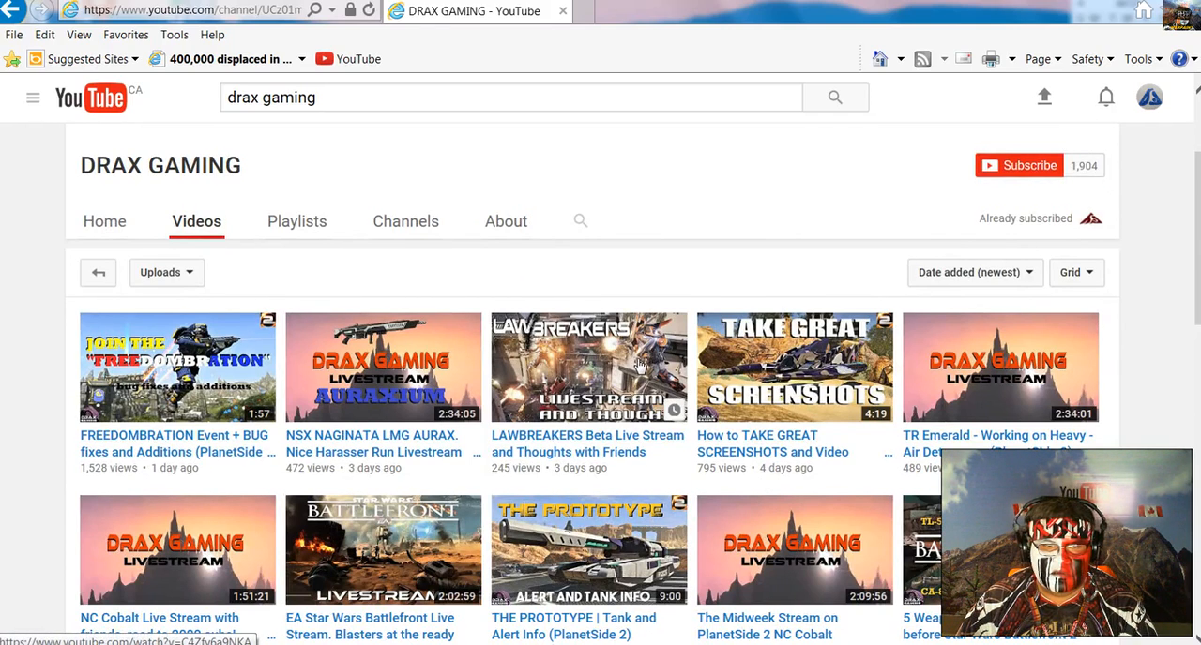
pyautogui.scroll(-3)
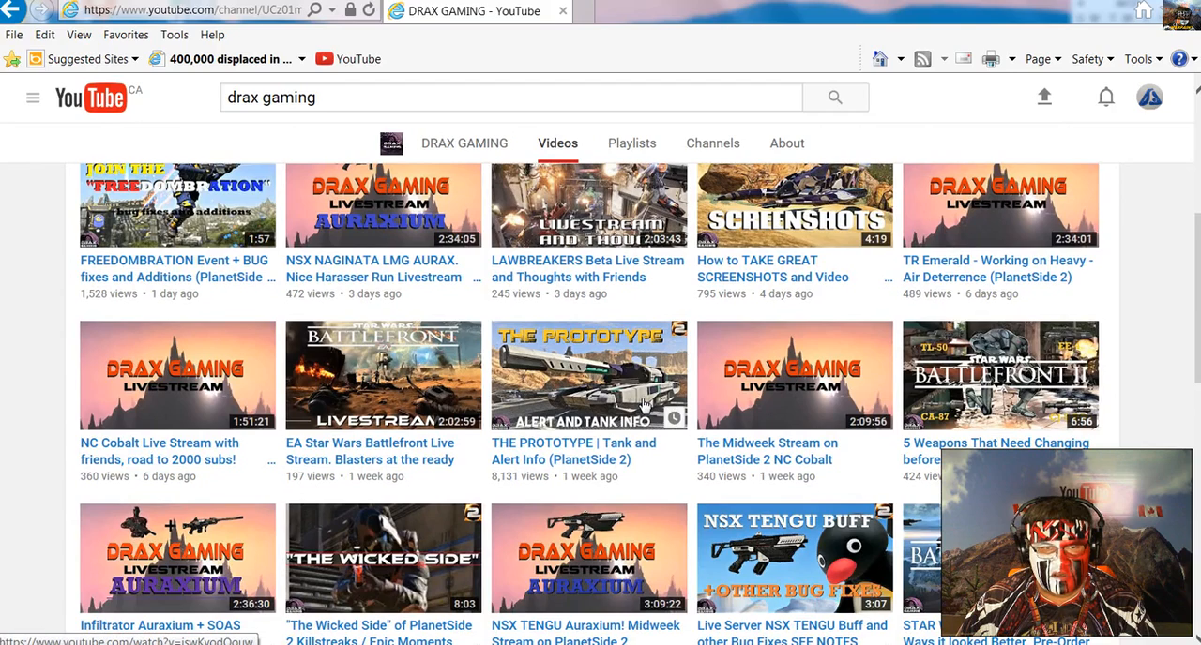
pyautogui.moveTo(615, 490)
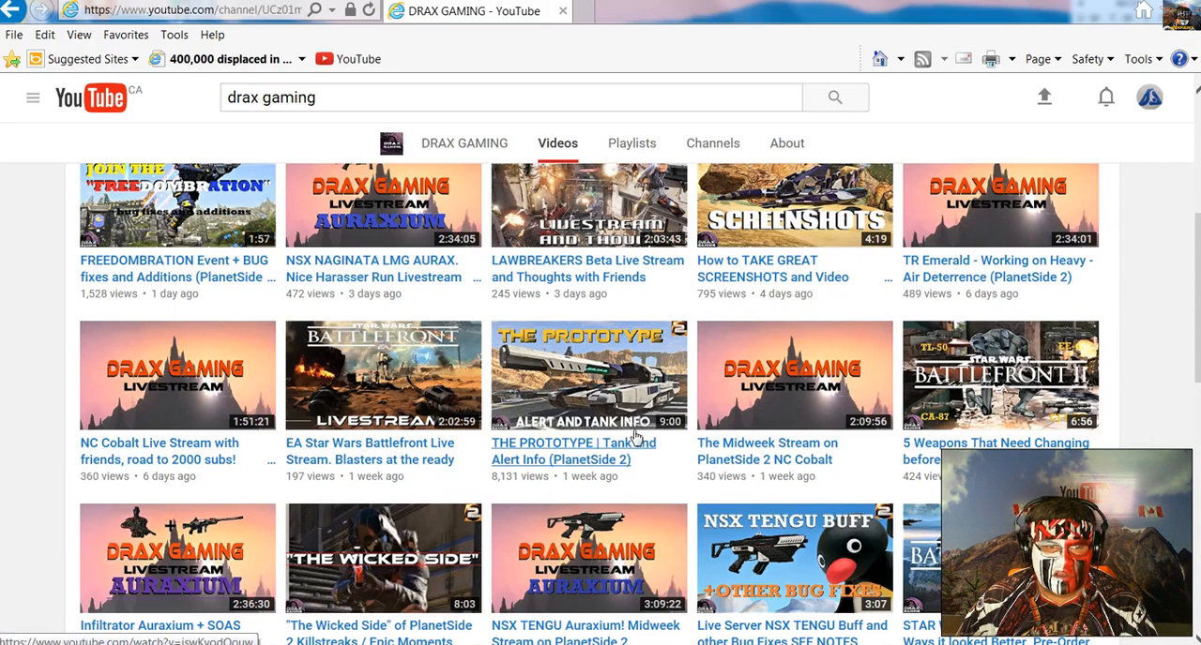
pyautogui.scroll(-3)
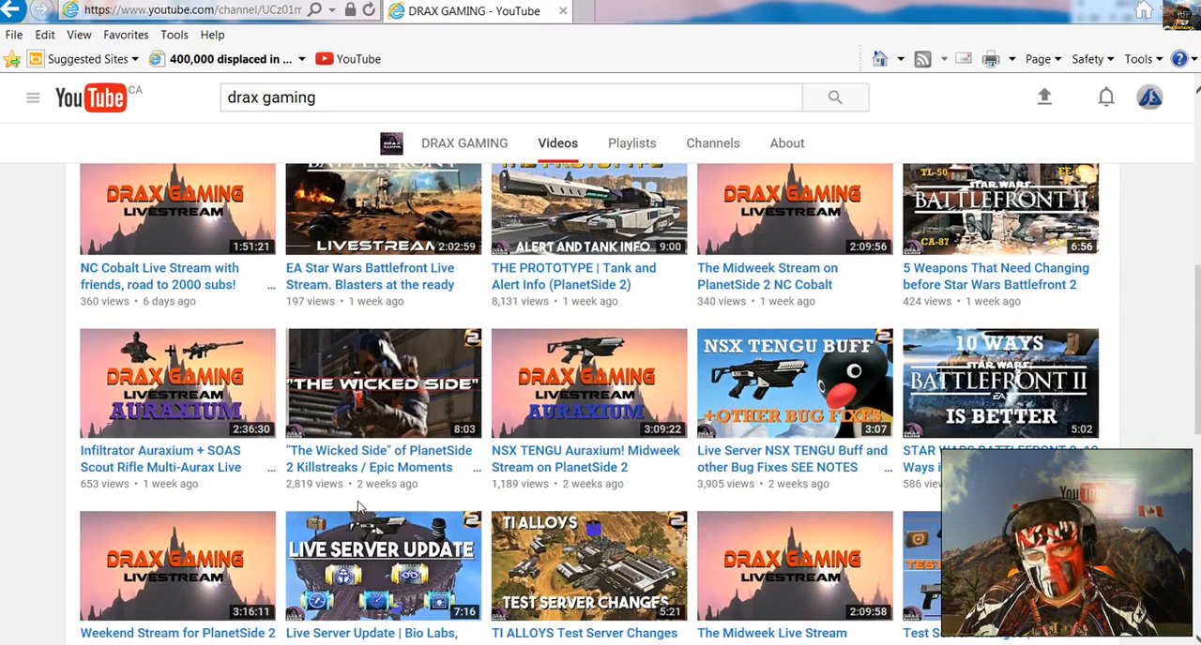
pyautogui.scroll(-3)
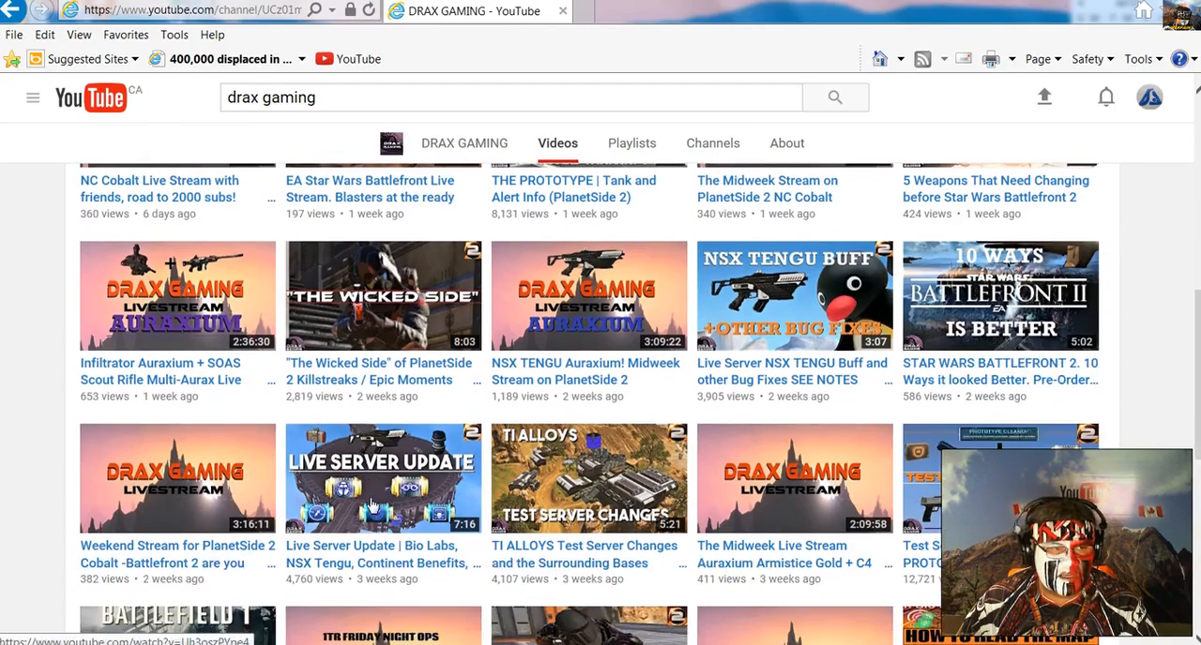
pyautogui.scroll(-3)
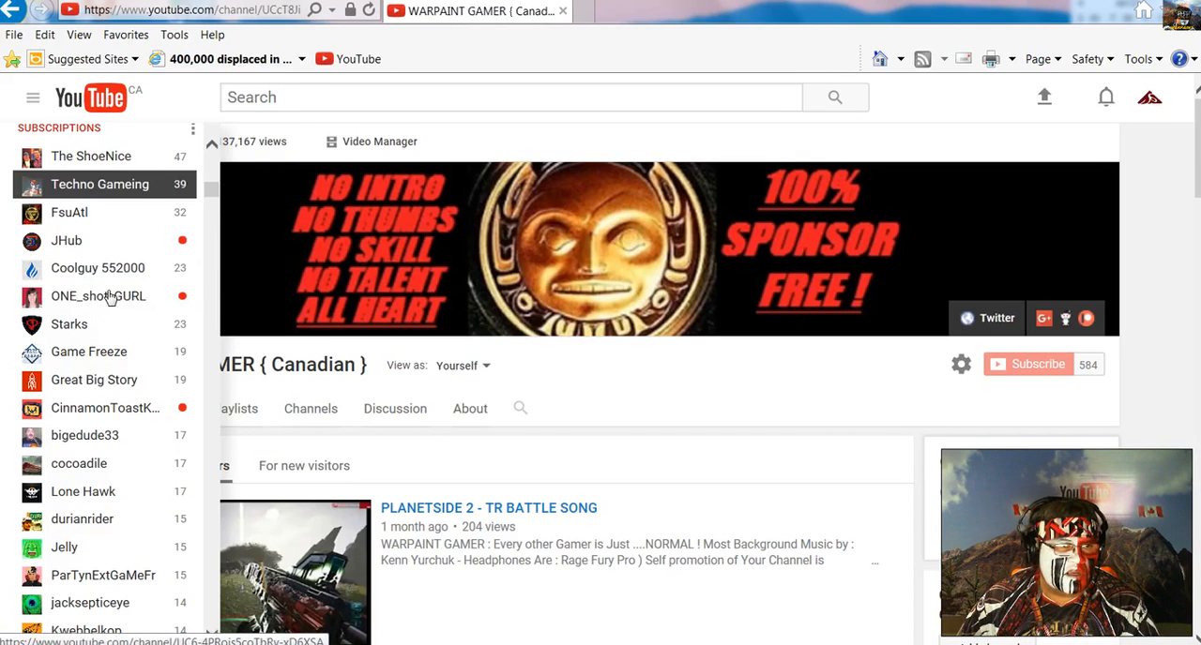
pyautogui.moveTo(208, 192)
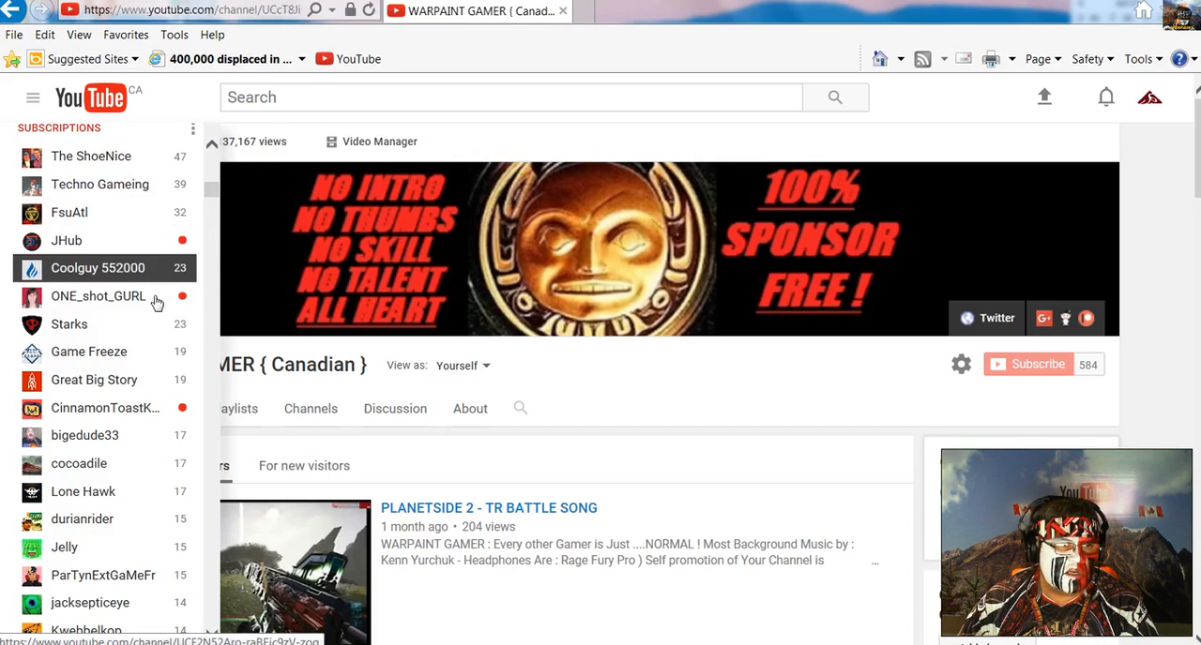
pyautogui.moveTo(214, 192)
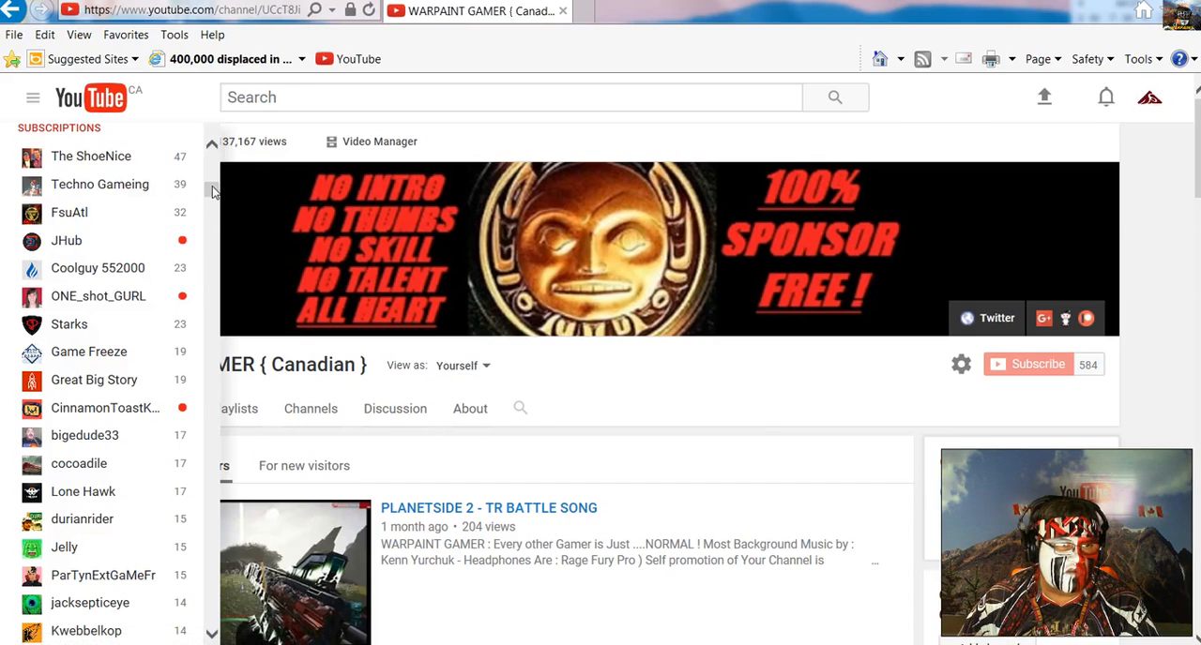
# Step: Scroll the WARPAINT GAMER subscriptions list down to MRAnonymous
pyautogui.scroll(-3)
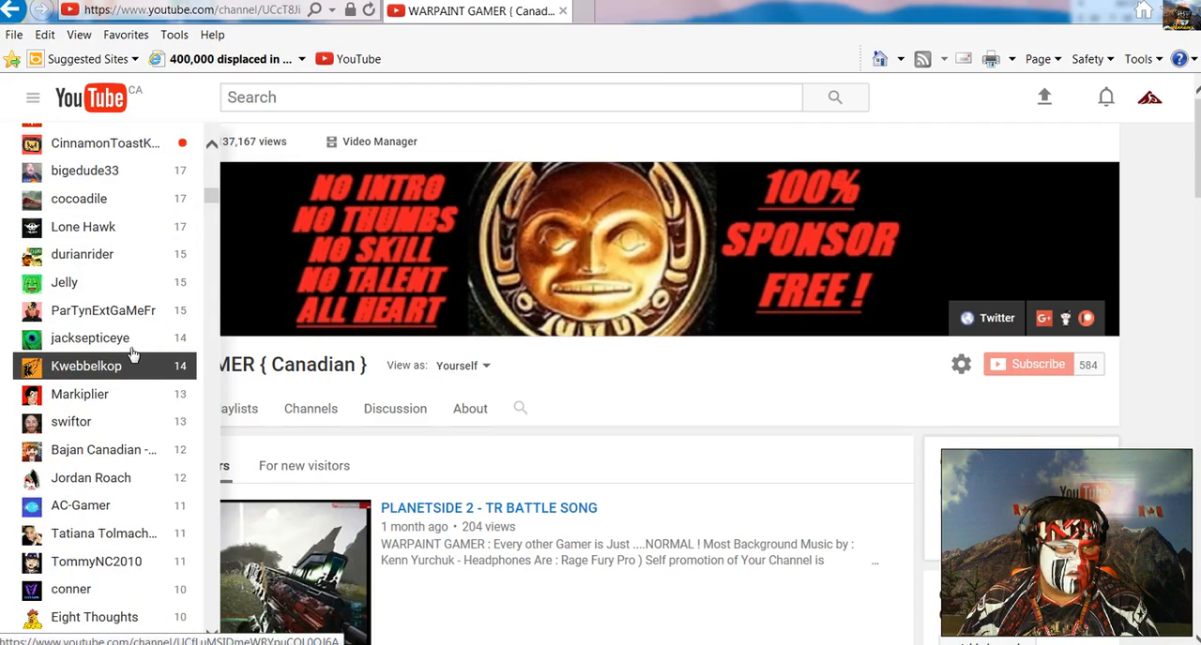
pyautogui.moveTo(119, 400)
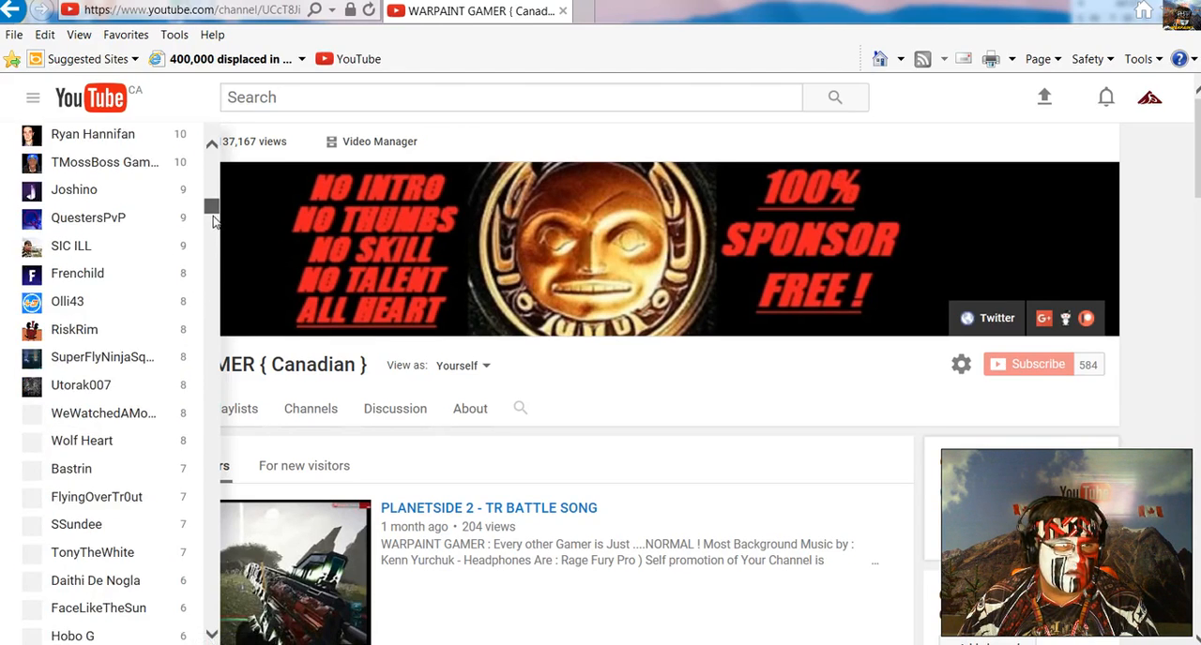
pyautogui.scroll(-3)
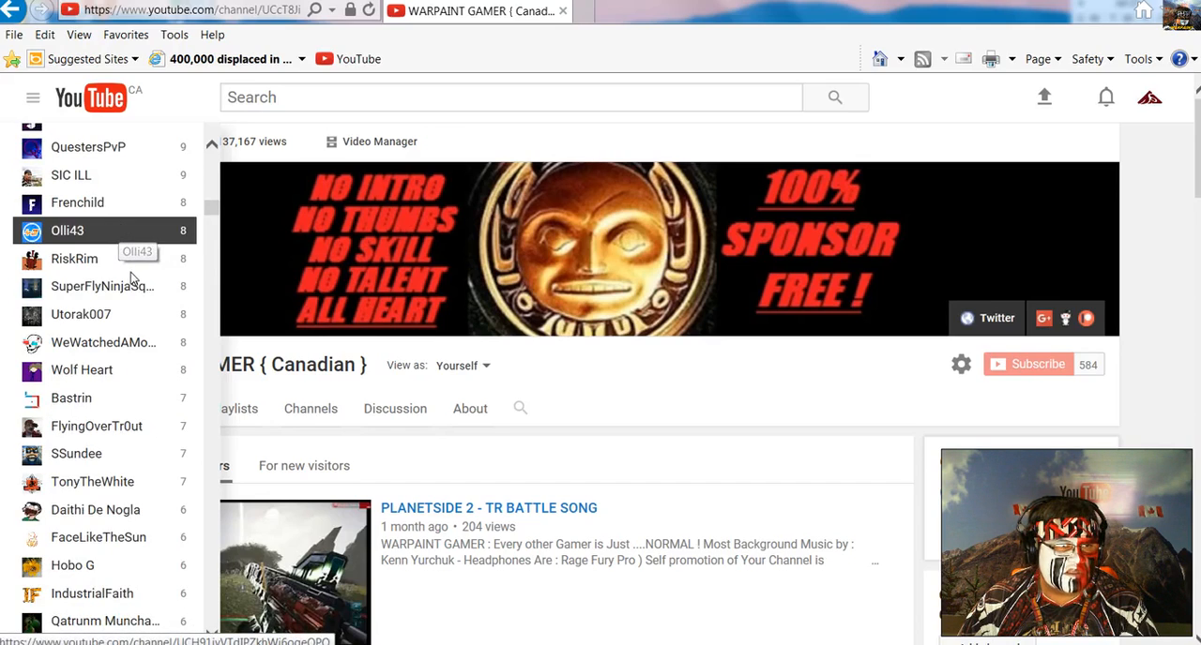
pyautogui.moveTo(154, 410)
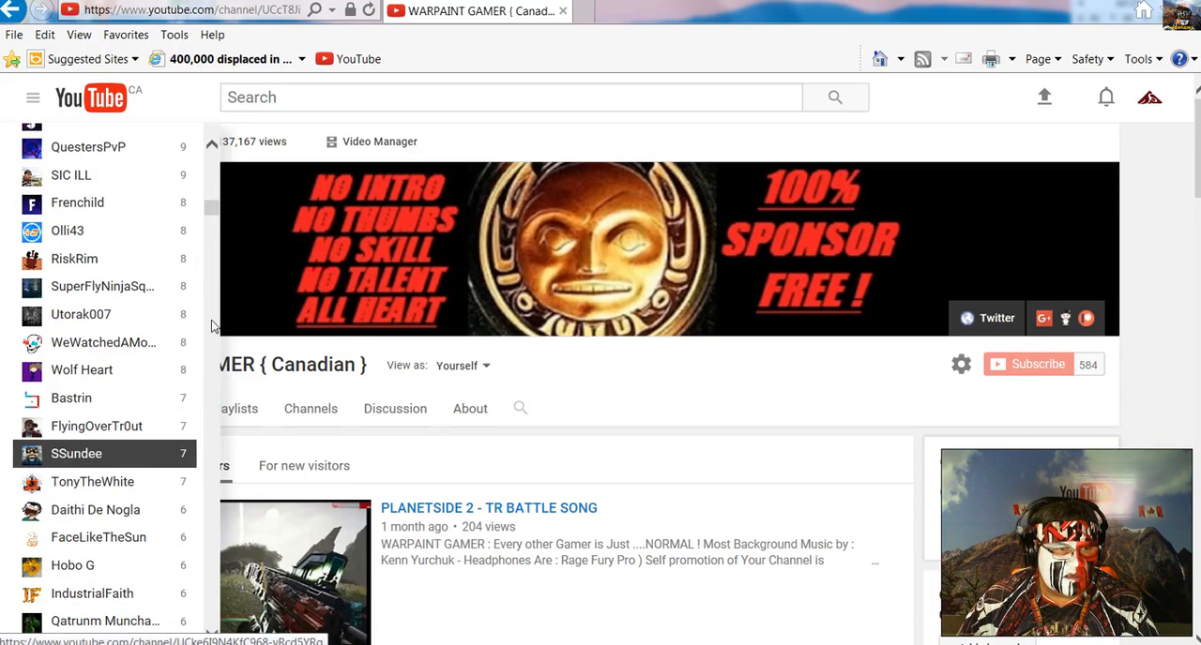
pyautogui.scroll(-3)
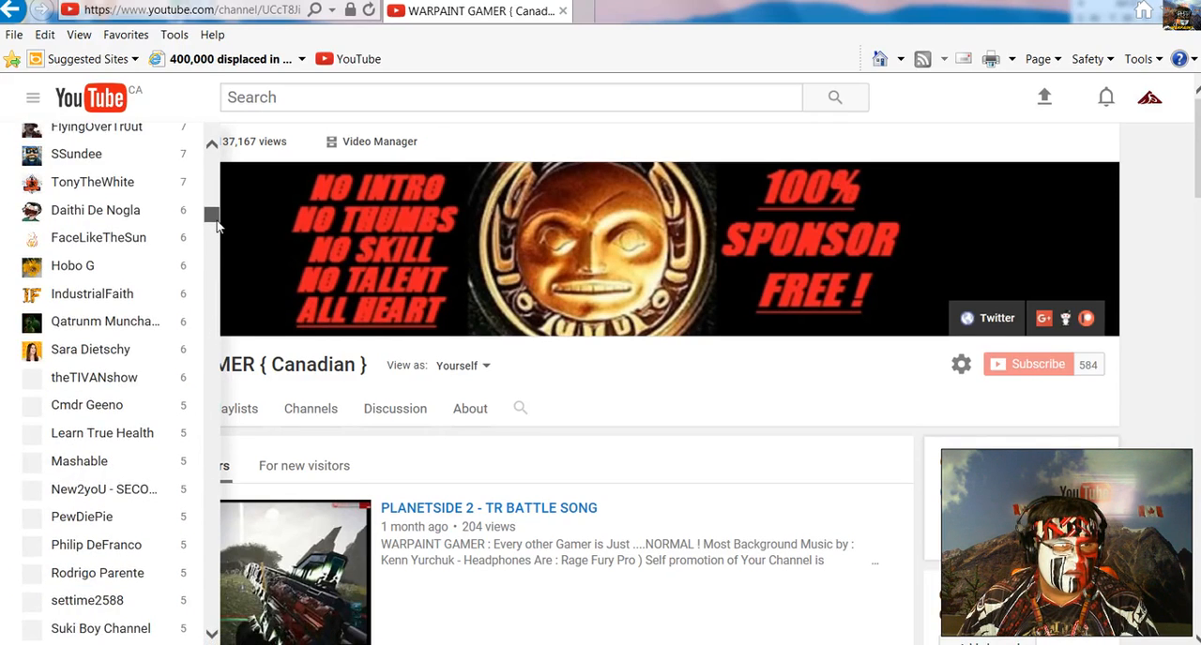
pyautogui.scroll(-3)
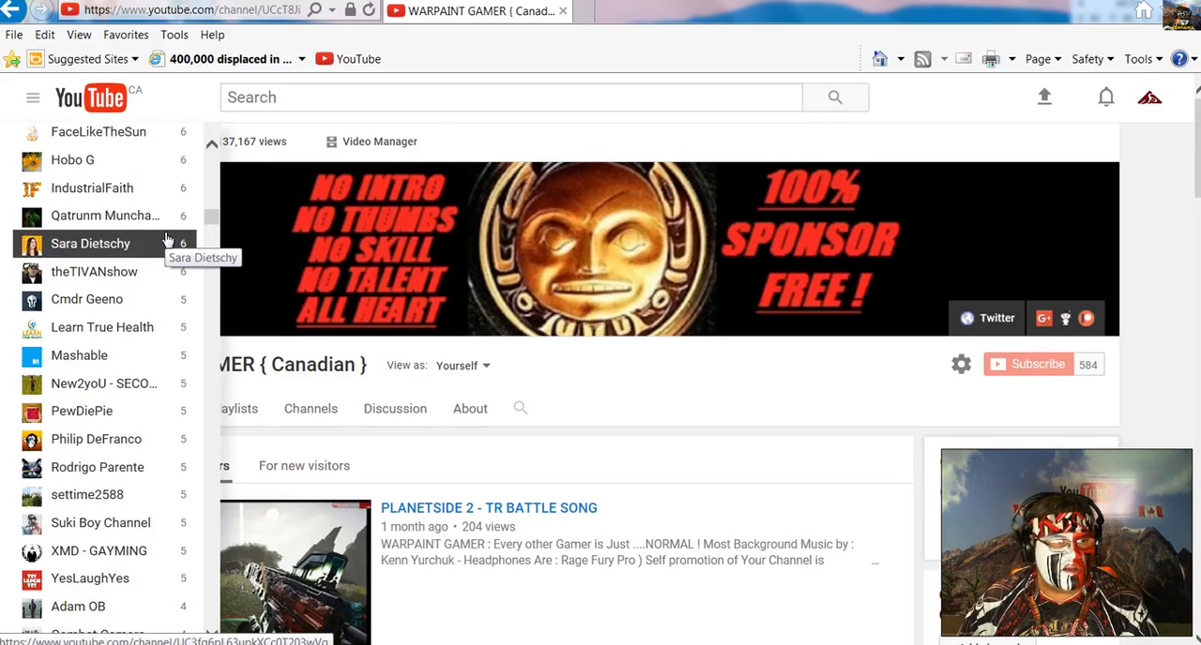
pyautogui.moveTo(157, 384)
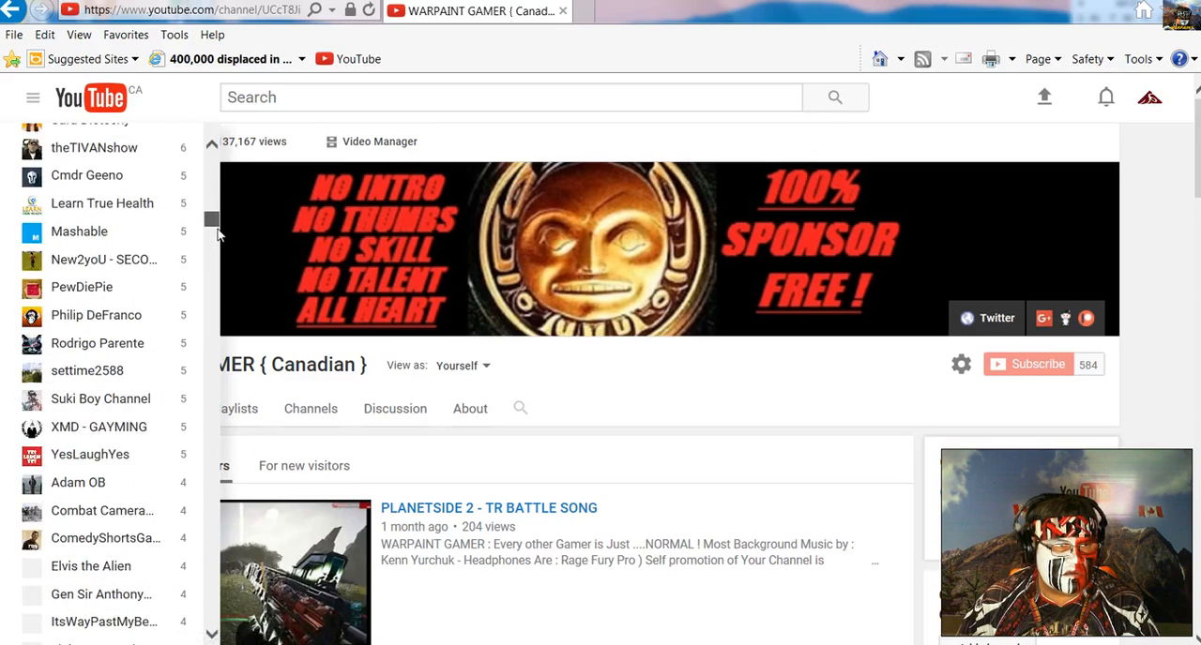
pyautogui.scroll(-3)
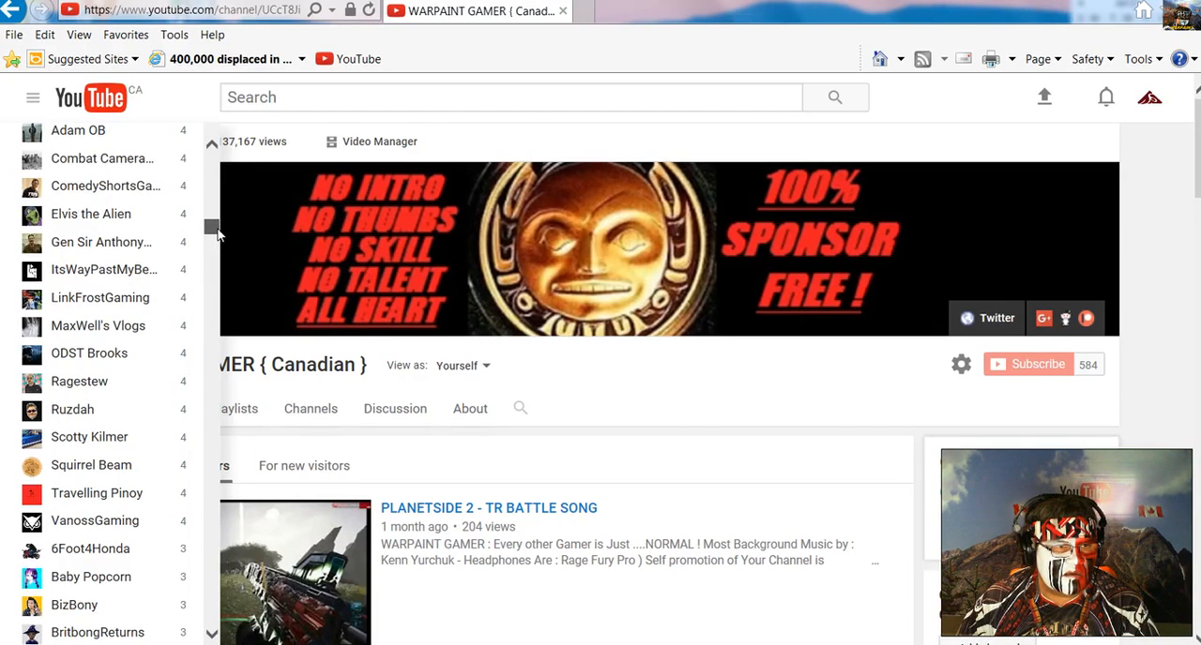
pyautogui.scroll(-3)
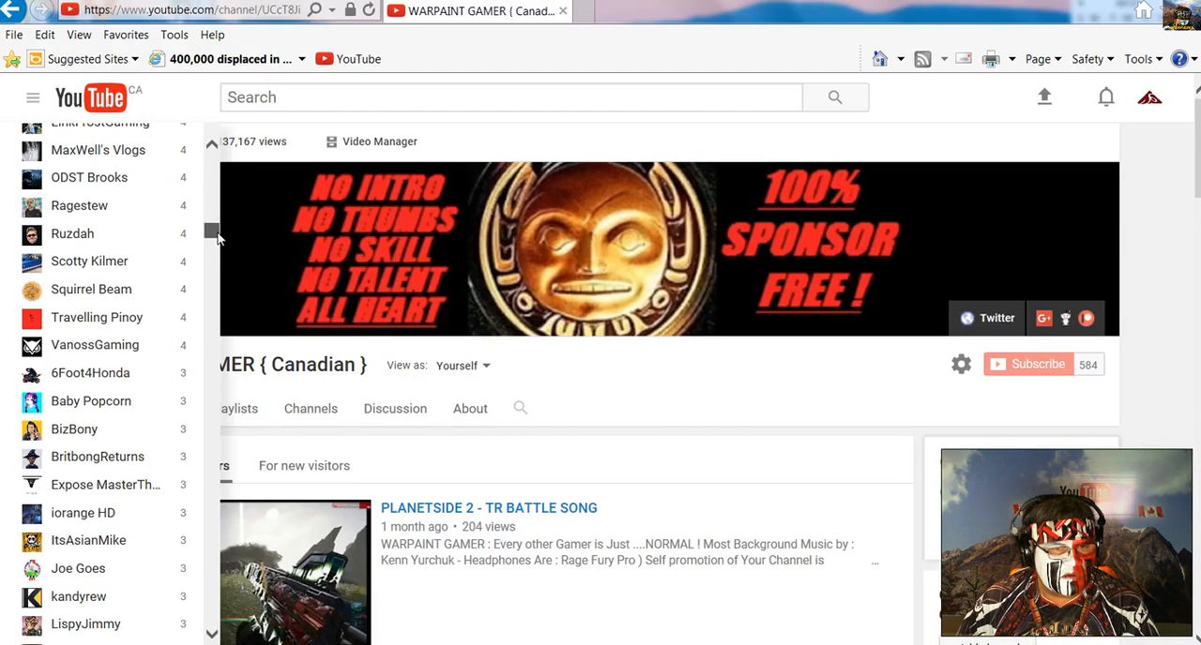
pyautogui.scroll(-3)
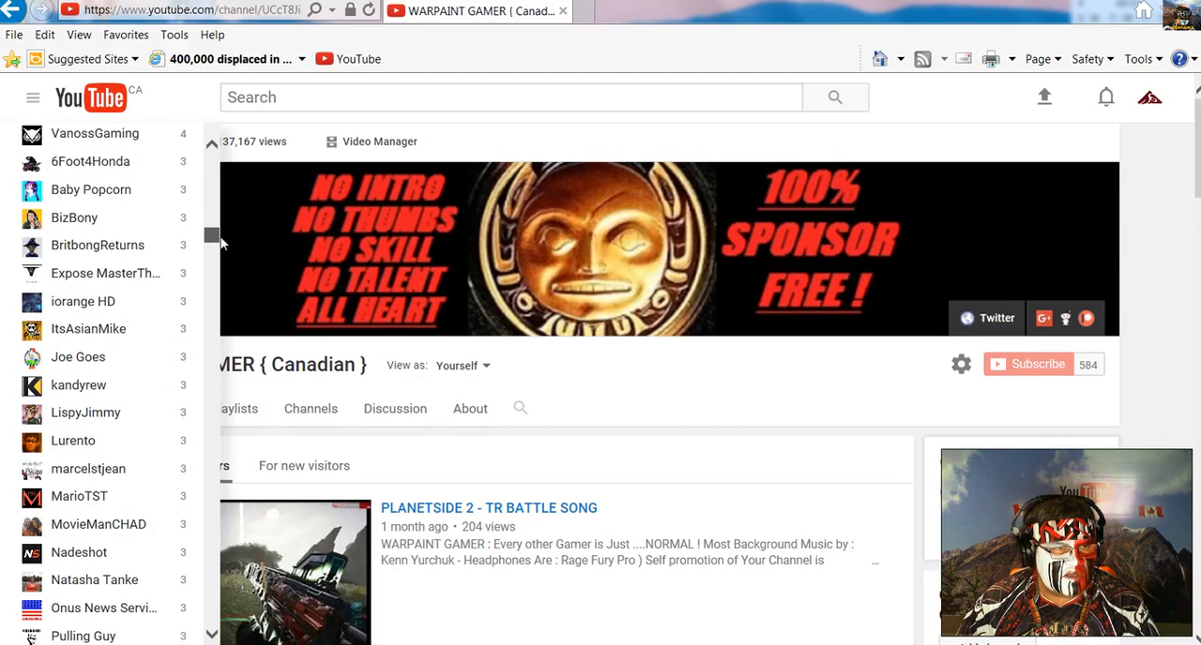
pyautogui.scroll(-3)
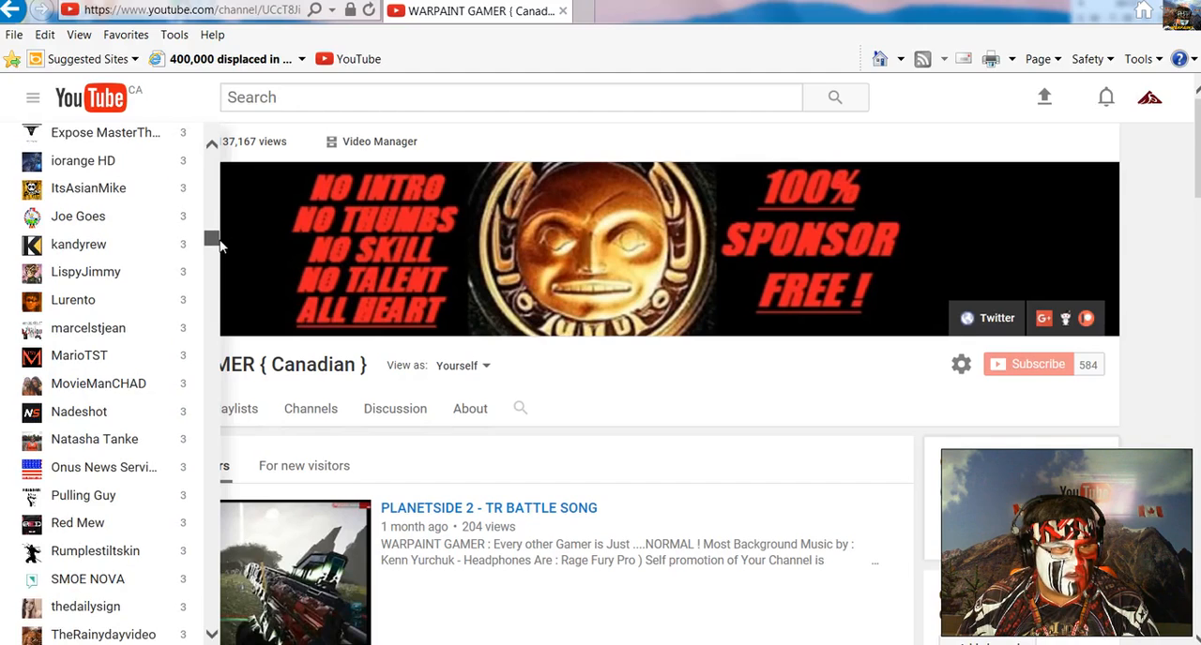
pyautogui.scroll(-3)
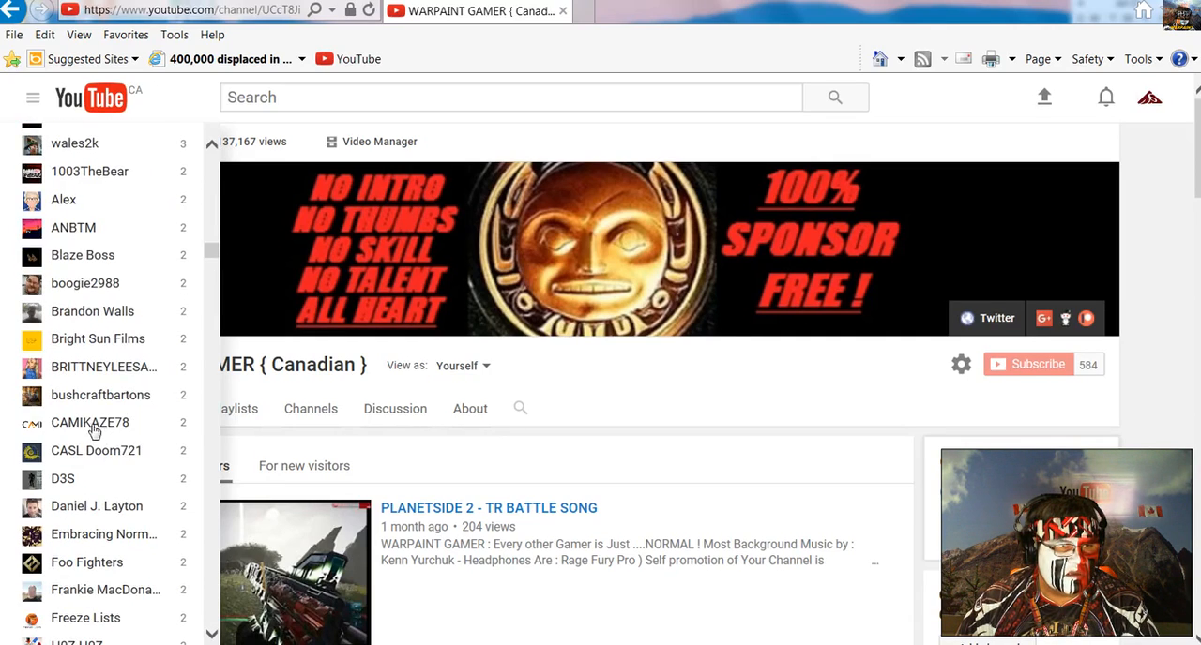
pyautogui.moveTo(90, 422)
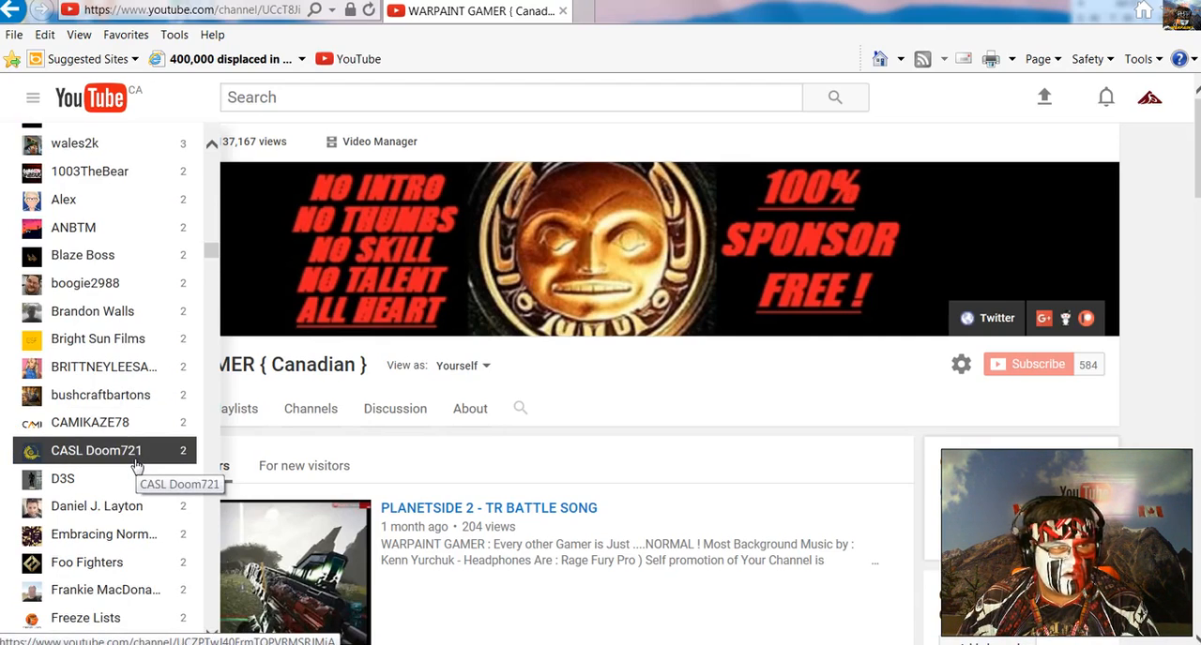
pyautogui.scroll(-3)
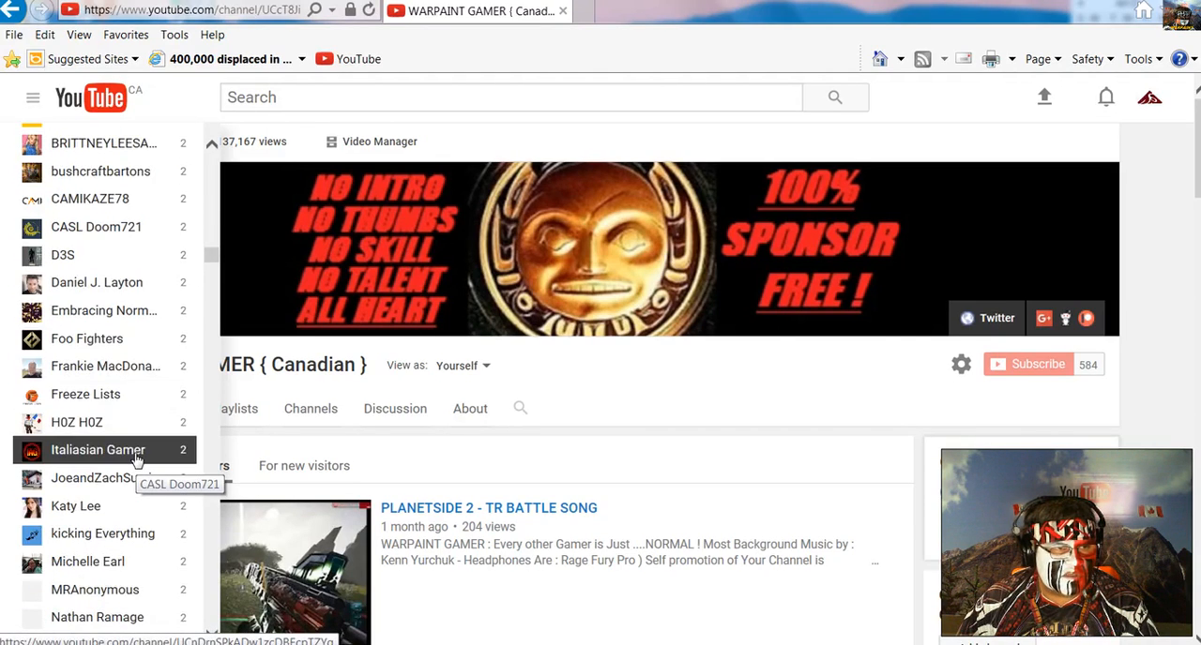
pyautogui.scroll(-3)
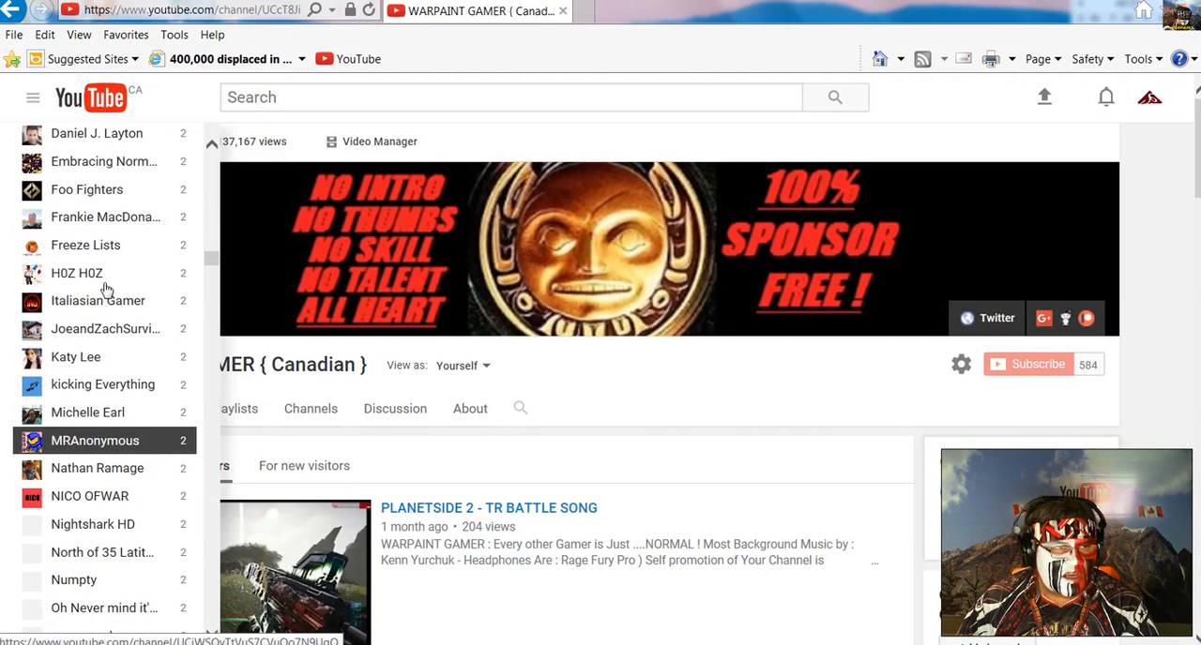
pyautogui.moveTo(98, 300)
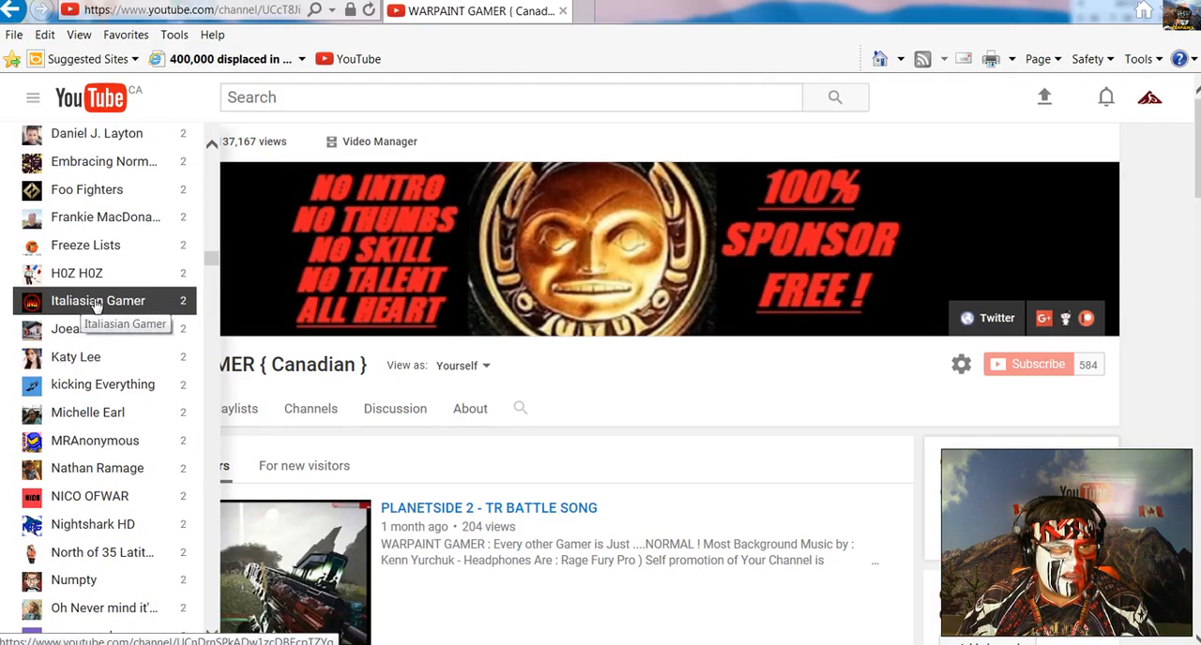
# Step: Open Italiasian Gamer's uploads and scroll its Overwatch Season 5 placement videos
pyautogui.click(122, 328)
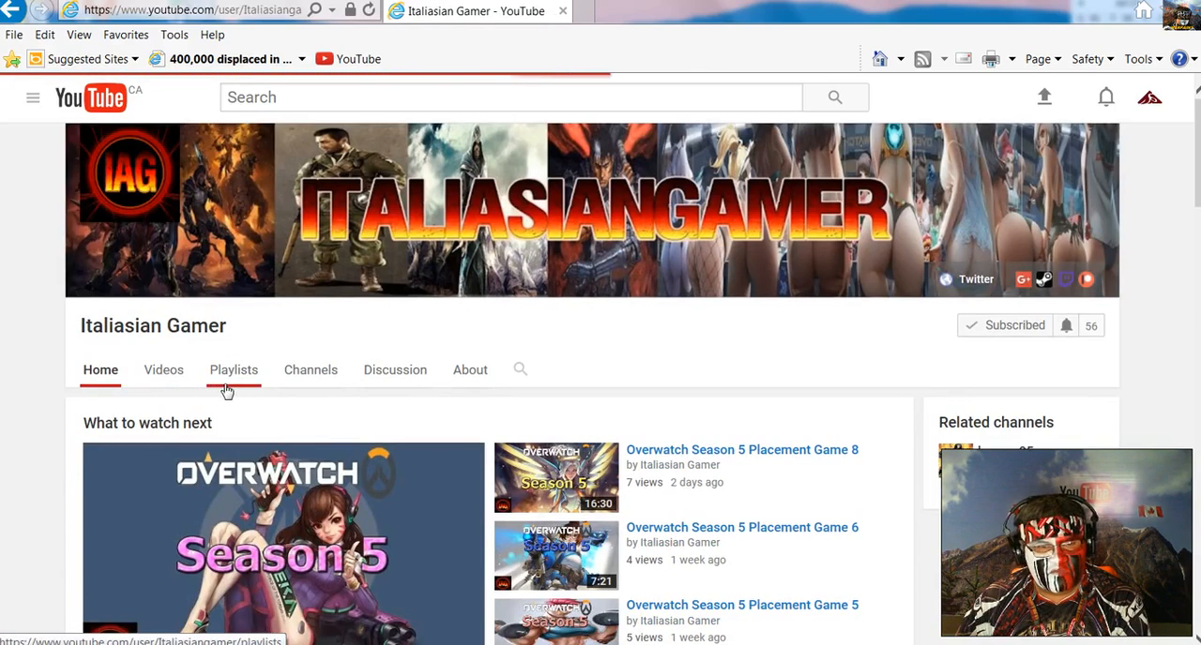
pyautogui.click(163, 369)
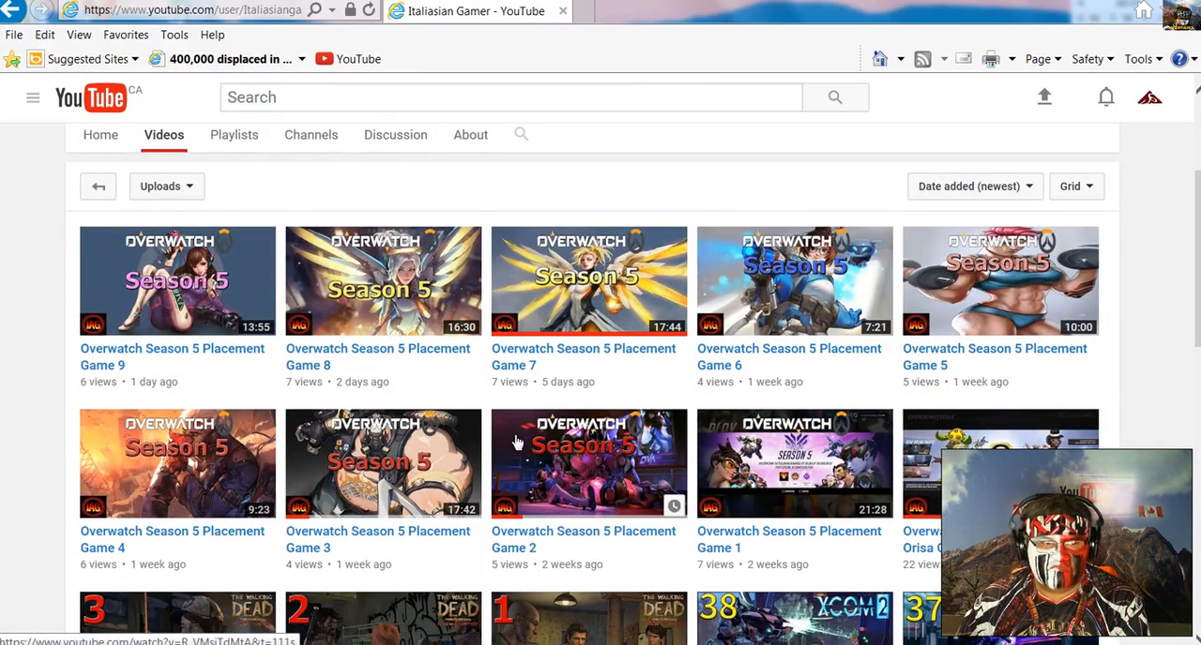
pyautogui.scroll(-3)
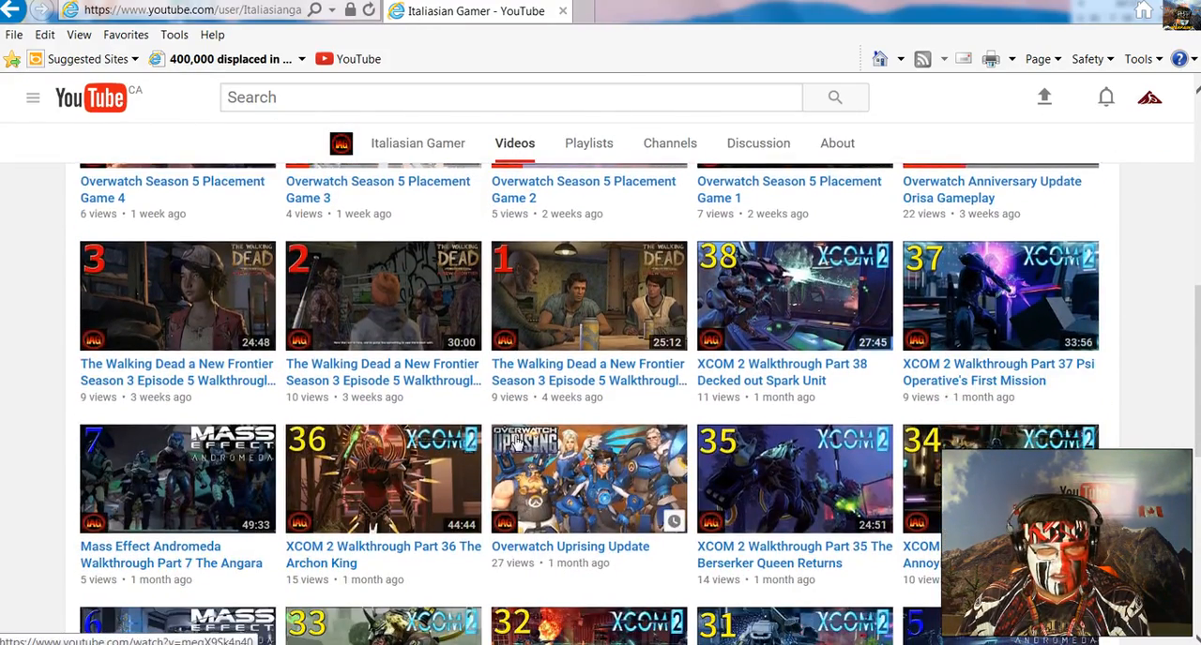
pyautogui.scroll(-3)
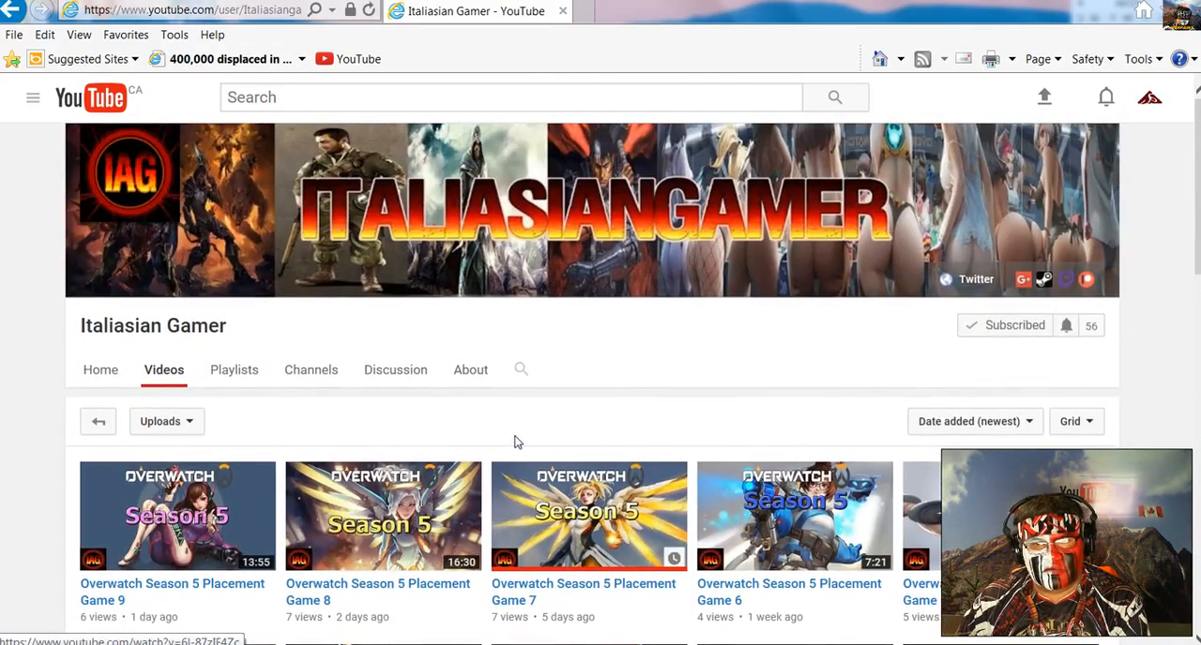
pyautogui.moveTo(58, 111)
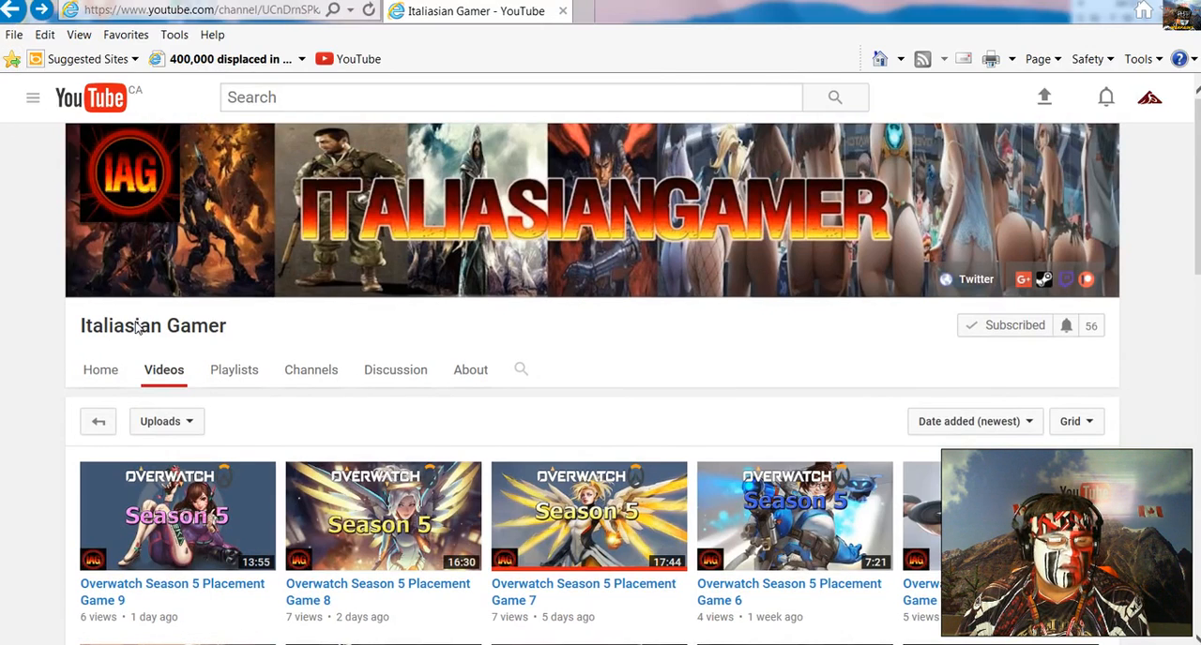
# Step: Open Nightshark HD's uploaded videos and scroll down through them
pyautogui.click(101, 370)
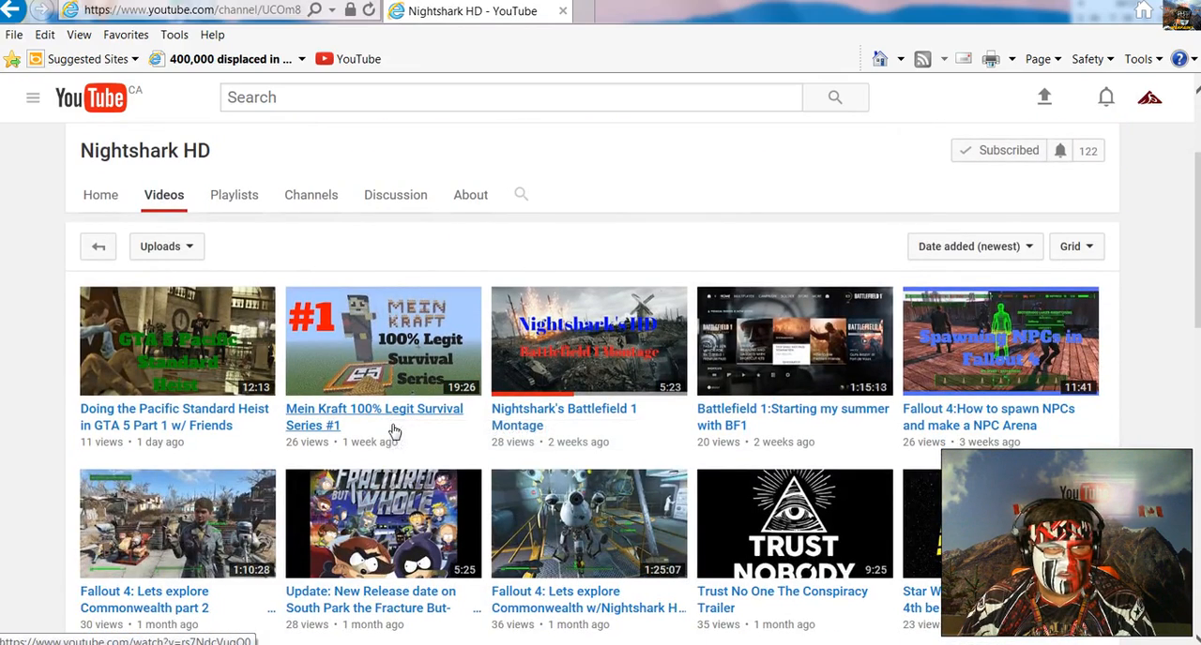
pyautogui.scroll(-3)
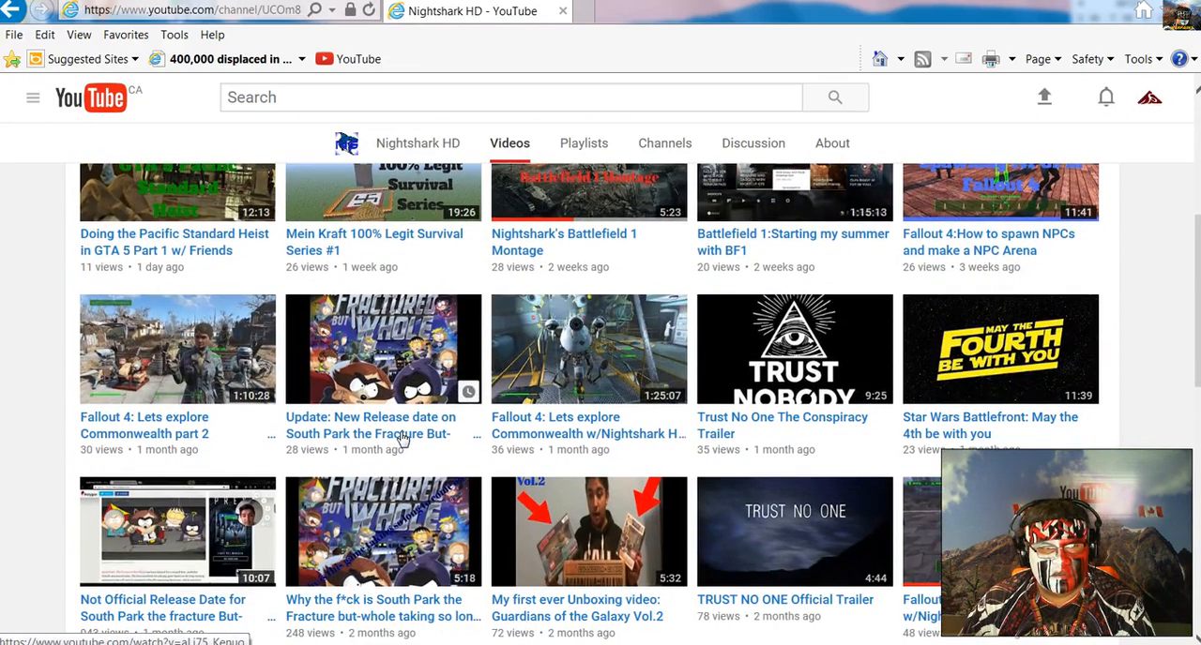
pyautogui.scroll(-3)
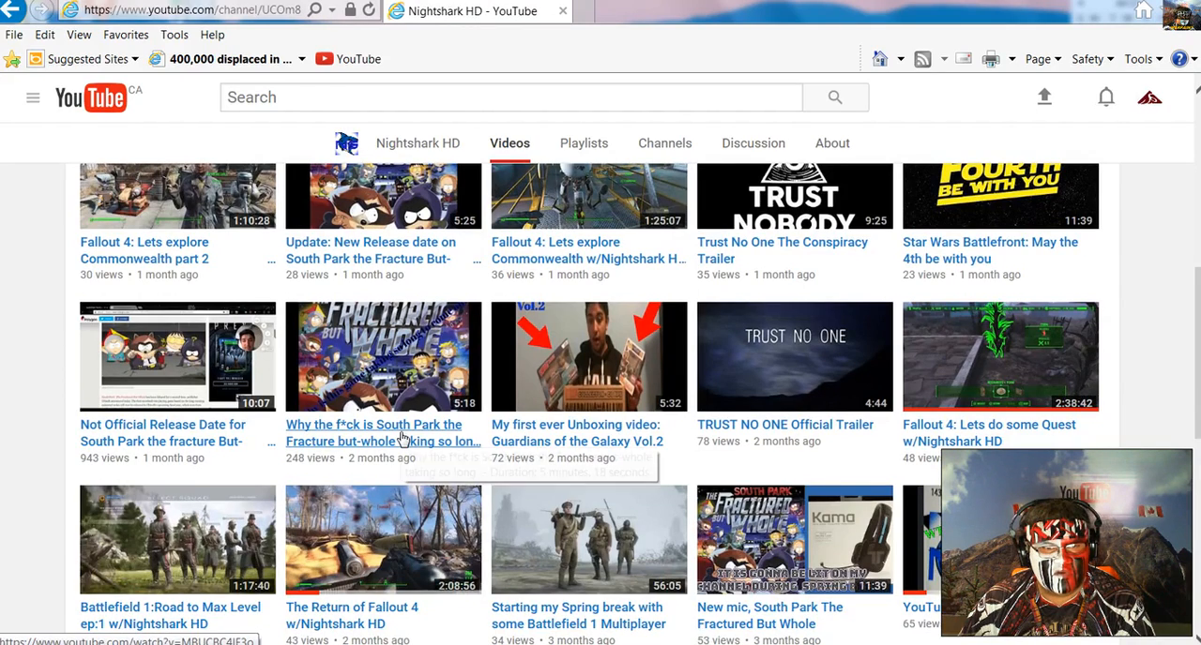
pyautogui.scroll(-3)
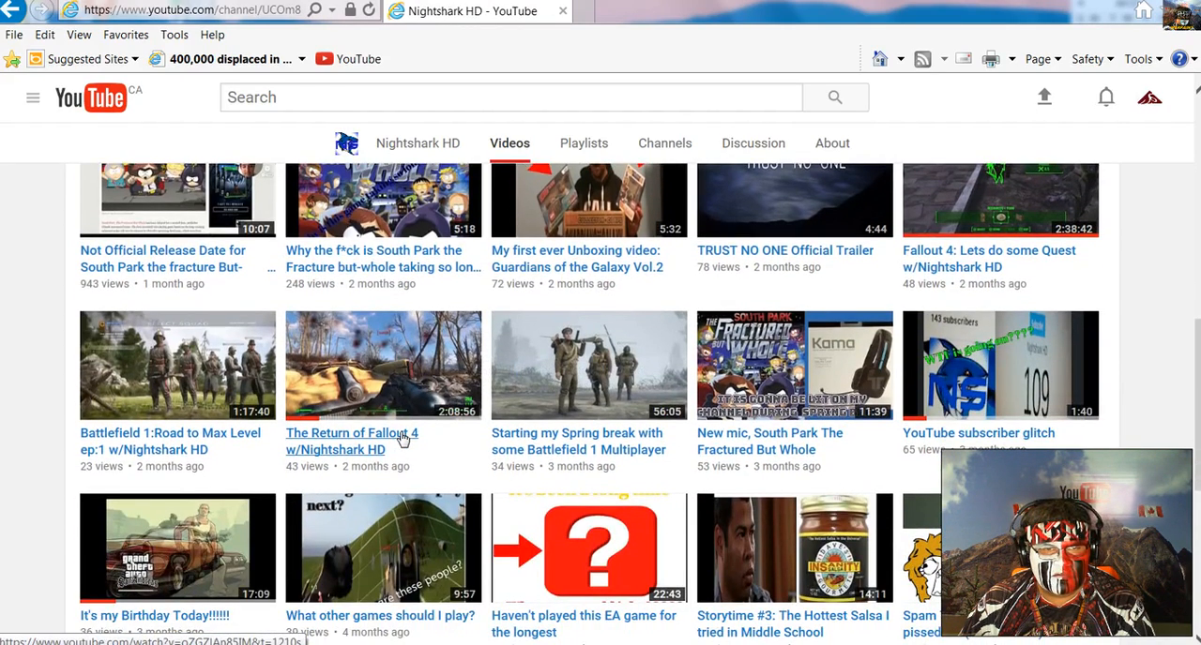
pyautogui.scroll(-3)
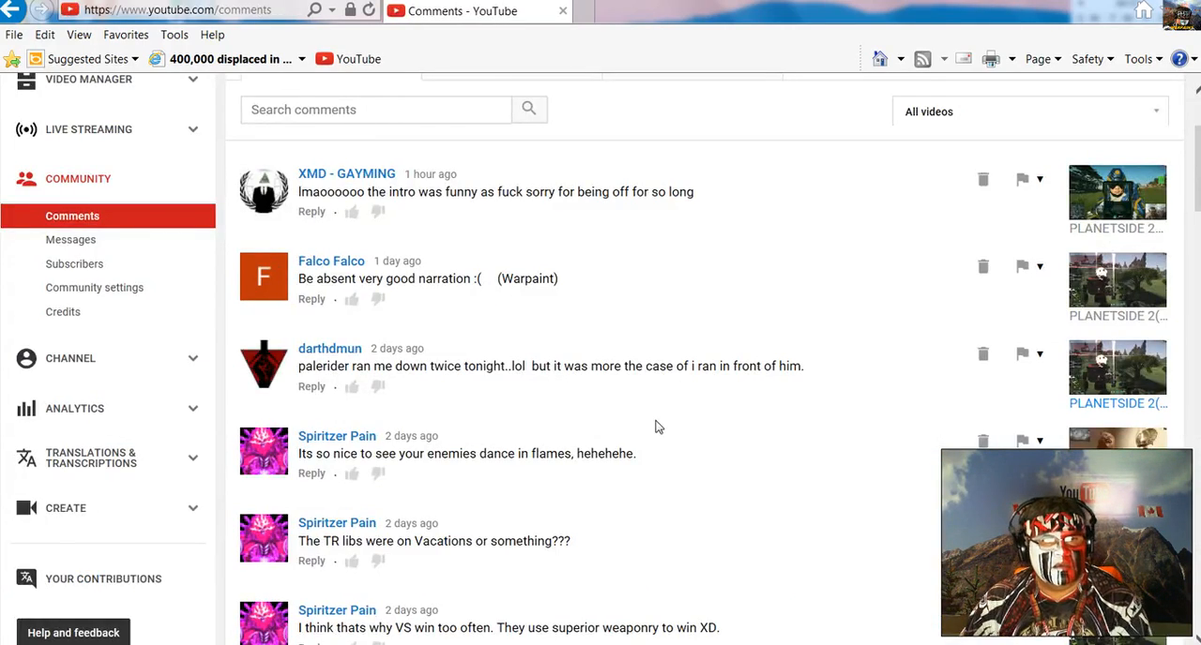
pyautogui.moveTo(531, 246)
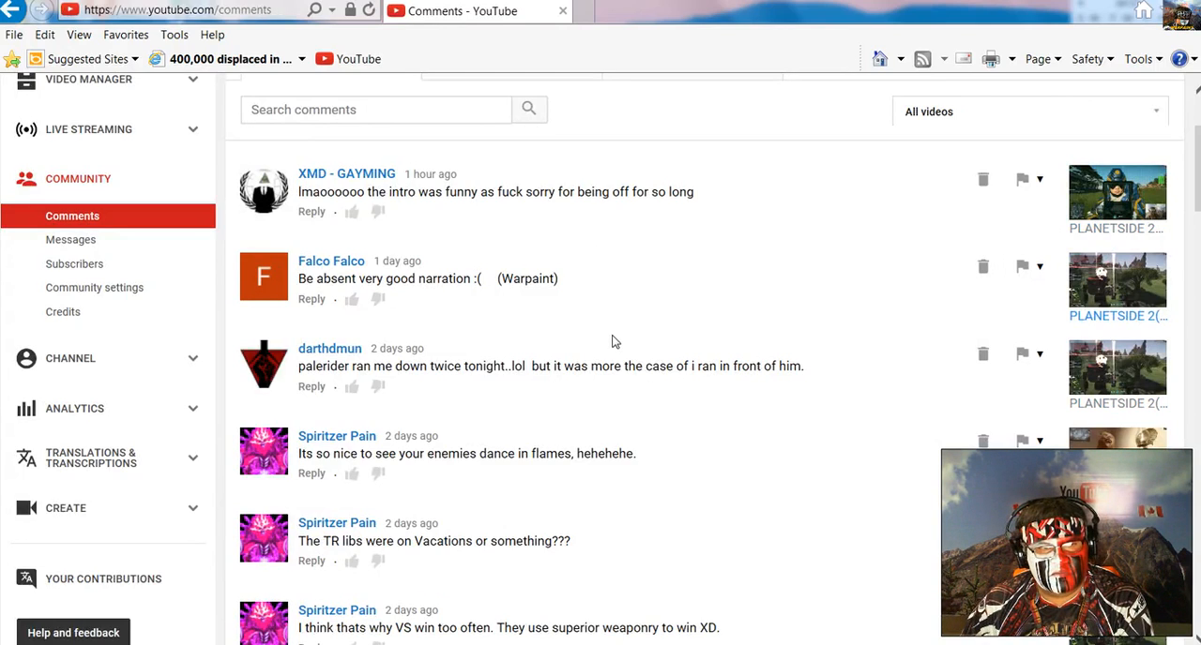
# Step: Scroll the published comments down to the end of the loaded list
pyautogui.scroll(-3)
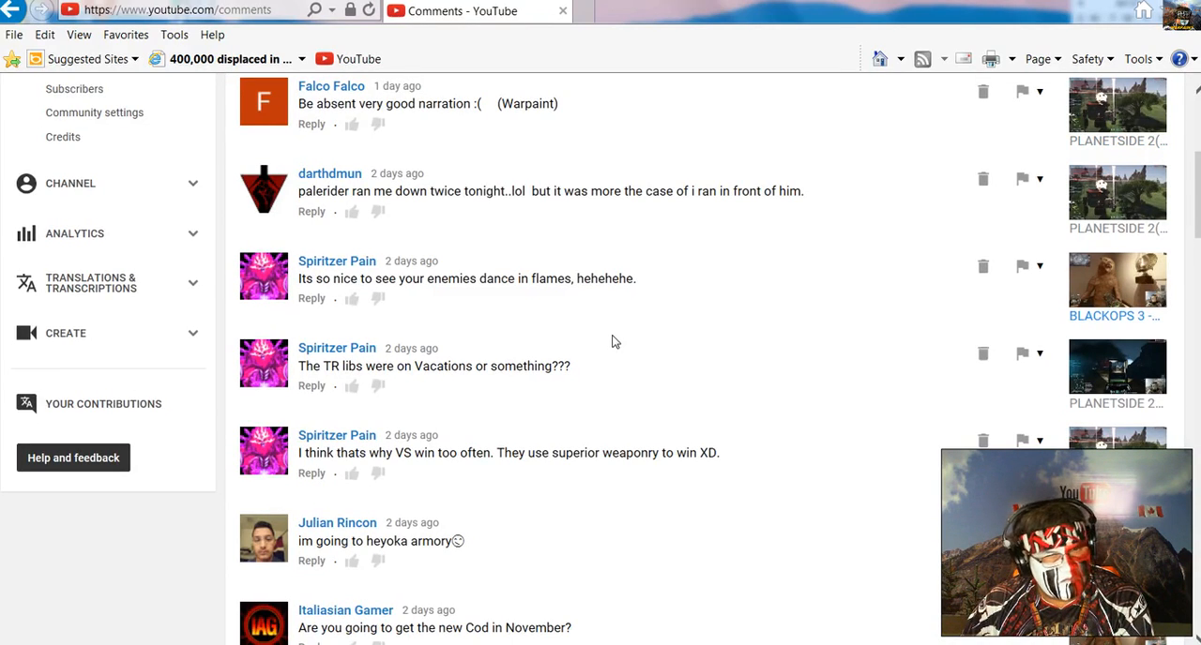
pyautogui.scroll(-3)
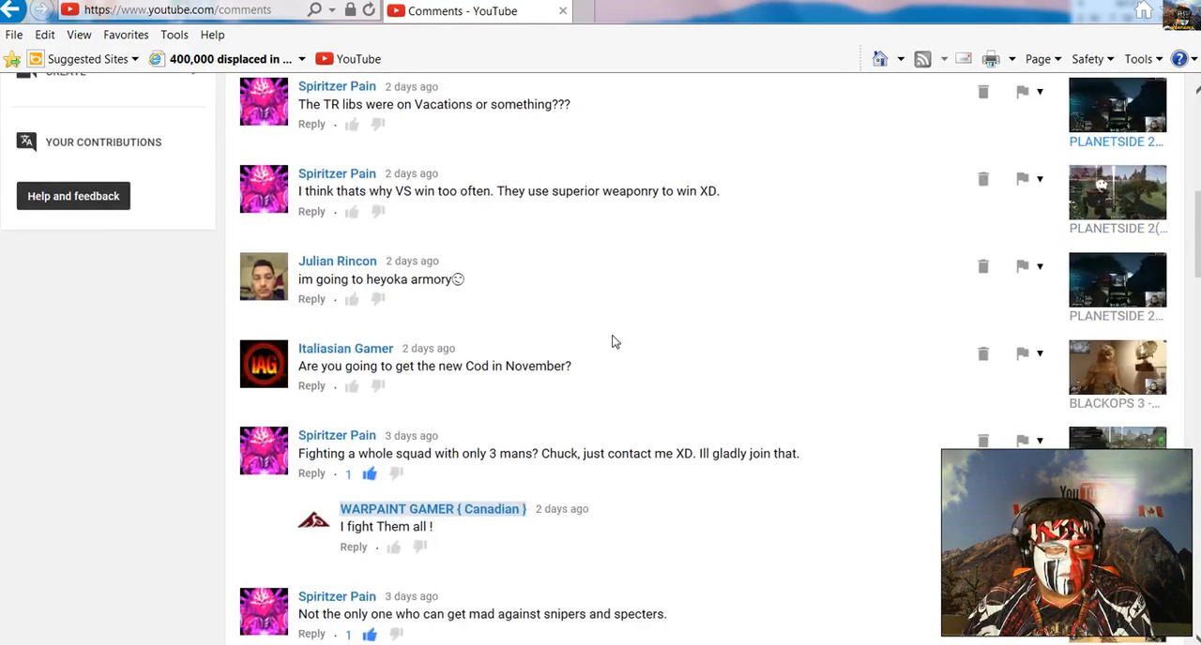
pyautogui.scroll(-3)
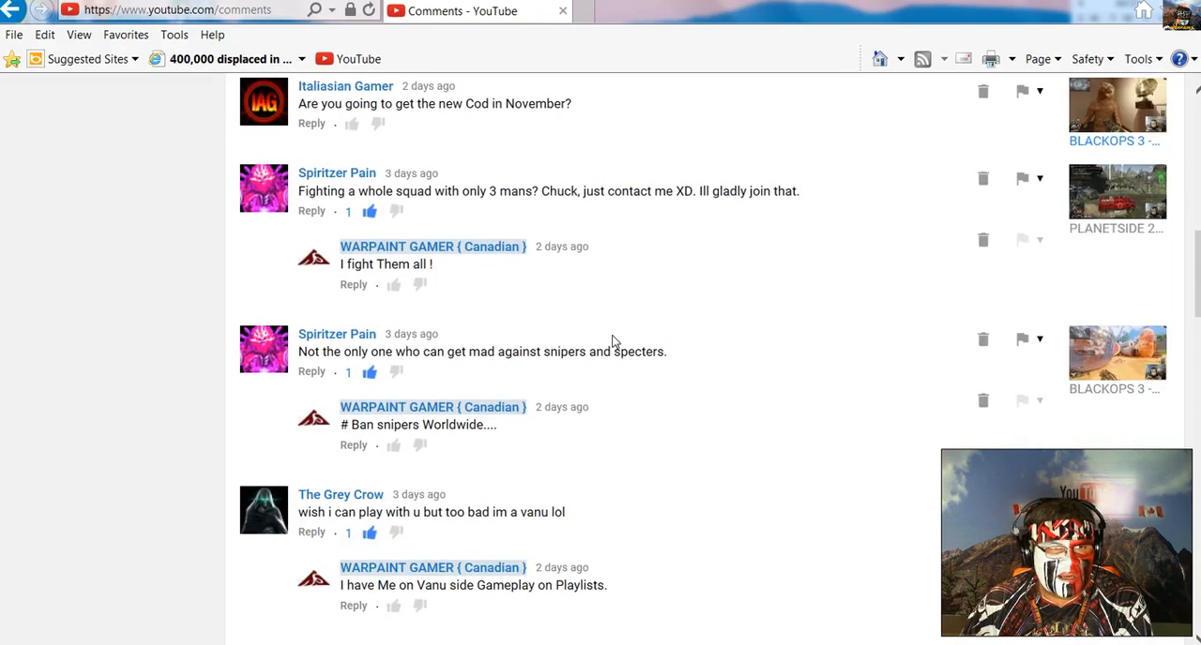
pyautogui.scroll(-3)
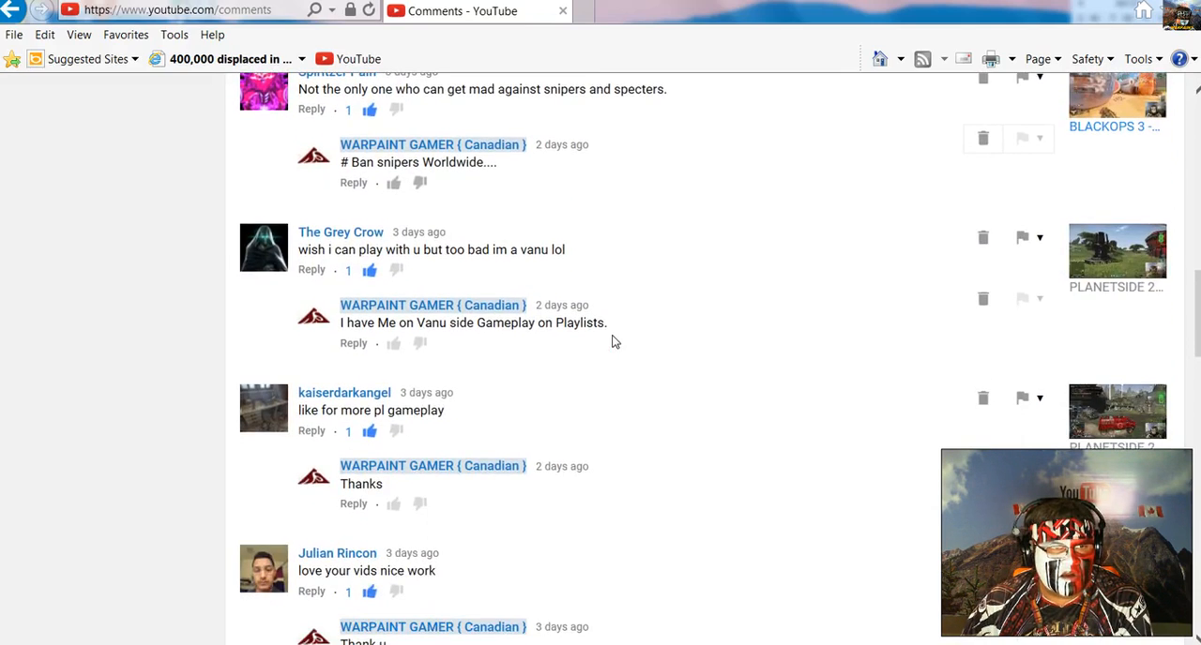
pyautogui.scroll(3)
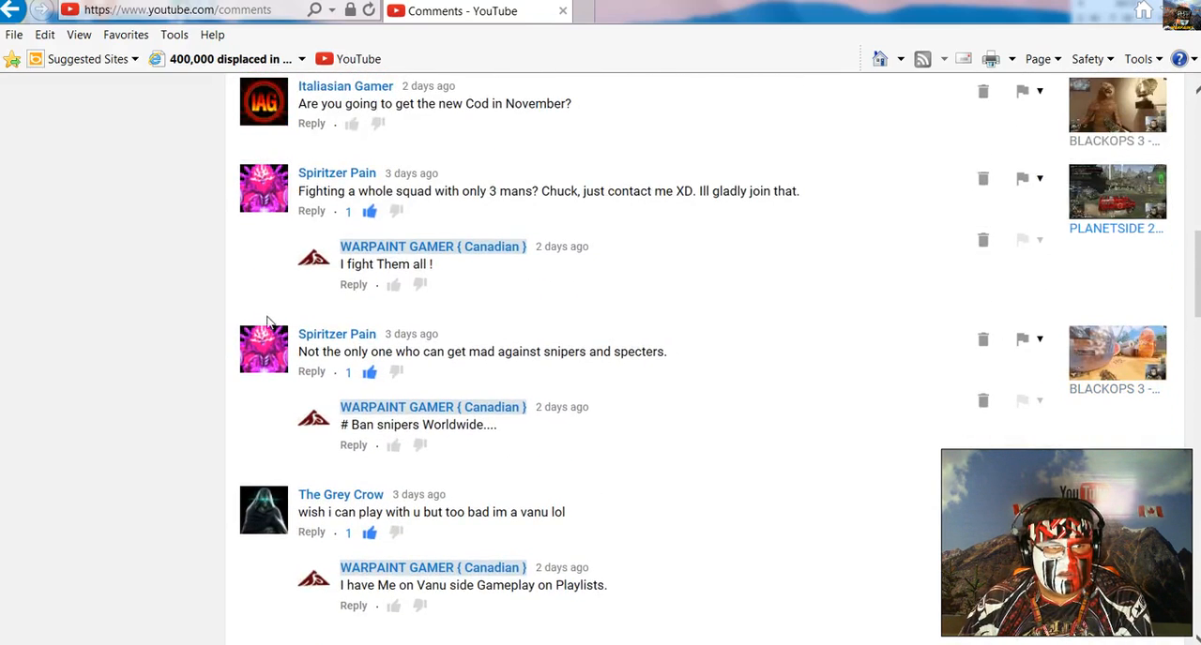
pyautogui.moveTo(459, 411)
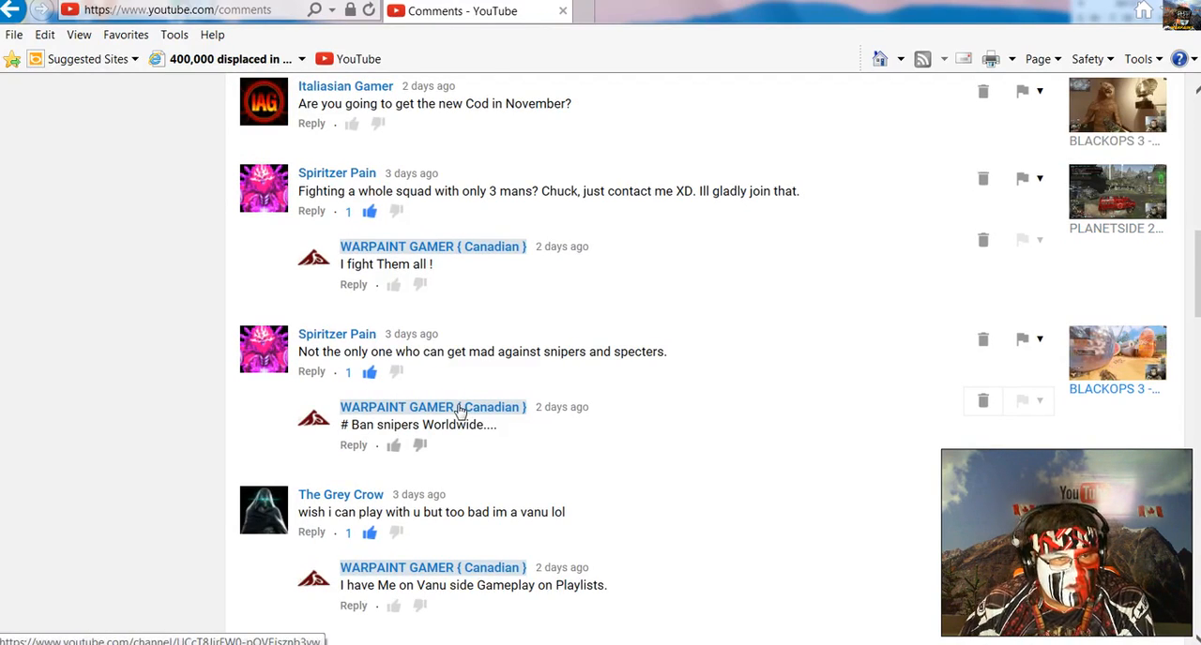
pyautogui.moveTo(272, 352)
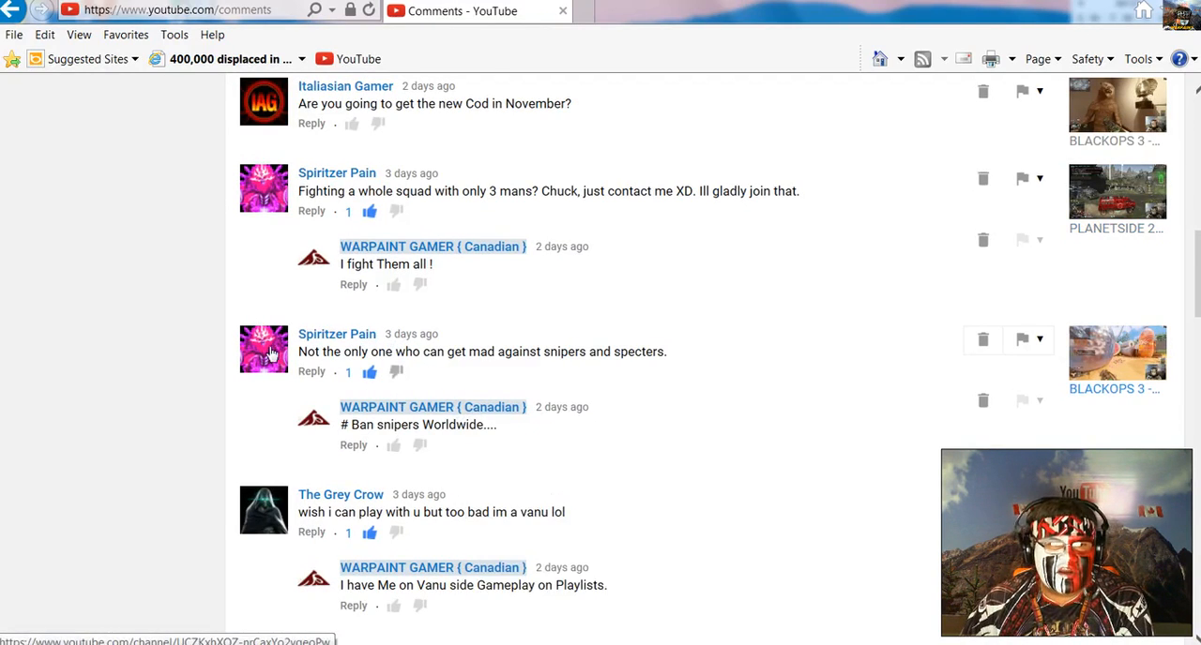
pyautogui.moveTo(263, 349)
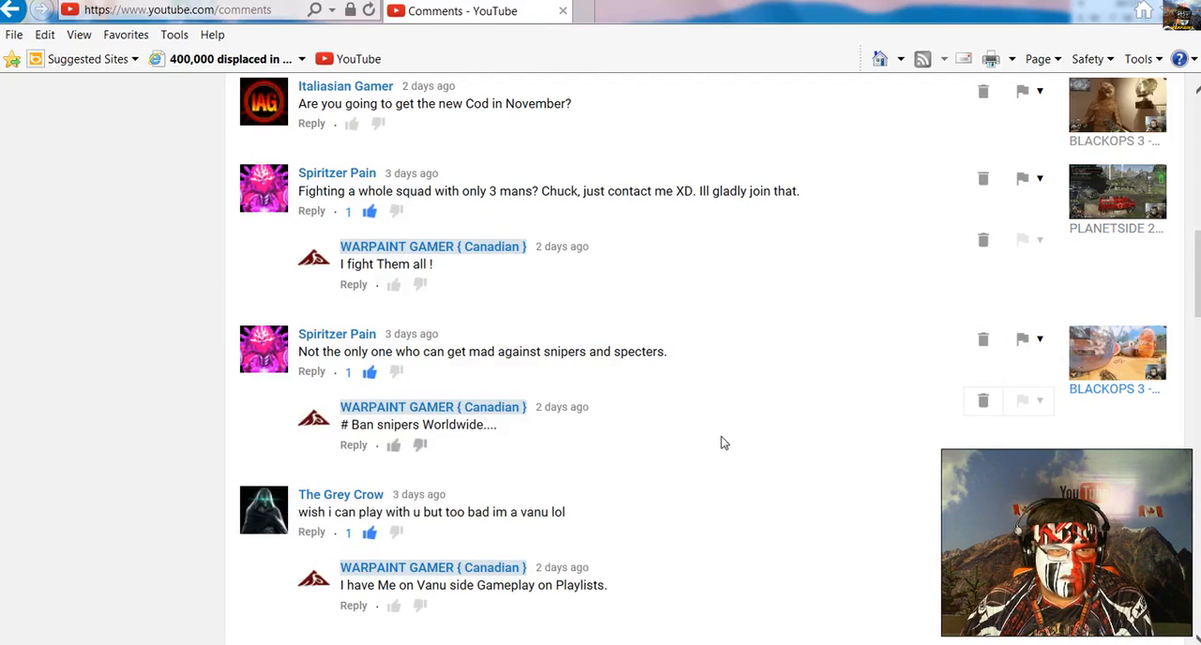
pyautogui.scroll(-3)
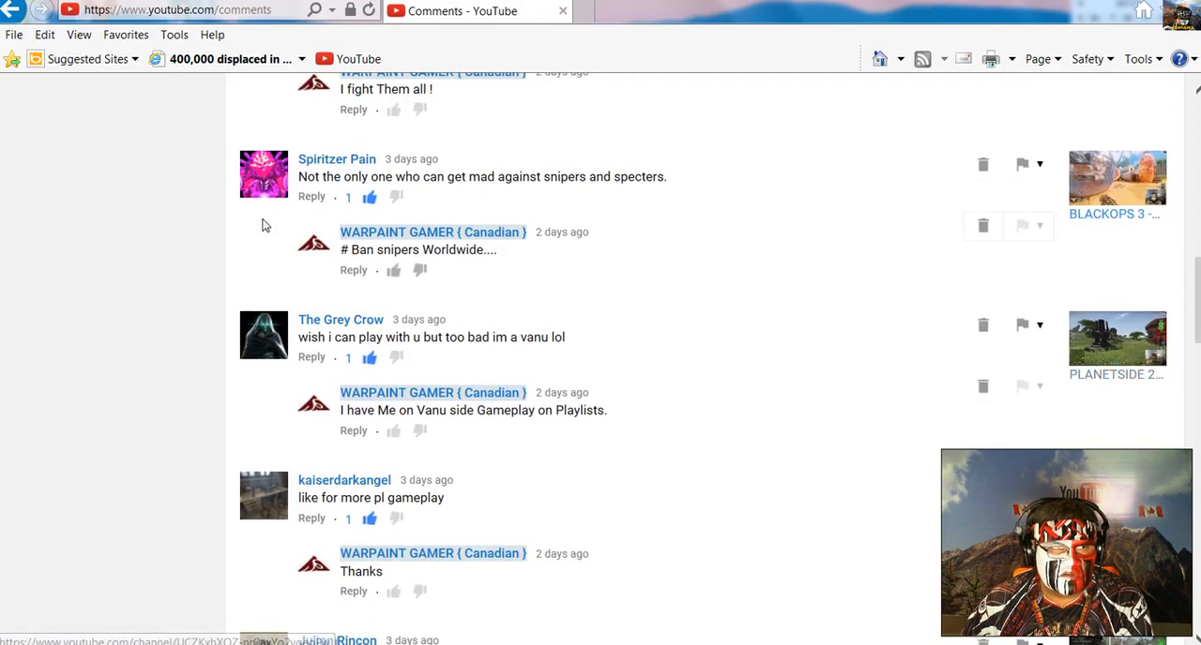
pyautogui.scroll(-3)
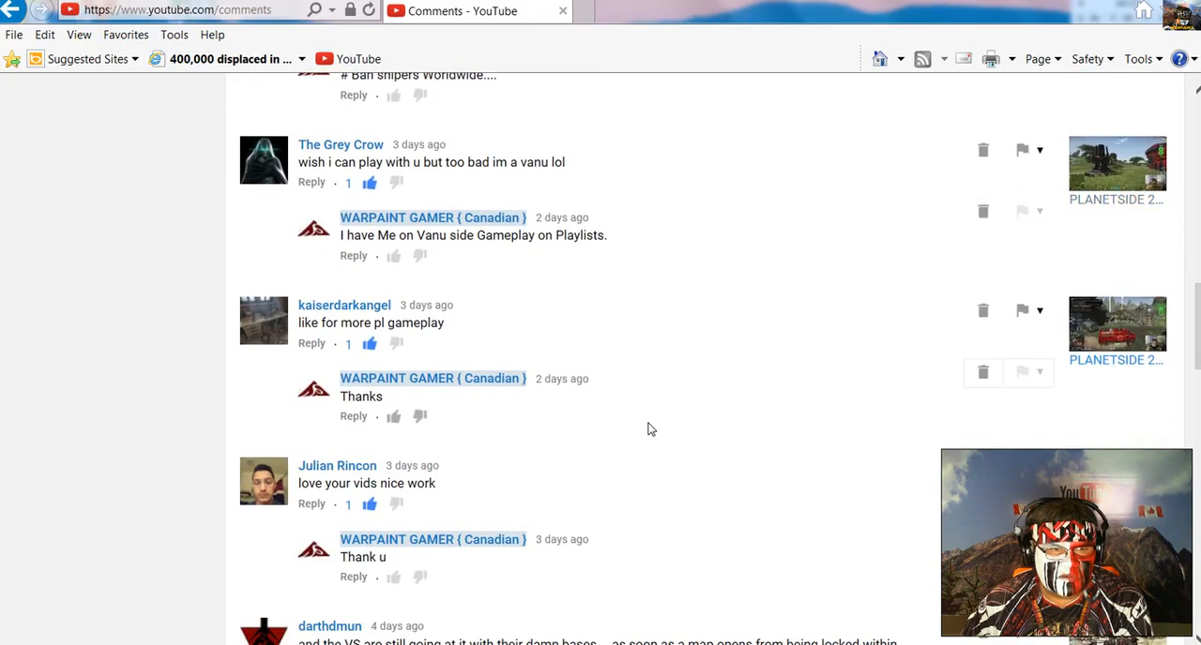
pyautogui.scroll(-3)
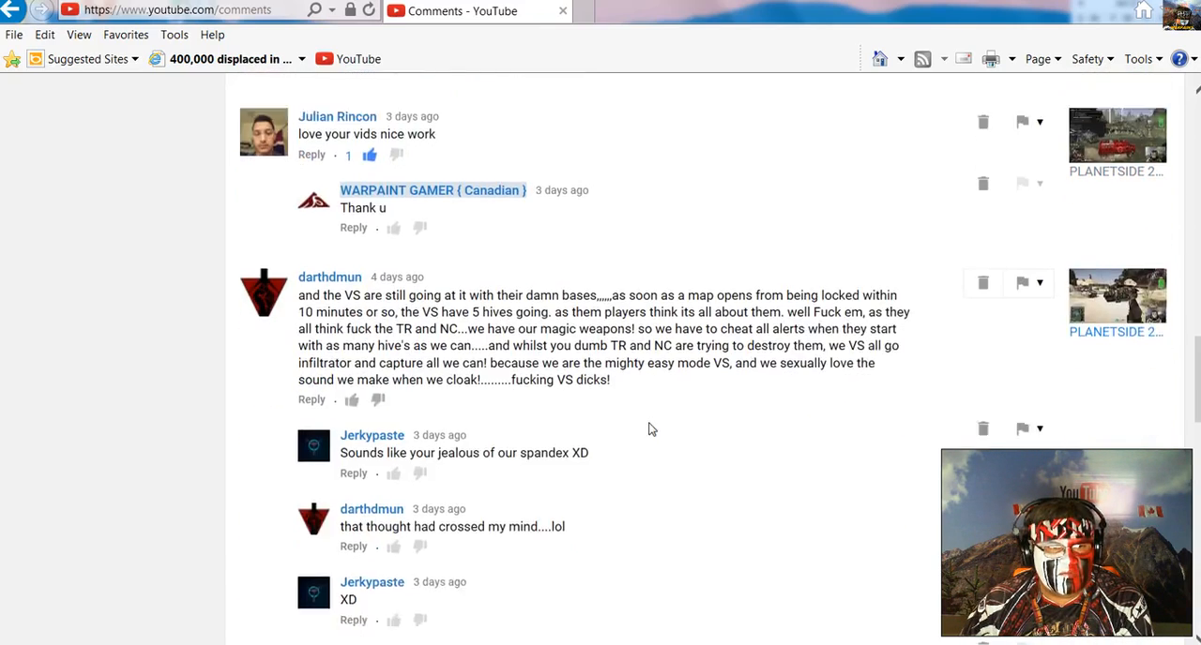
pyautogui.scroll(-3)
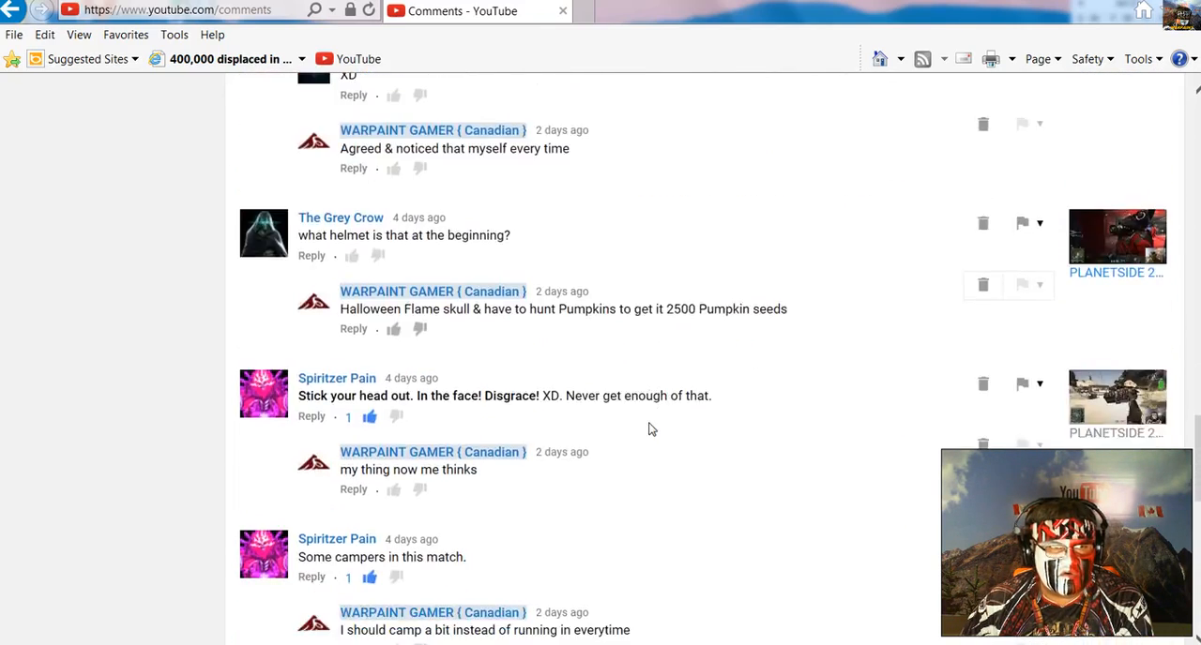
pyautogui.scroll(-3)
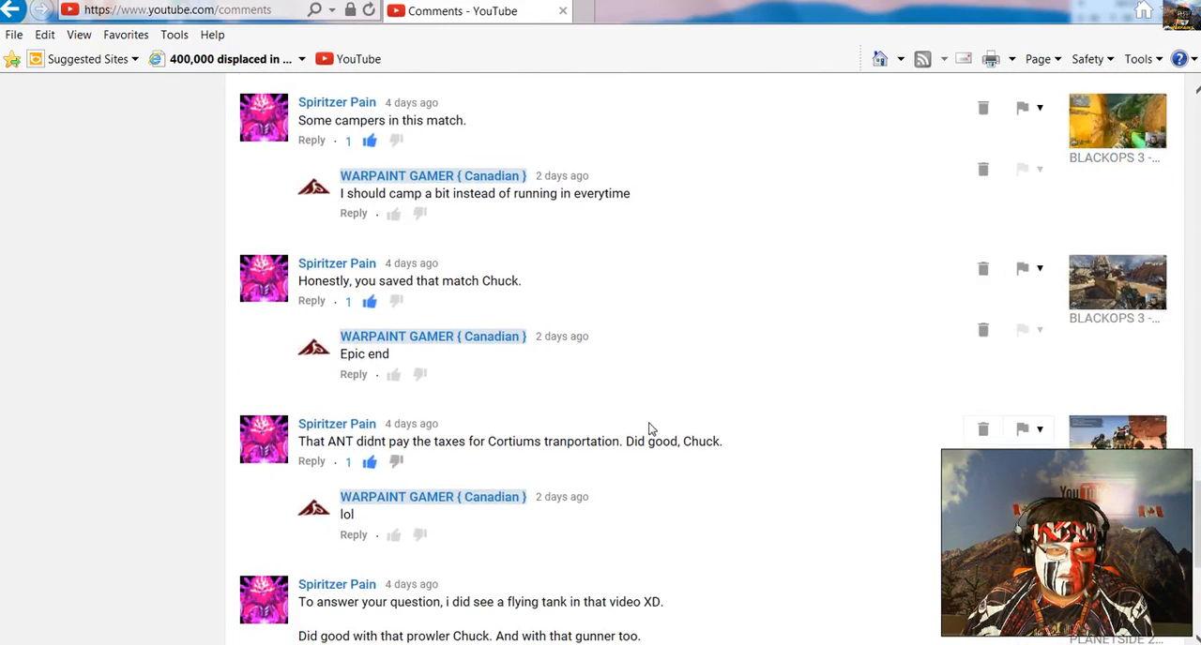
pyautogui.scroll(-3)
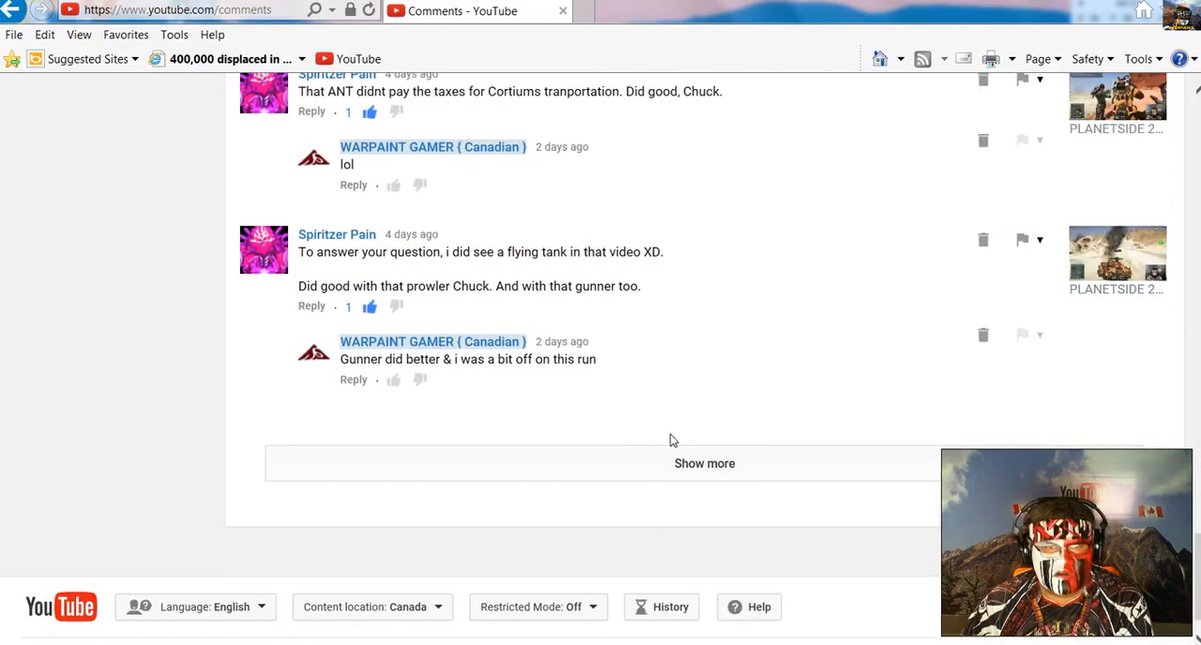
pyautogui.click(704, 463)
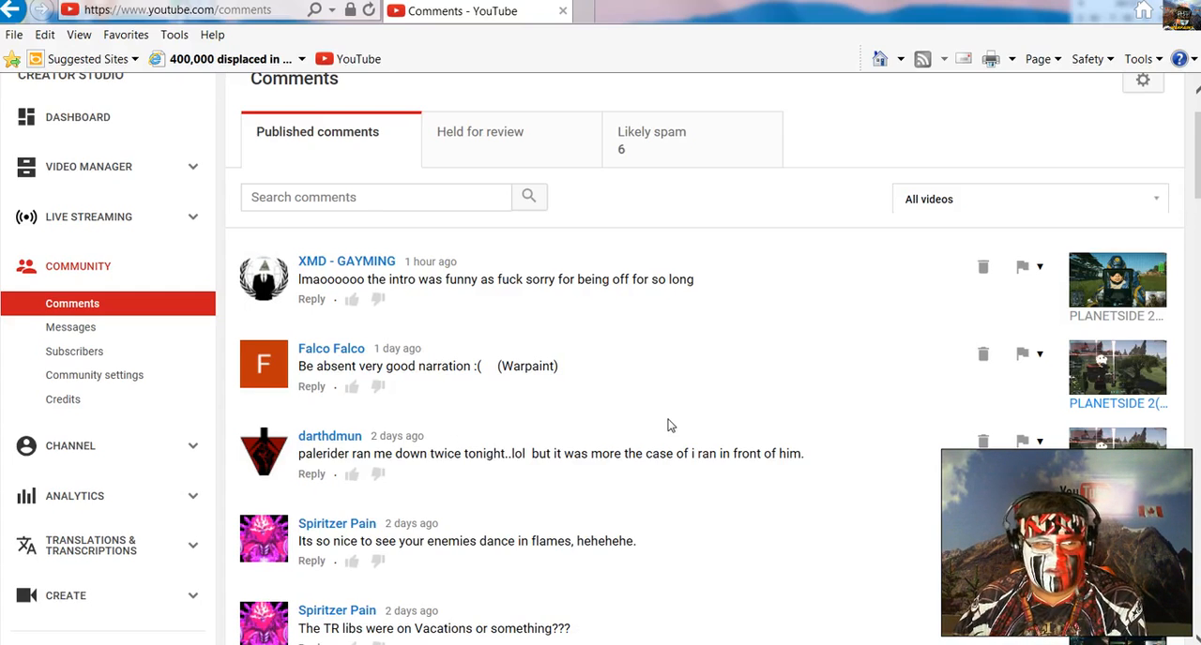
pyautogui.moveTo(690, 411)
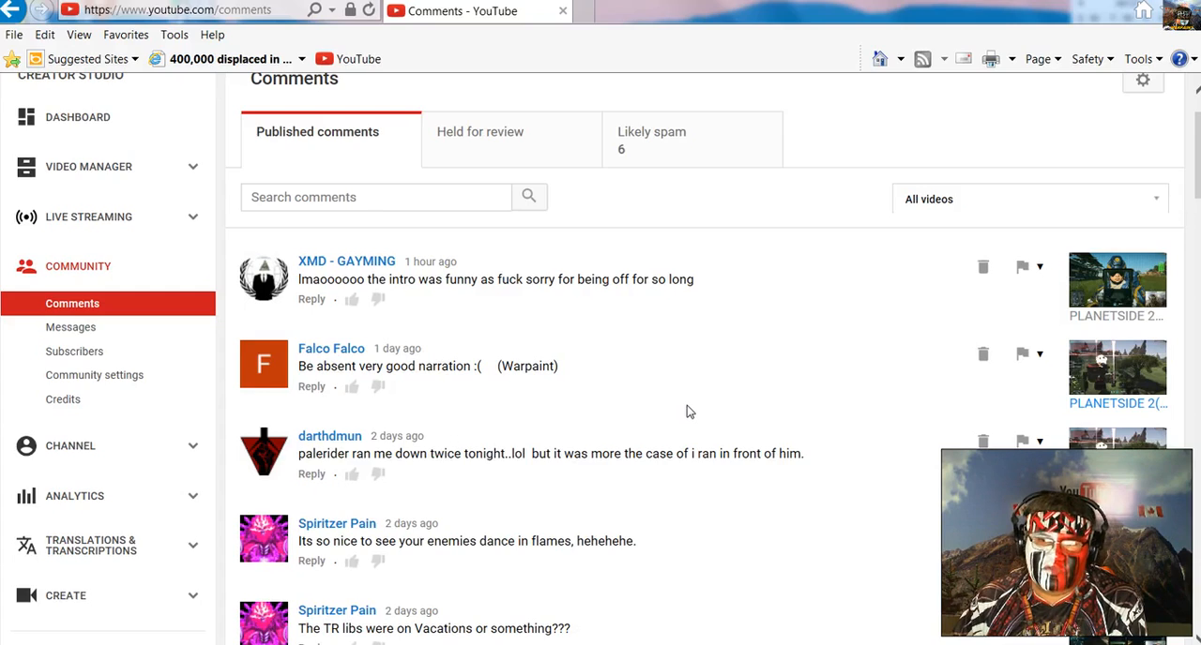